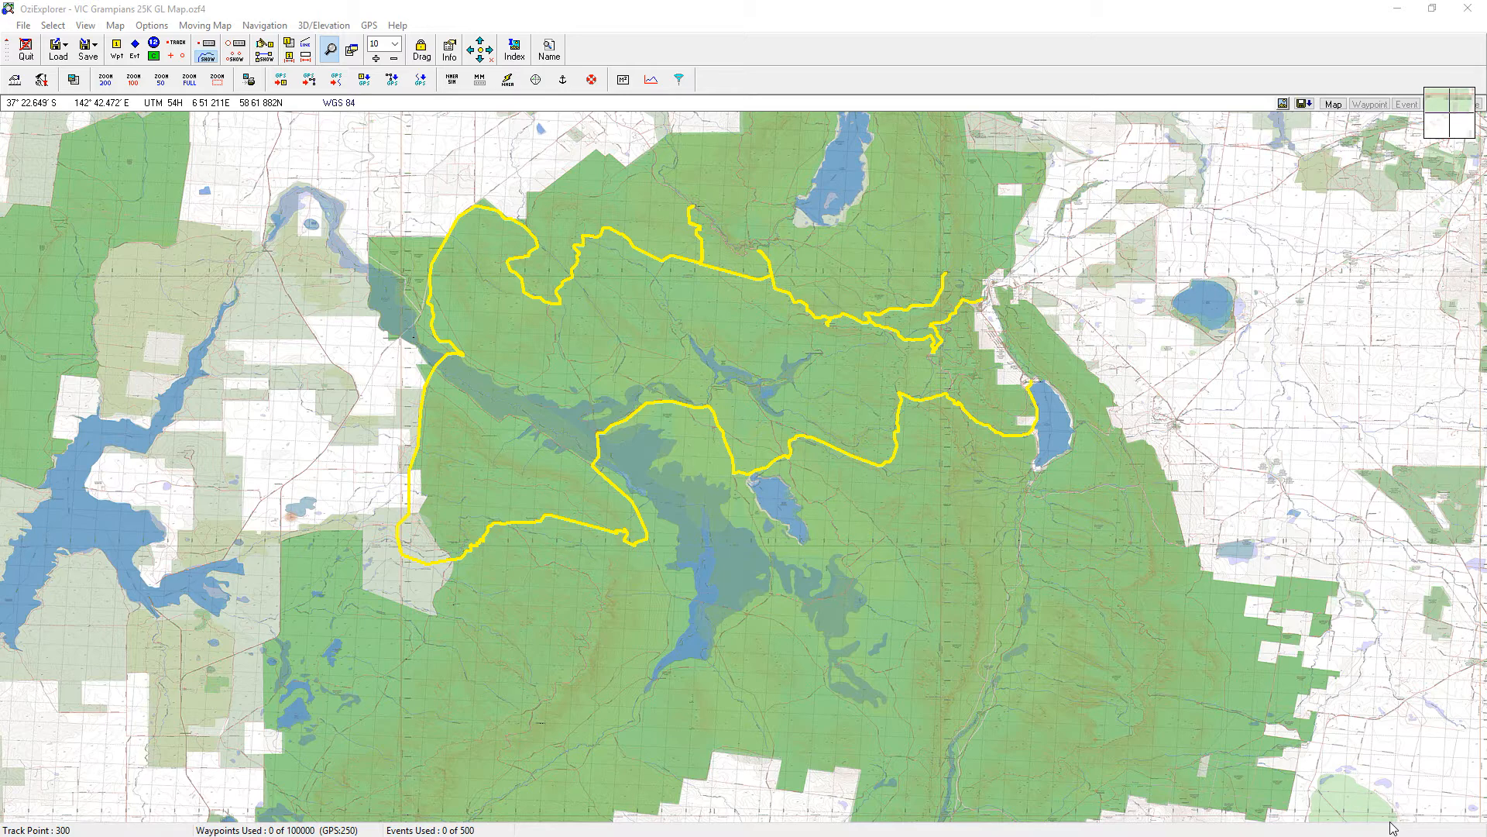
pyautogui.moveTo(1222, 810)
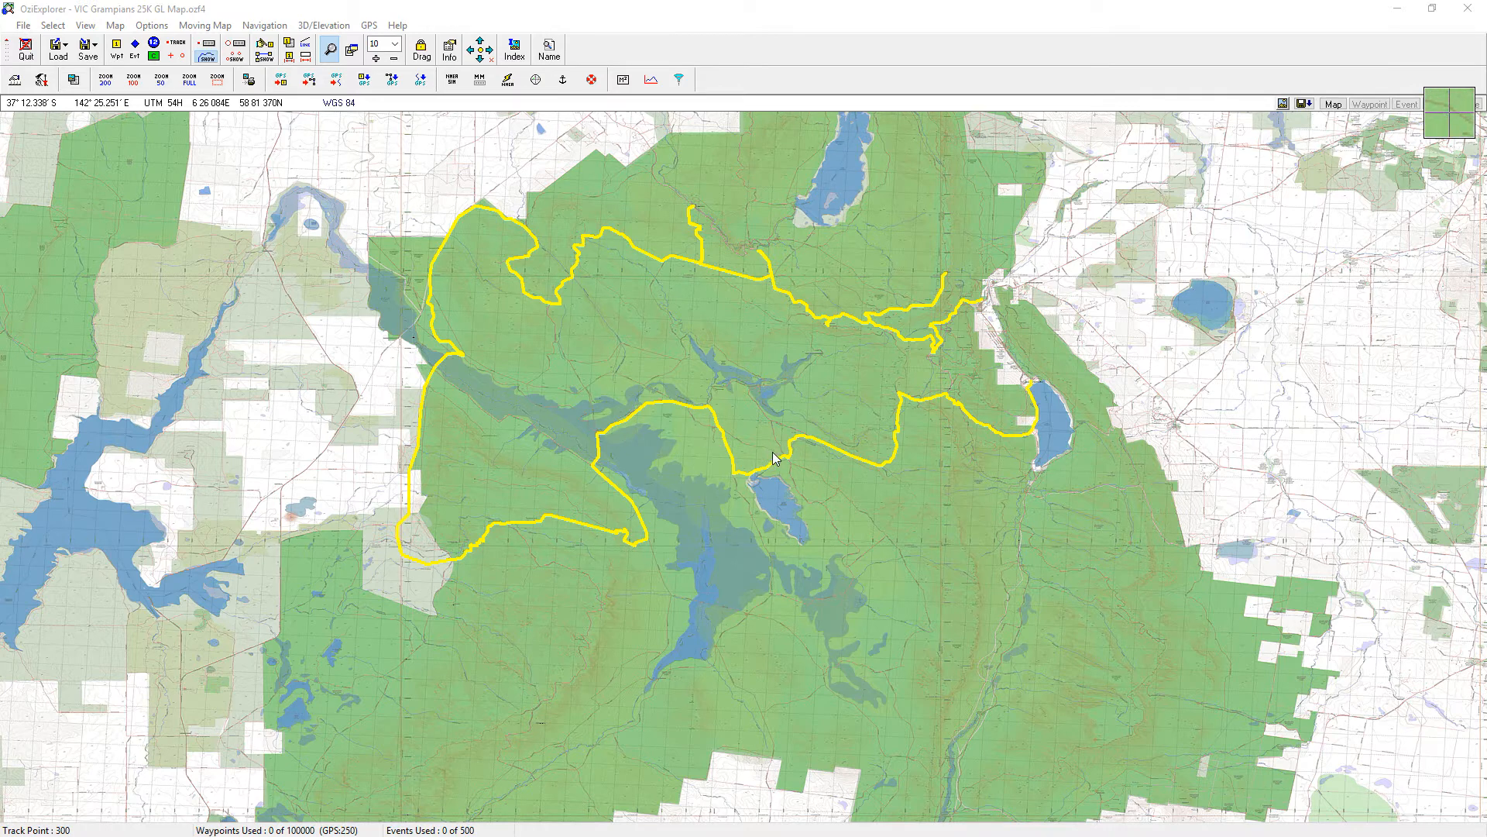
pyautogui.moveTo(790, 473)
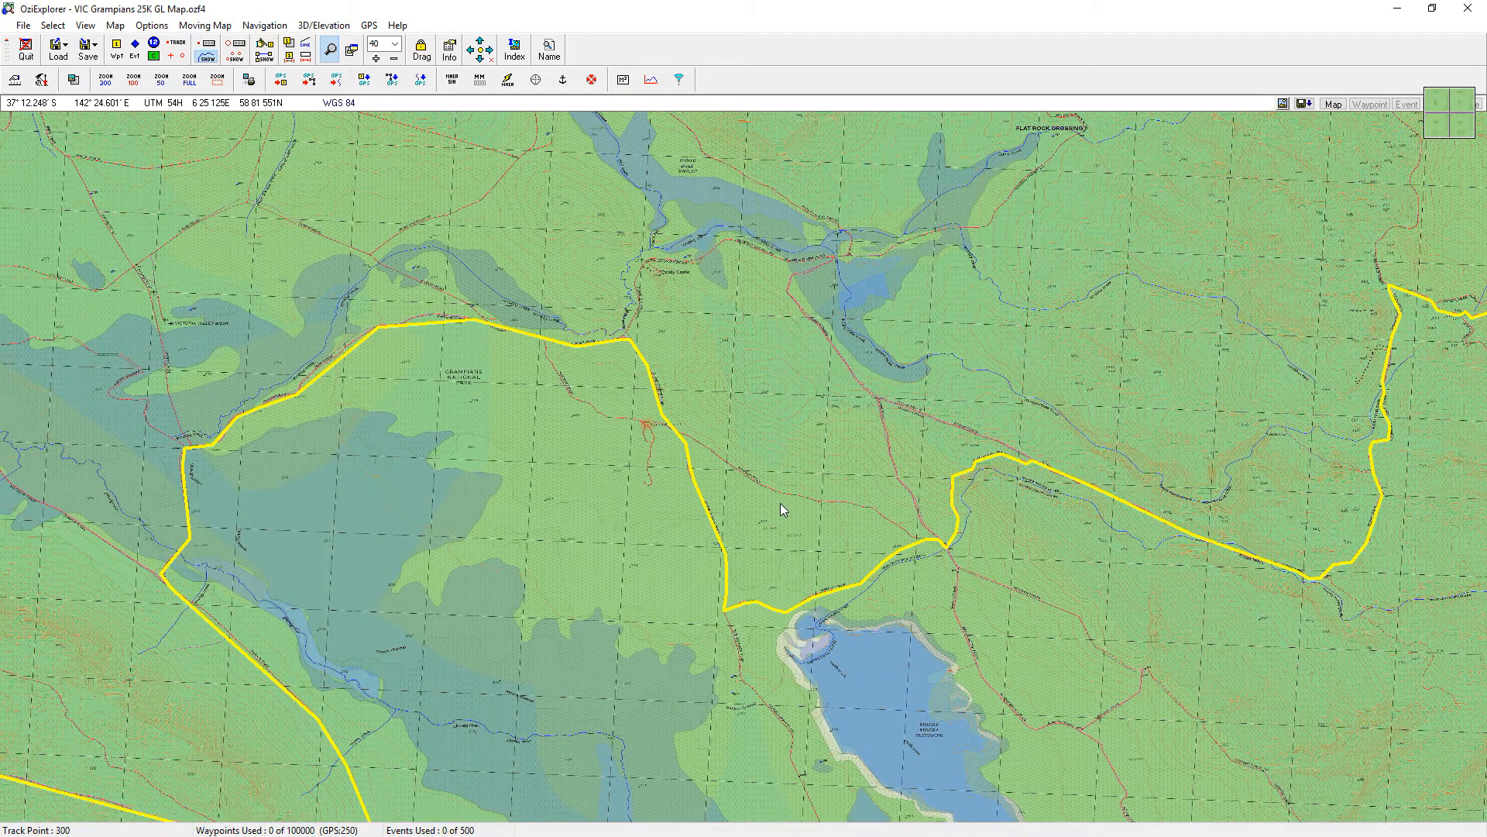
# Zoom in three times (60, 70, 80%) on the loop around Henham Track
pyautogui.click(375, 57)
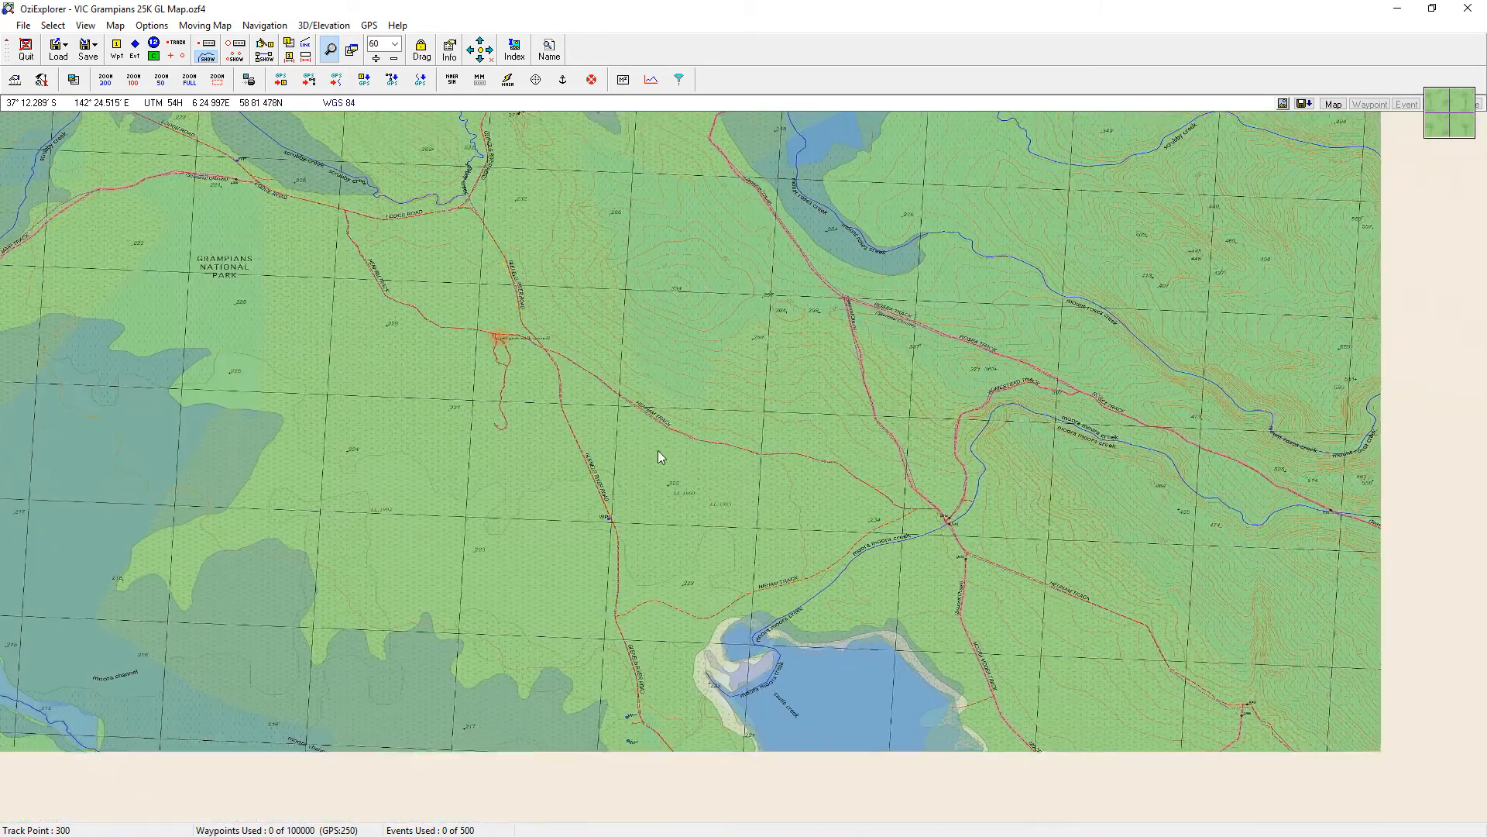
pyautogui.click(395, 44)
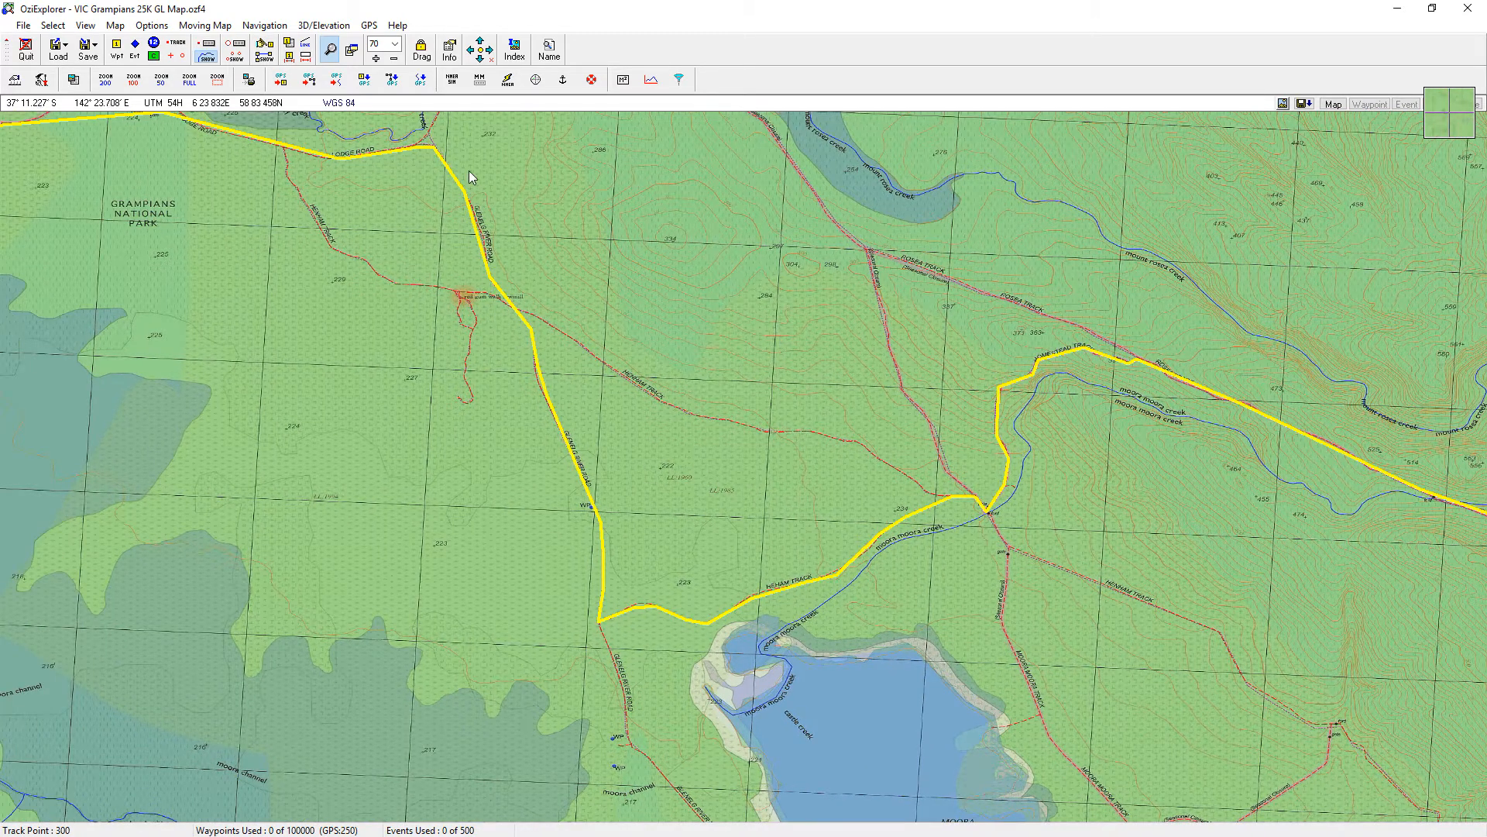
pyautogui.moveTo(598, 631)
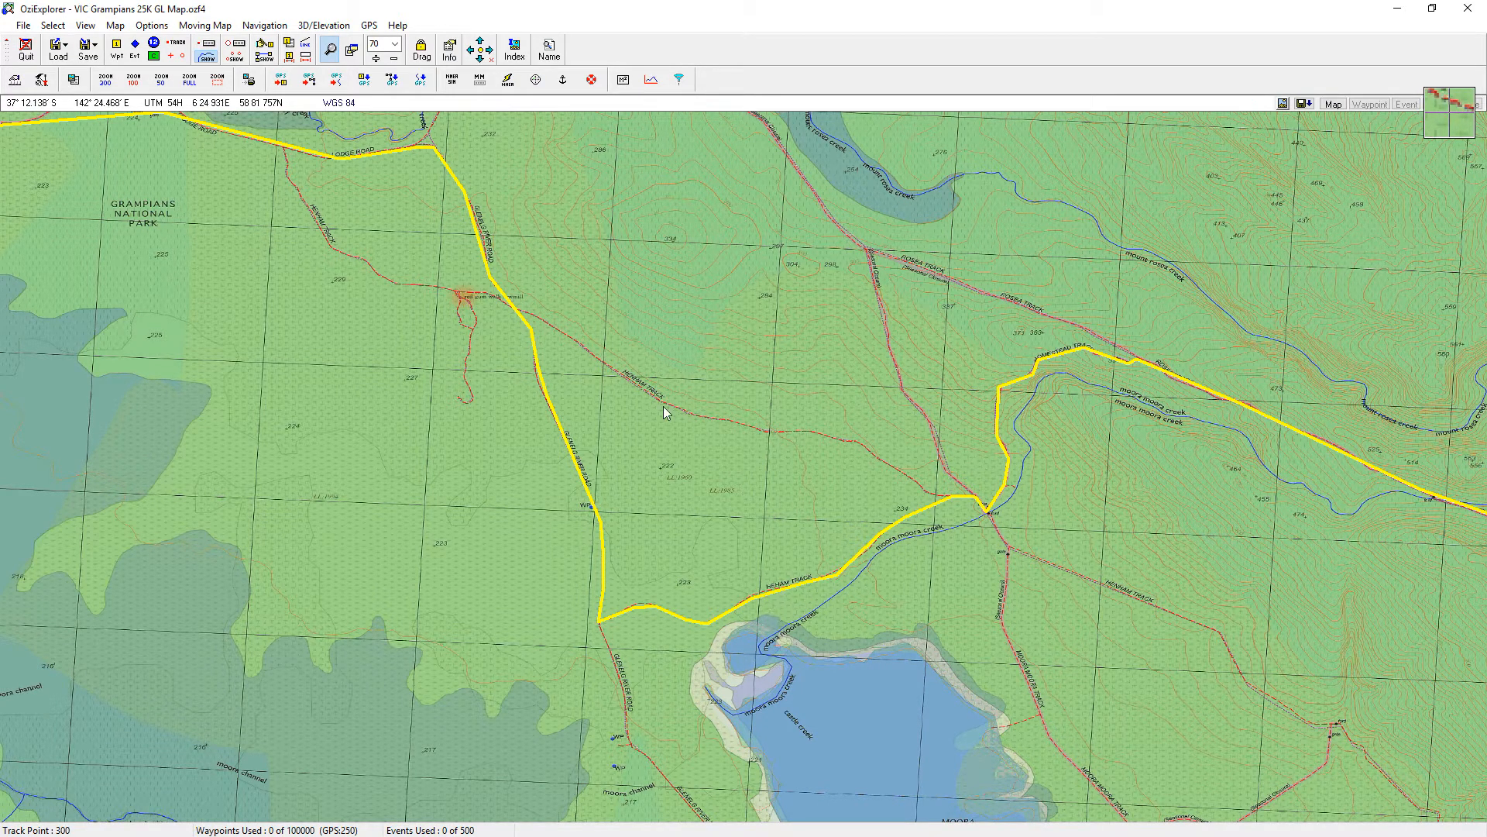
pyautogui.click(399, 40)
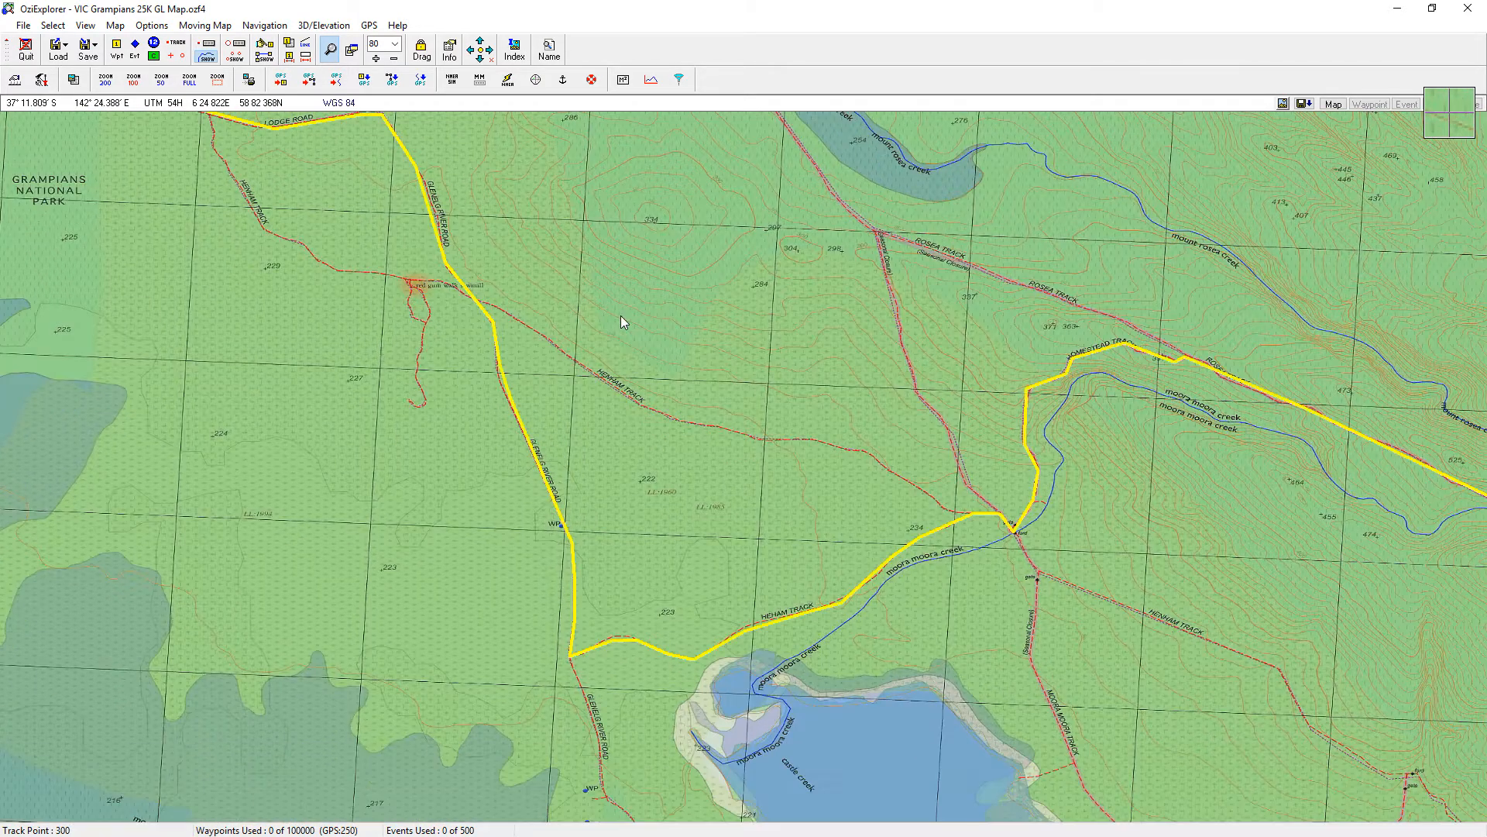
pyautogui.moveTo(205, 48)
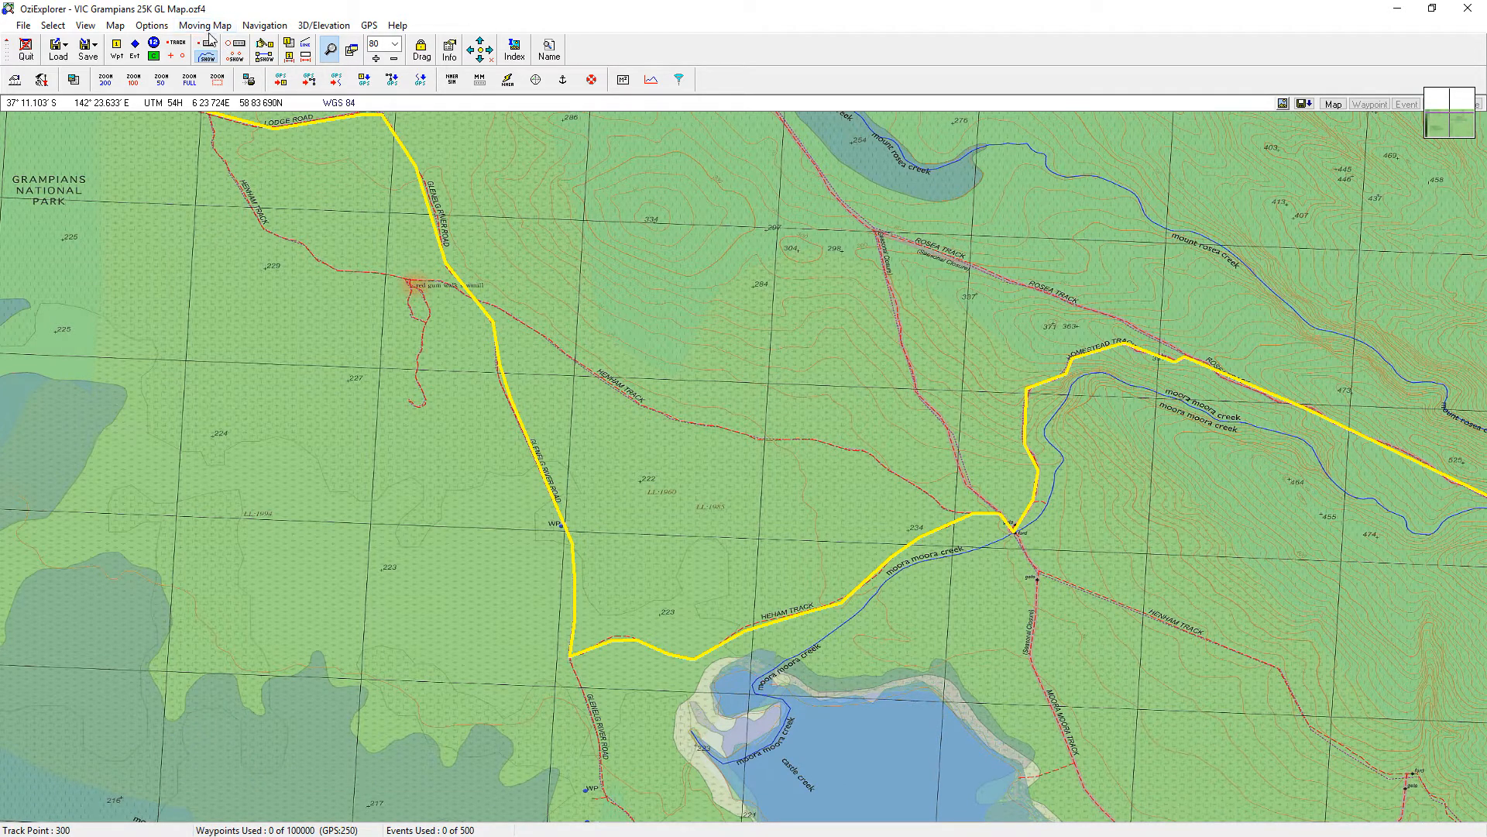
pyautogui.moveTo(207, 46)
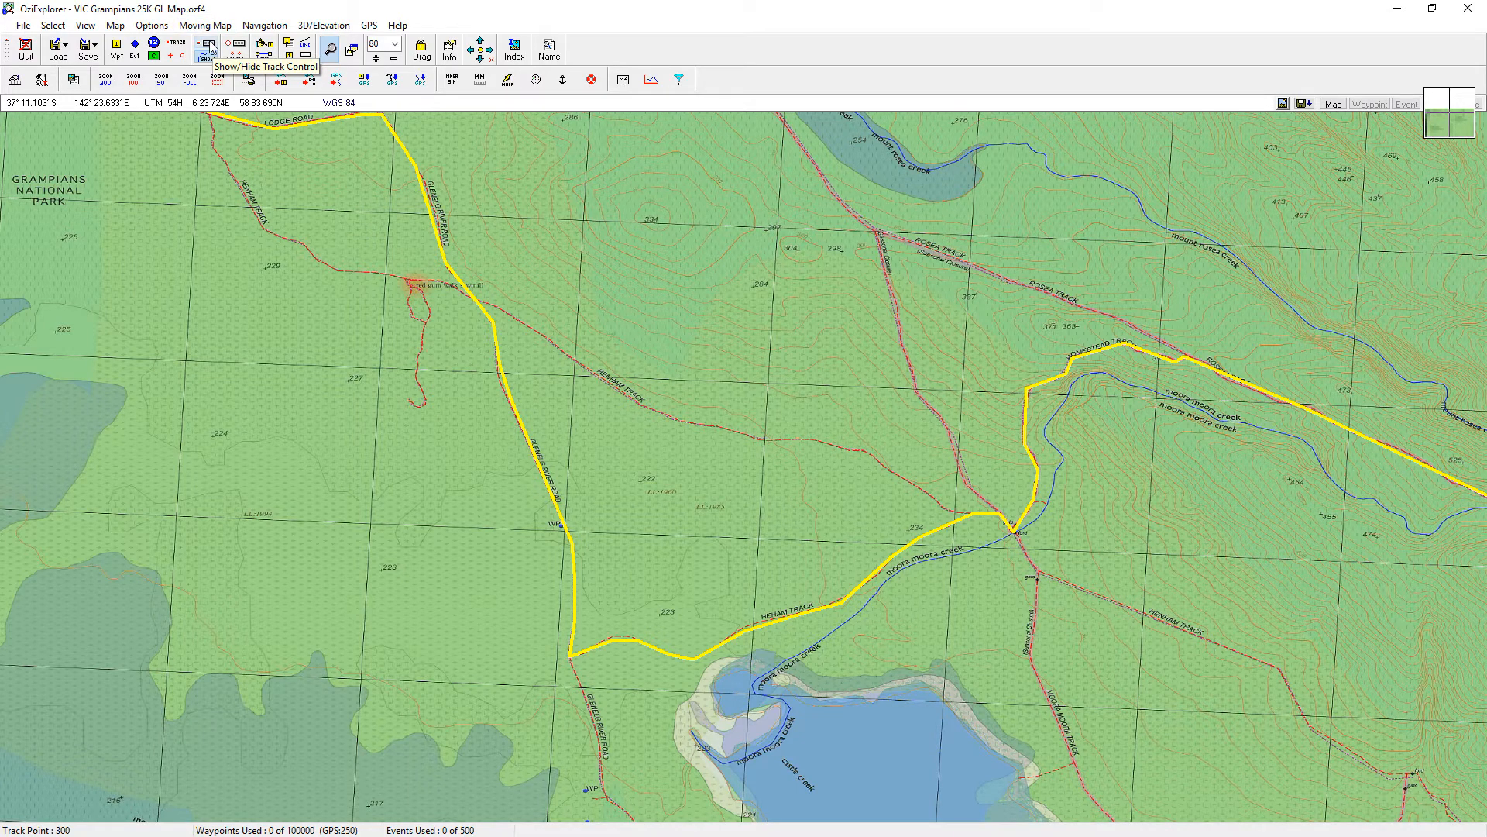
# Show the Track Control panel with individual points of the 384-point track, zoomed to 125%
pyautogui.click(206, 43)
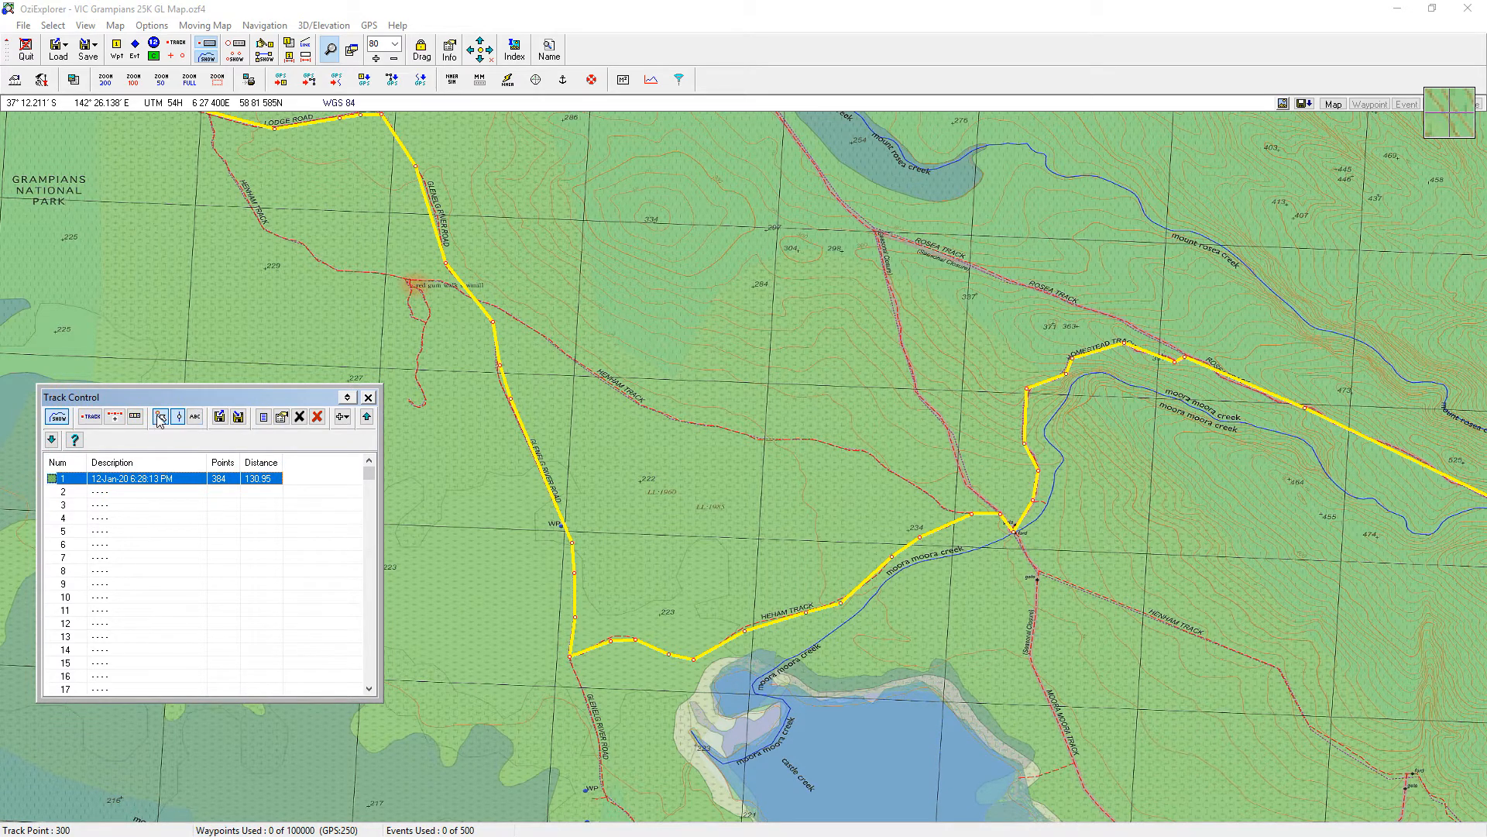
pyautogui.moveTo(176, 417)
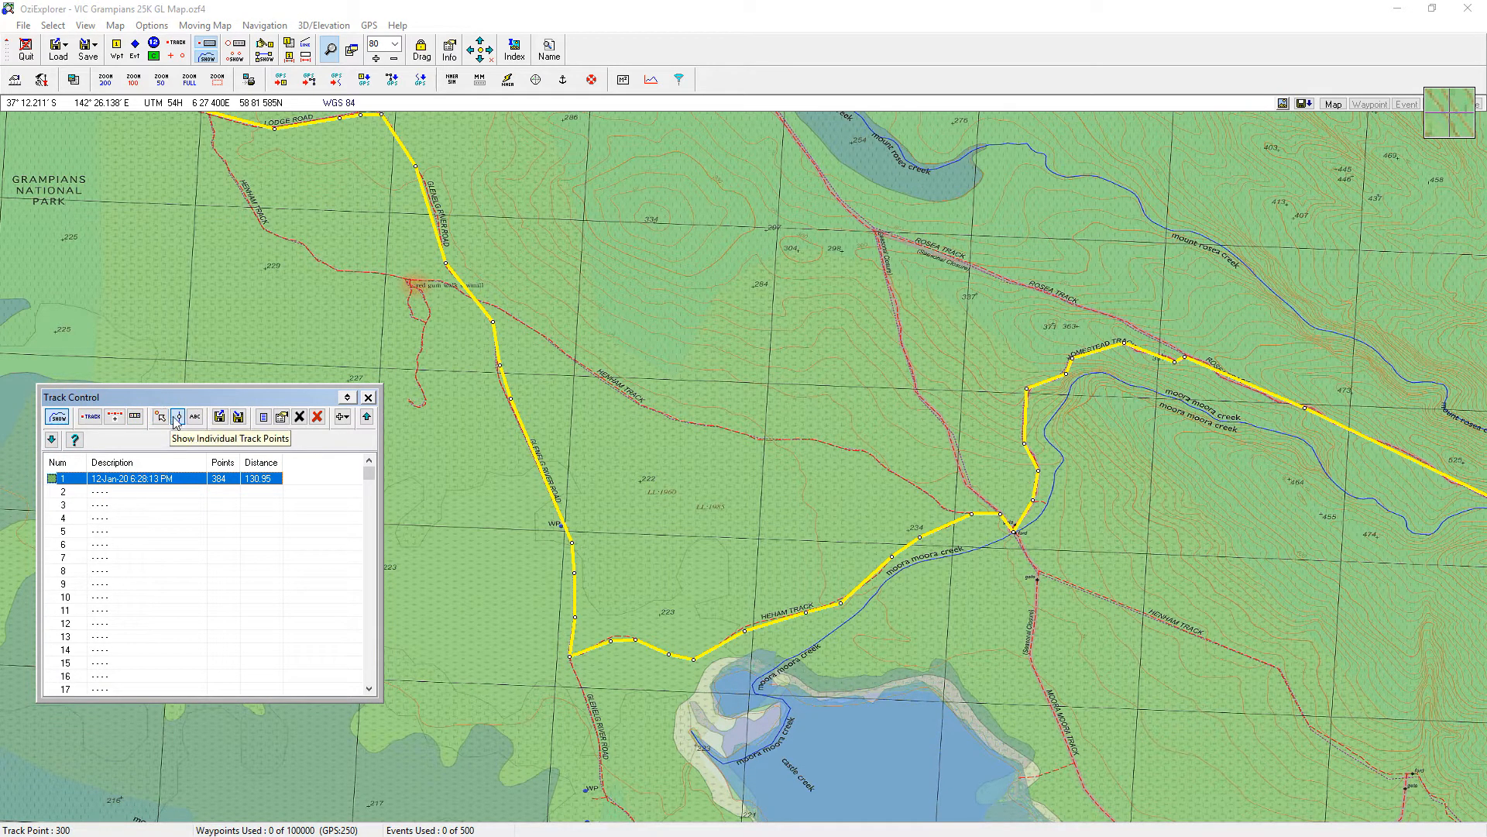
pyautogui.click(177, 417)
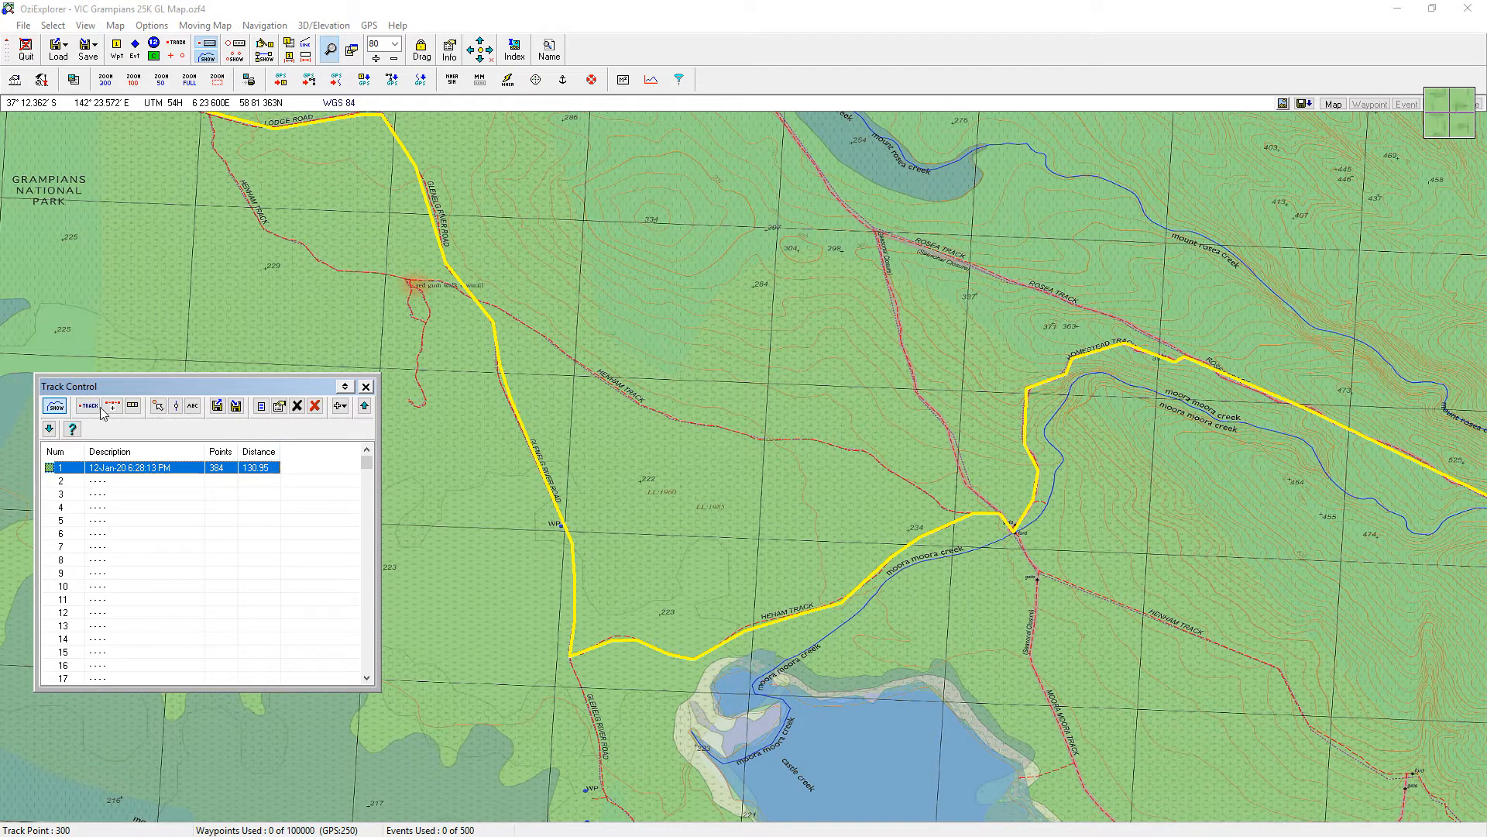
pyautogui.moveTo(165, 404)
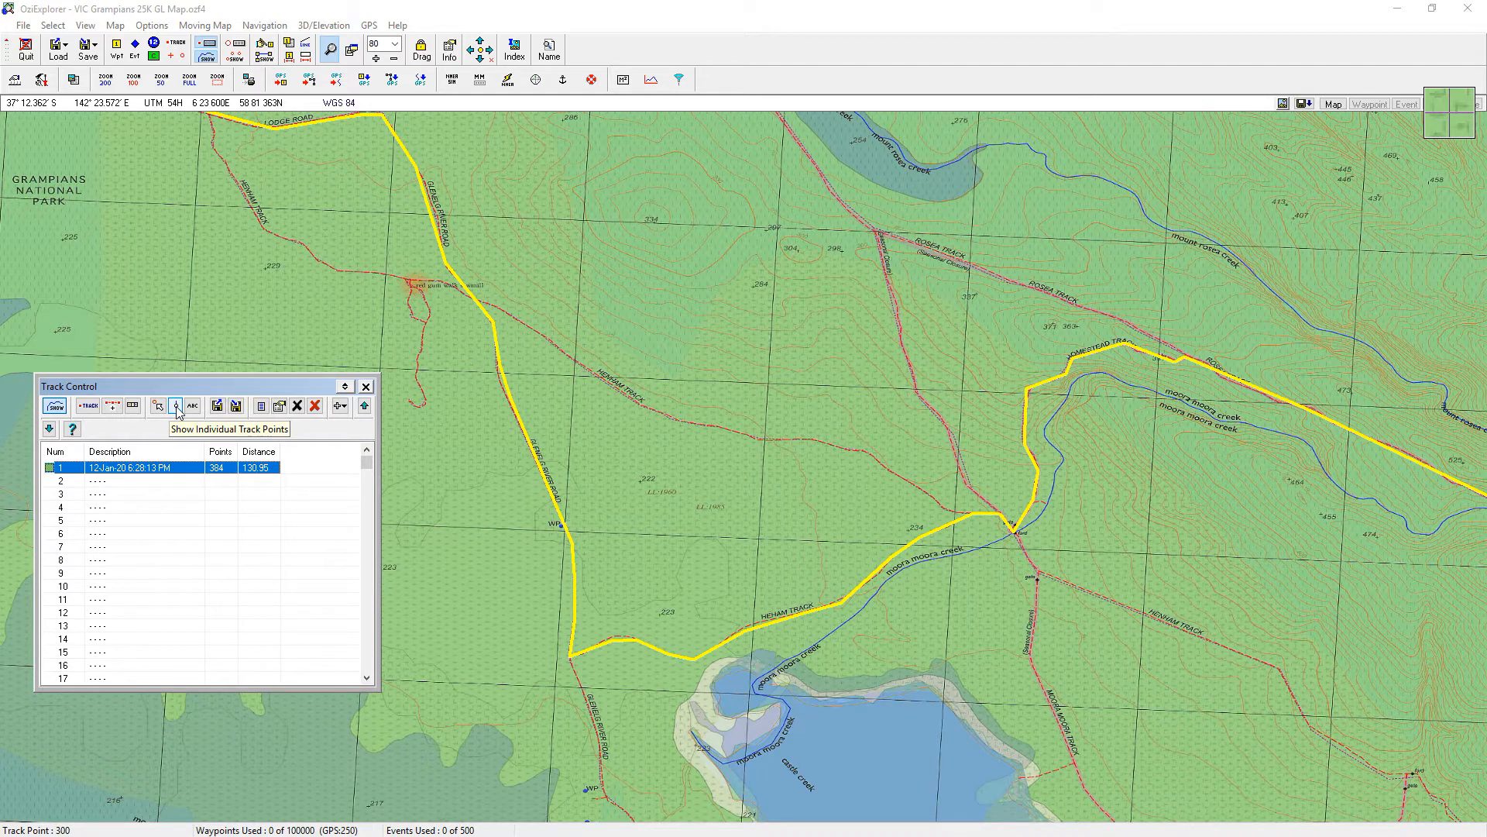
pyautogui.click(175, 405)
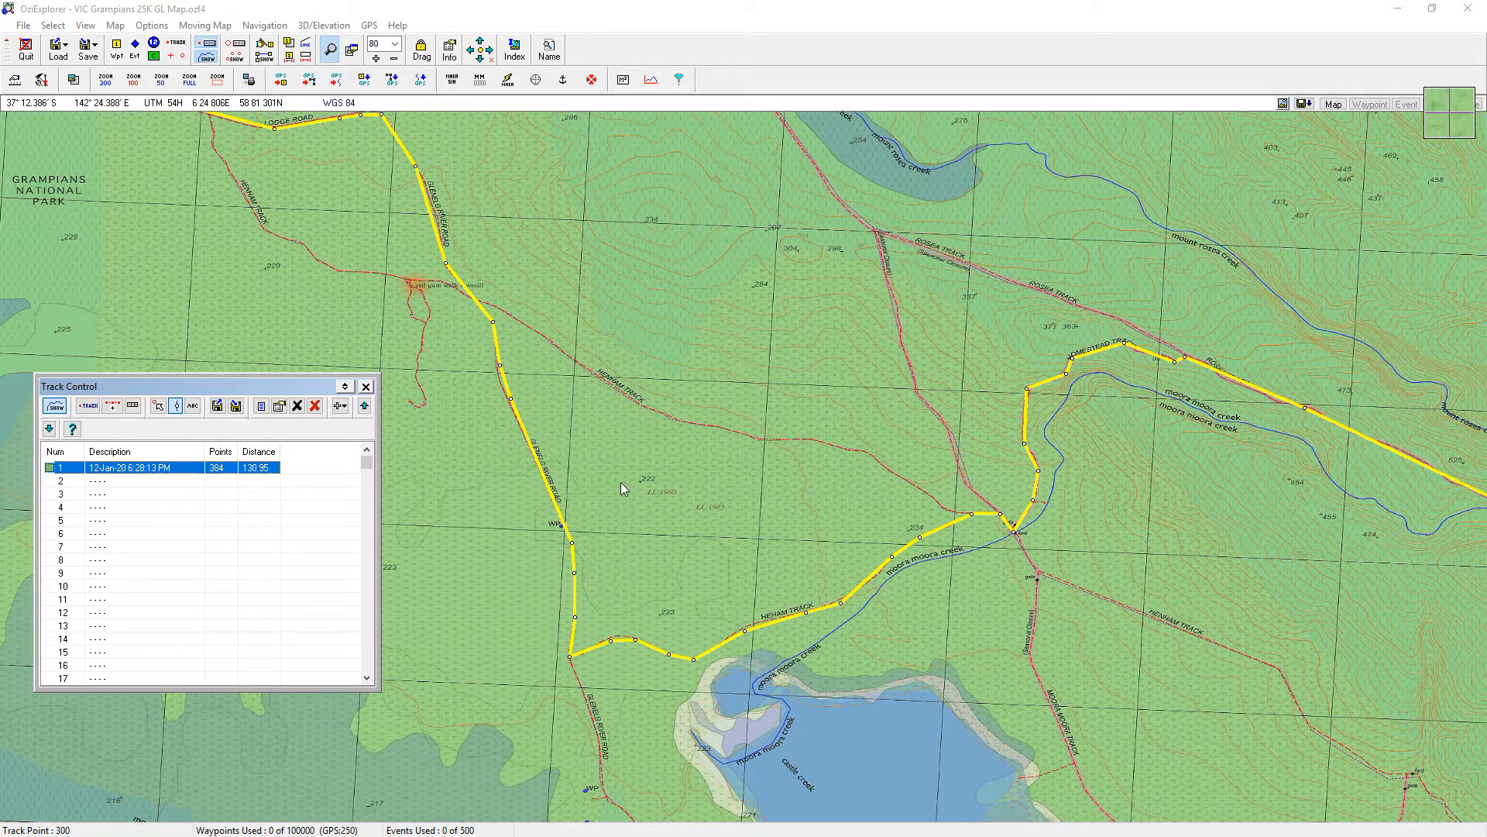
pyautogui.moveTo(635, 505)
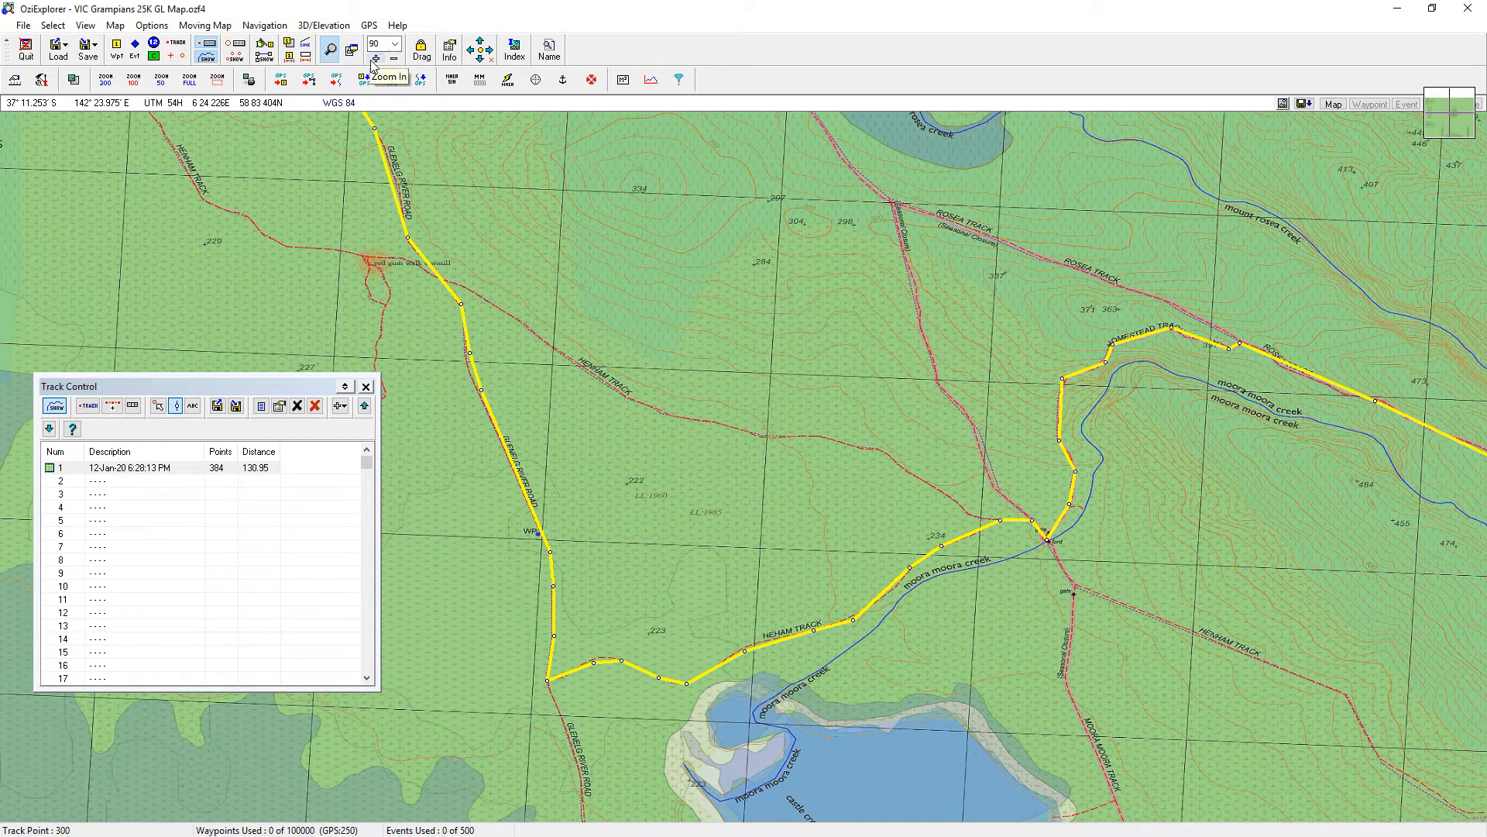
pyautogui.click(375, 59)
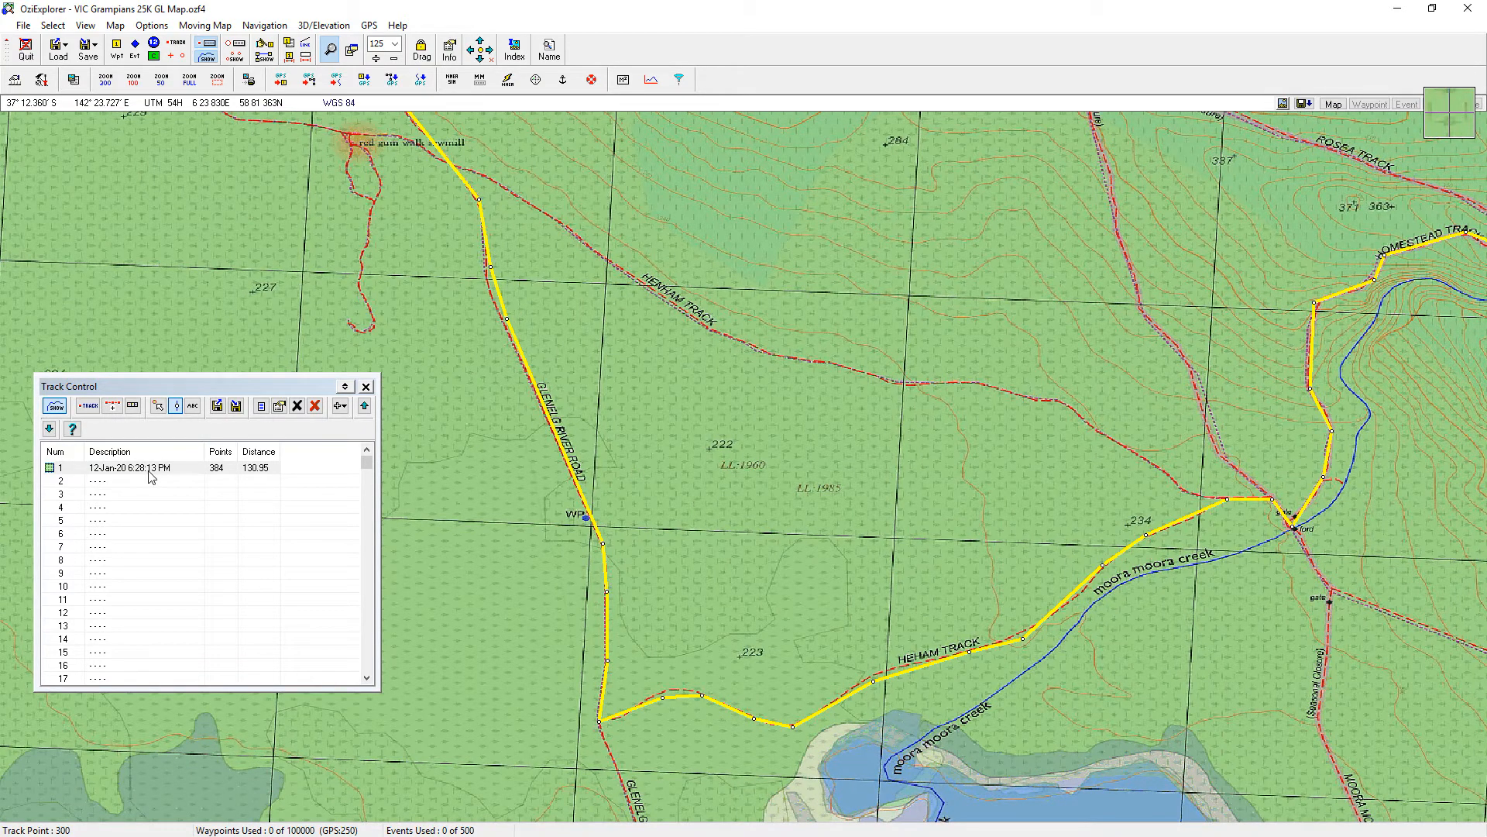
# Select track 1 in the Track Control list after inspecting its points on the map
pyautogui.click(124, 466)
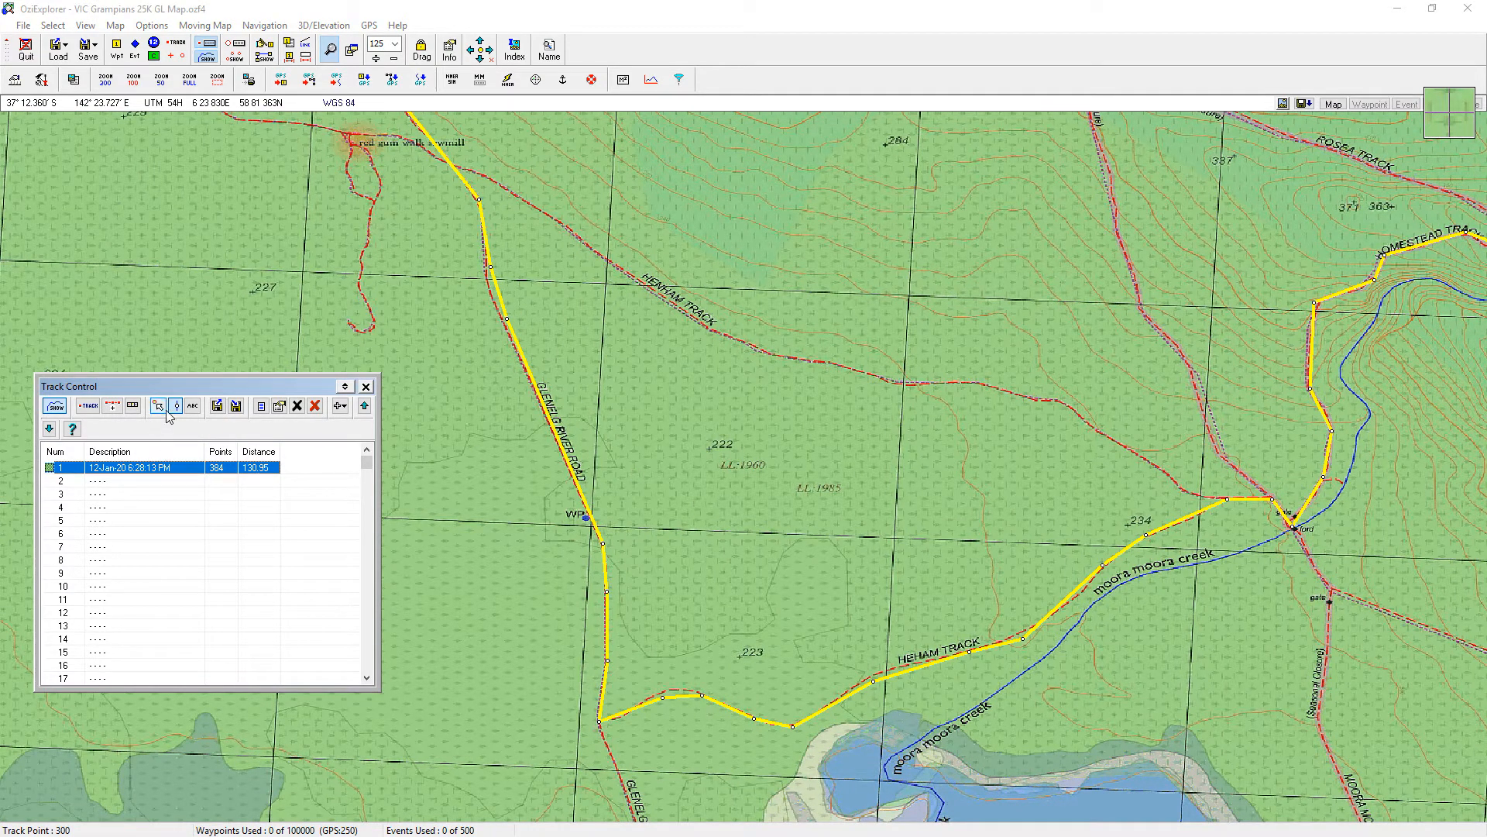
pyautogui.moveTo(158, 406)
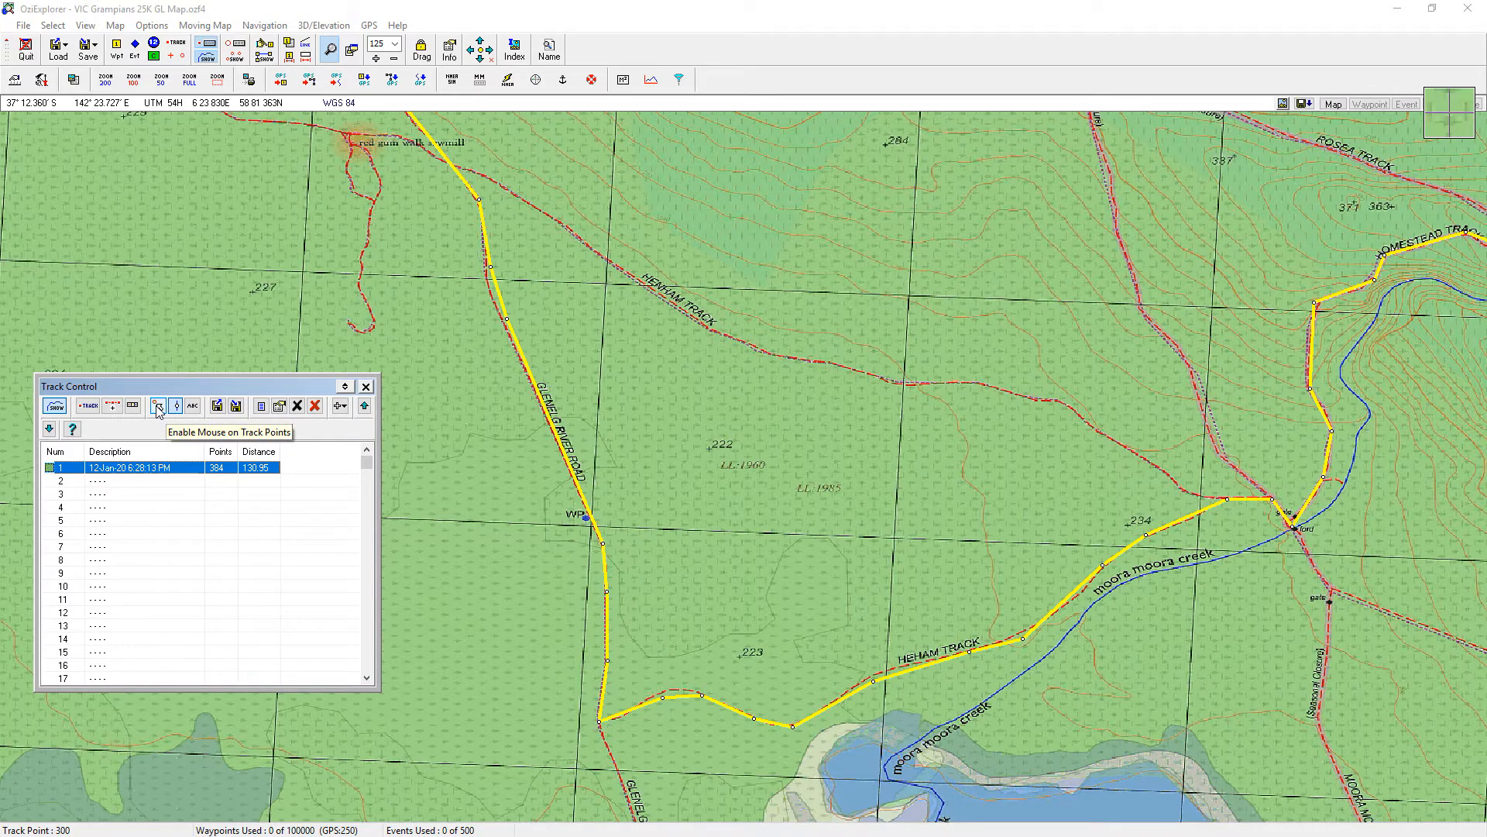
pyautogui.moveTo(320, 503)
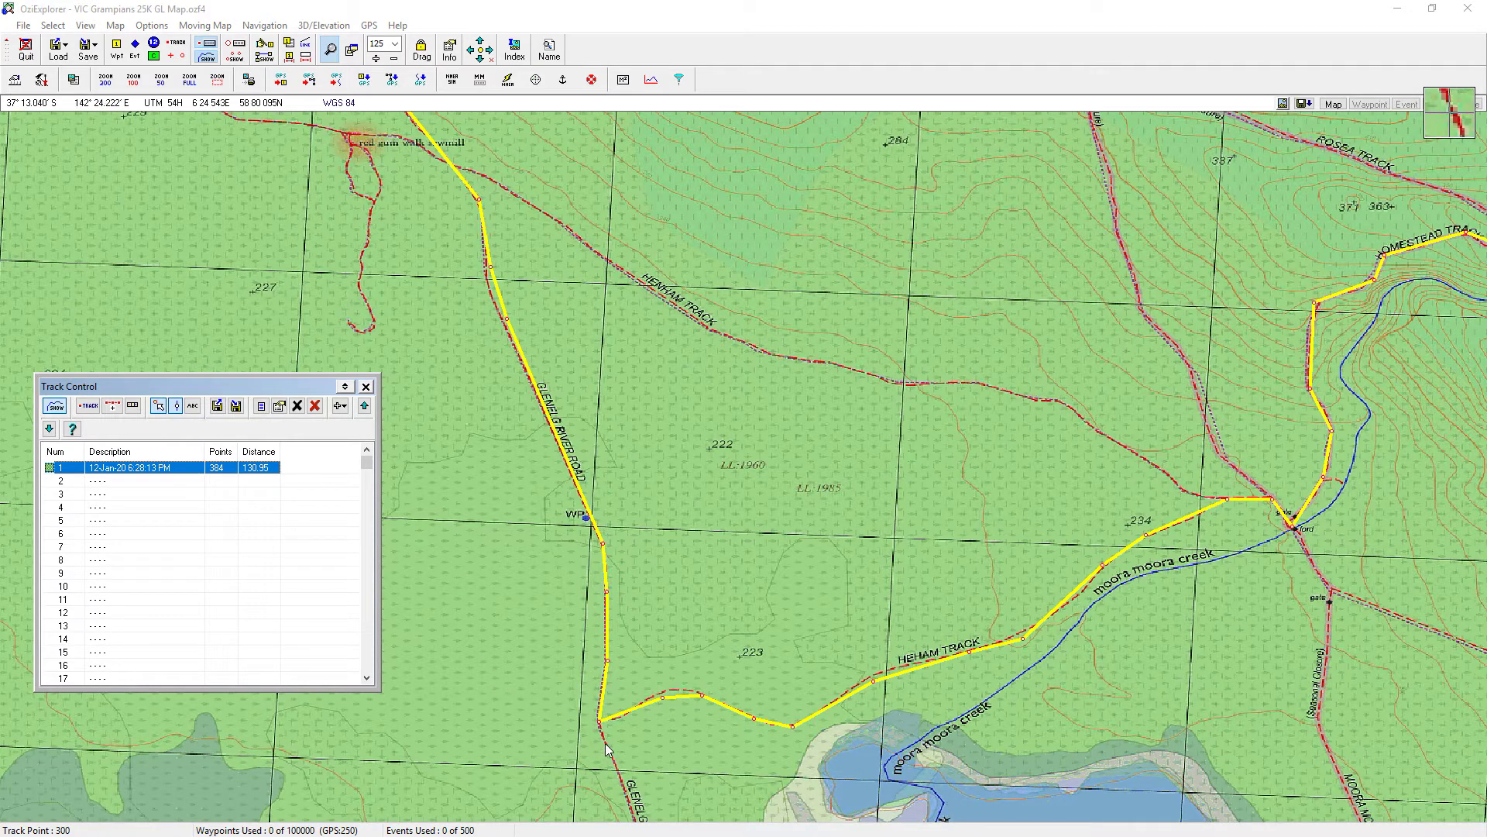
pyautogui.moveTo(603, 550)
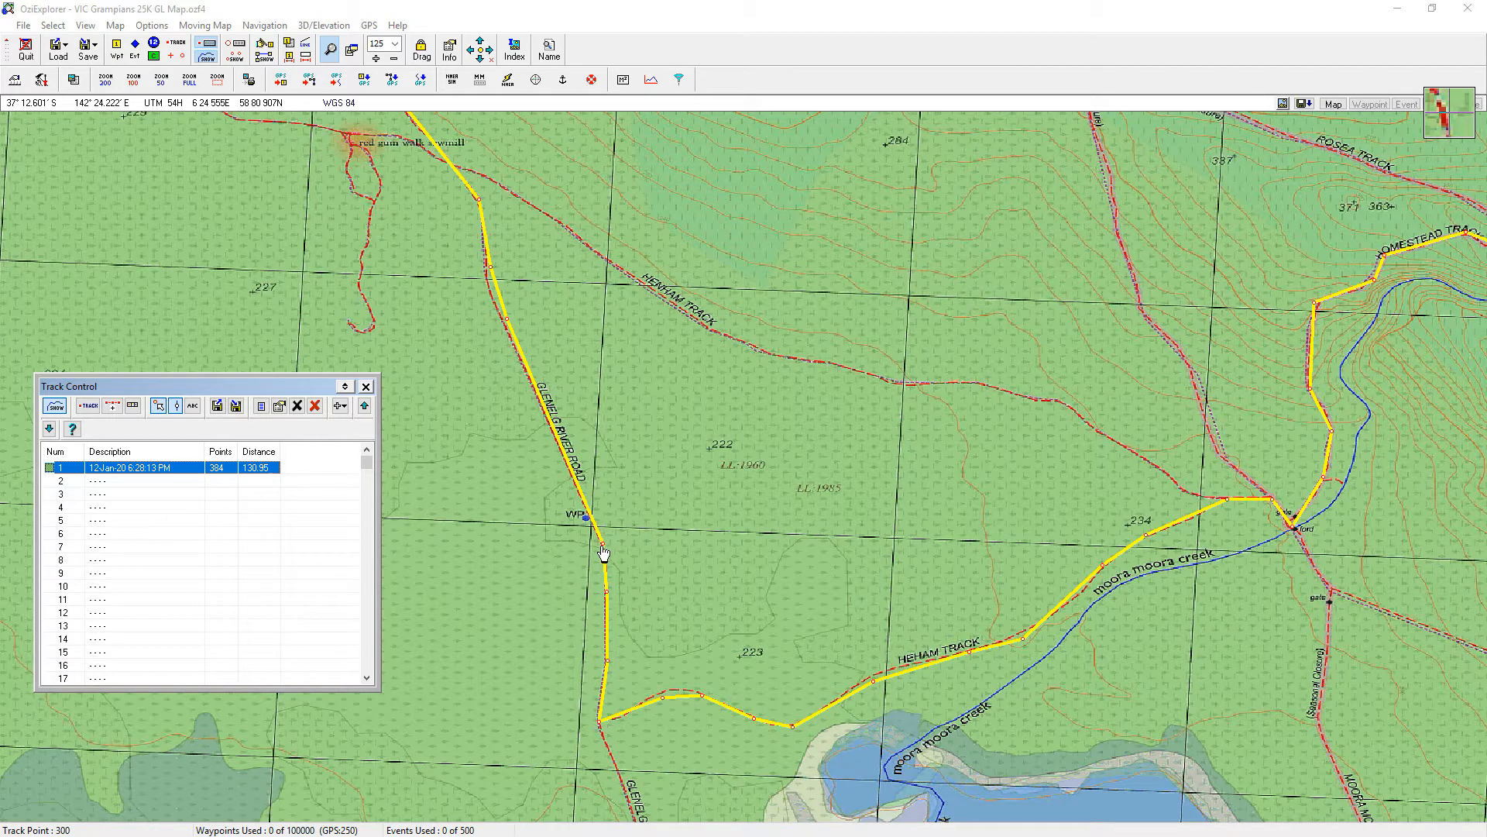
pyautogui.moveTo(599, 547)
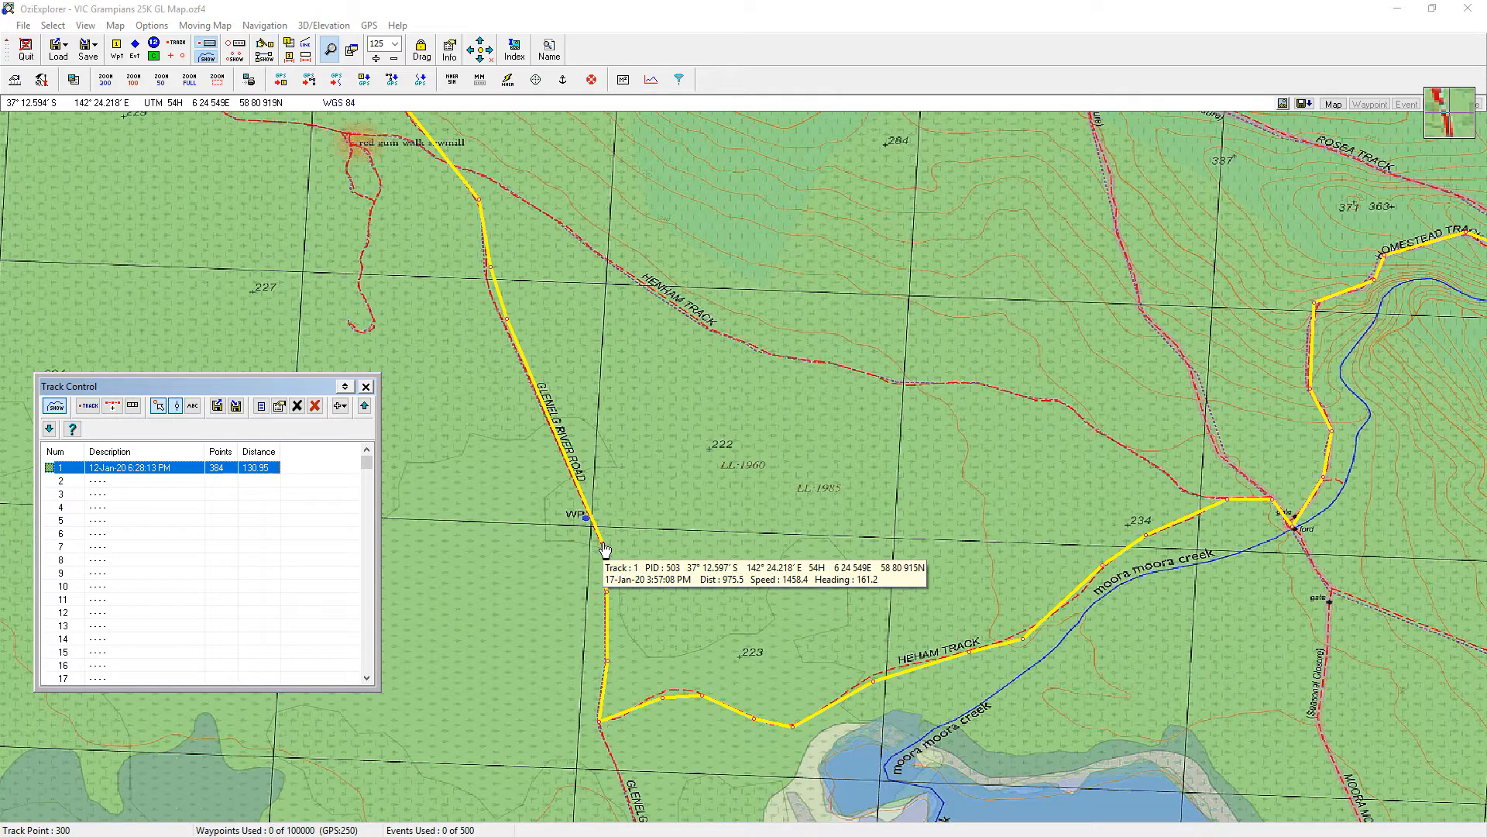
pyautogui.moveTo(603, 549)
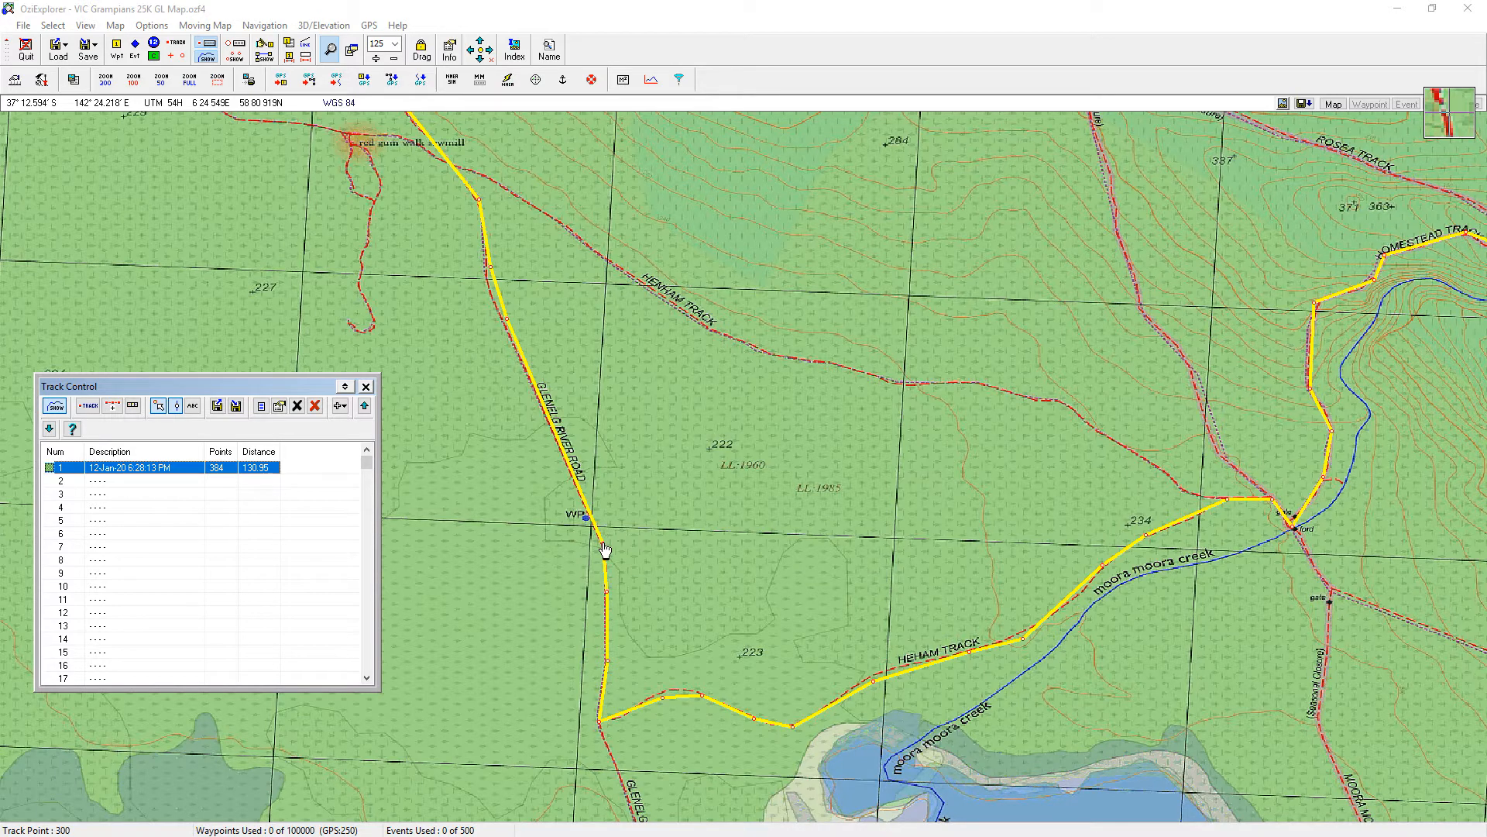
pyautogui.moveTo(594, 339)
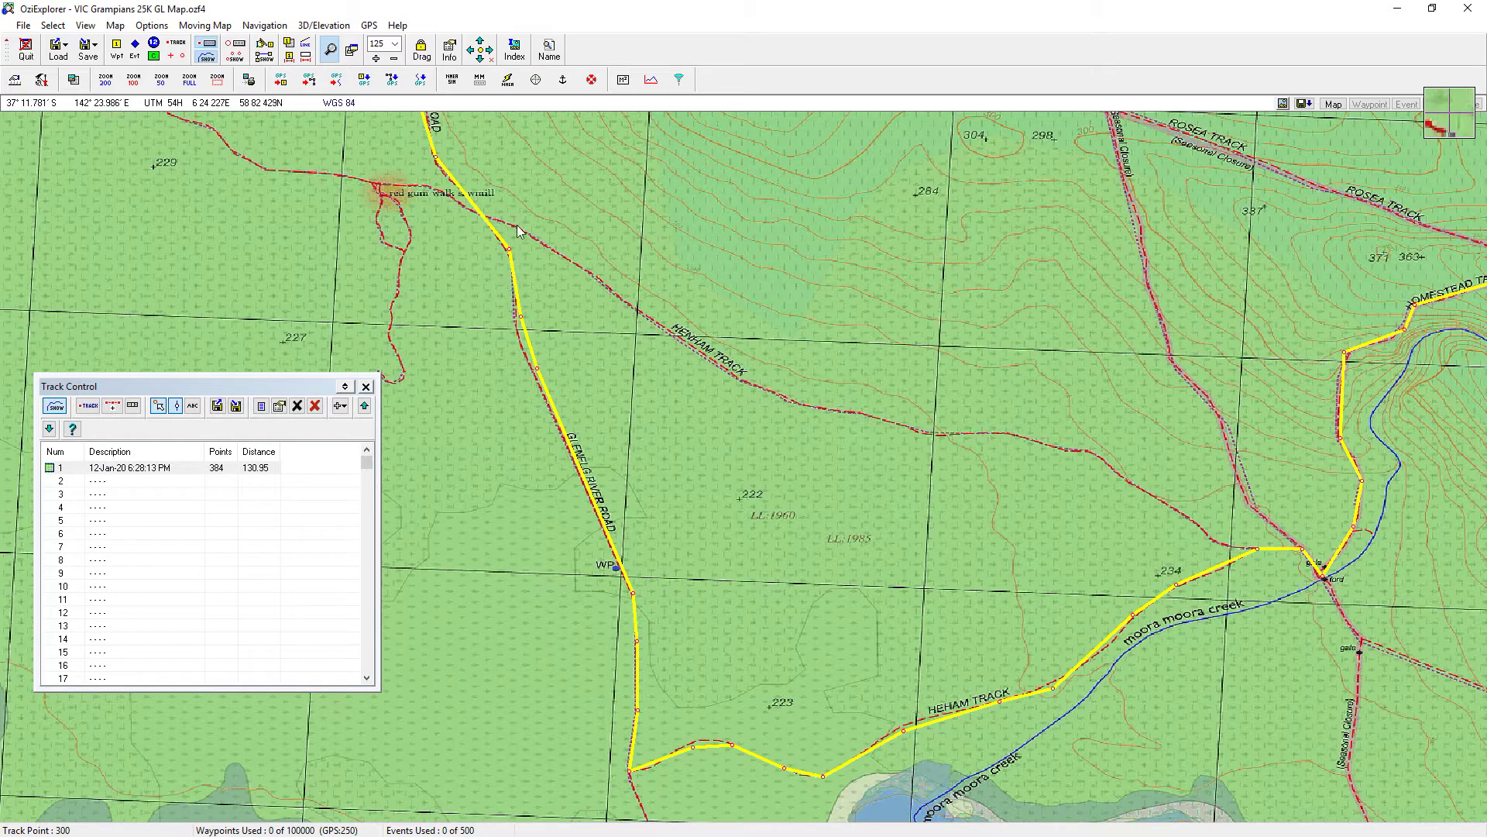
pyautogui.moveTo(669, 742)
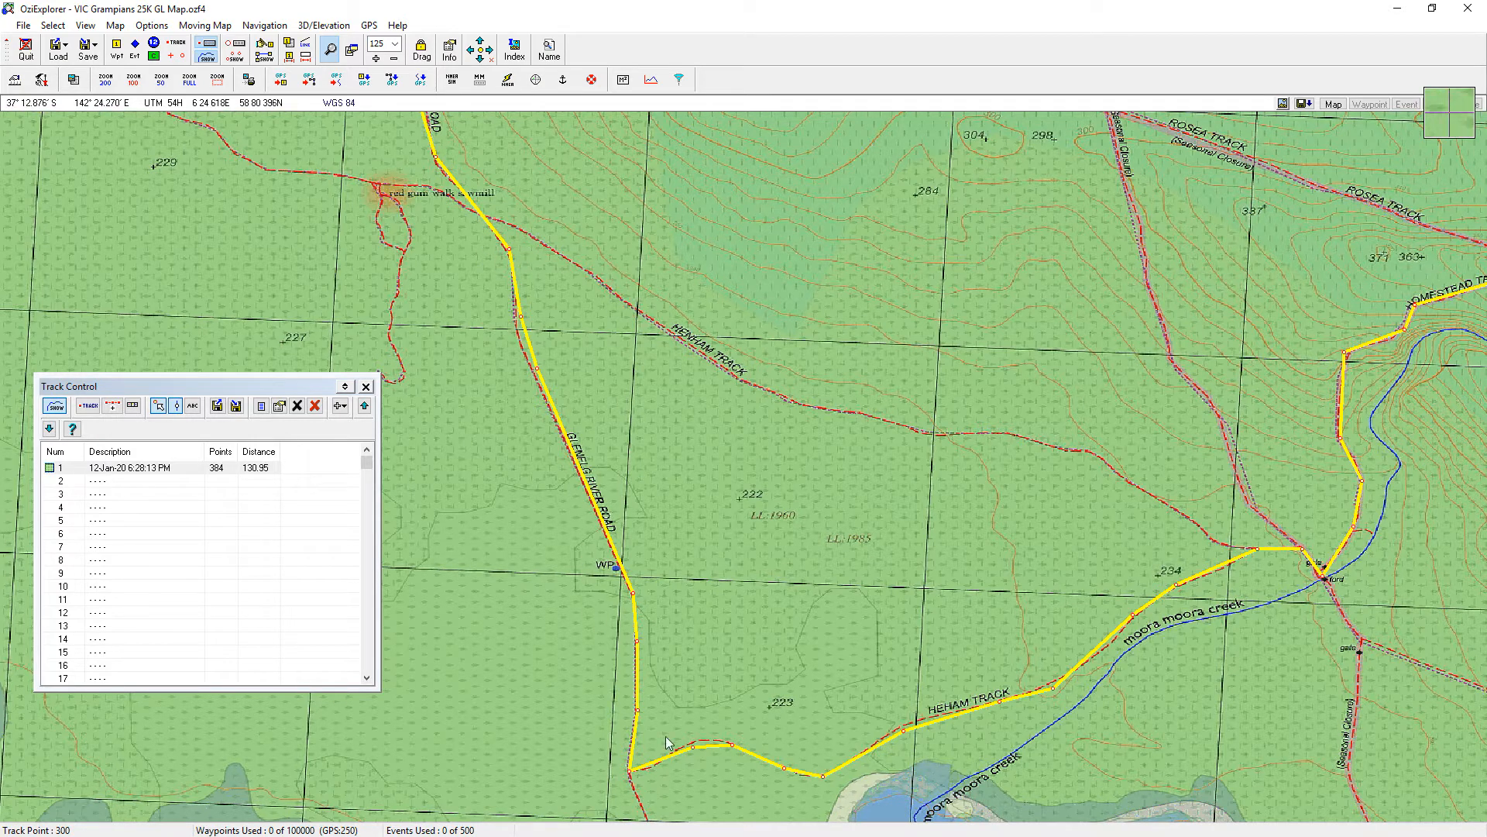
pyautogui.moveTo(1242, 557)
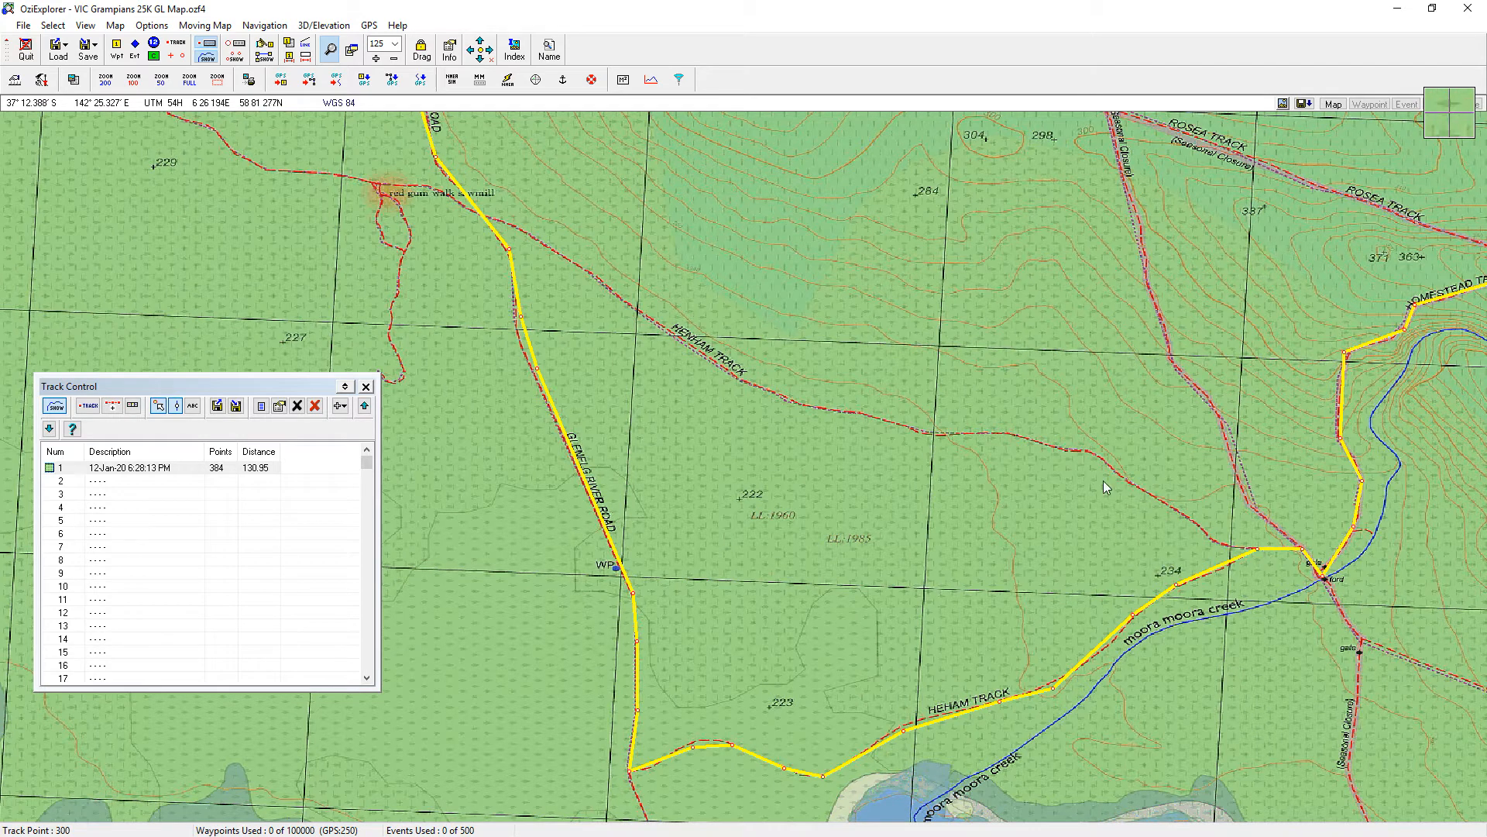
pyautogui.moveTo(1112, 633)
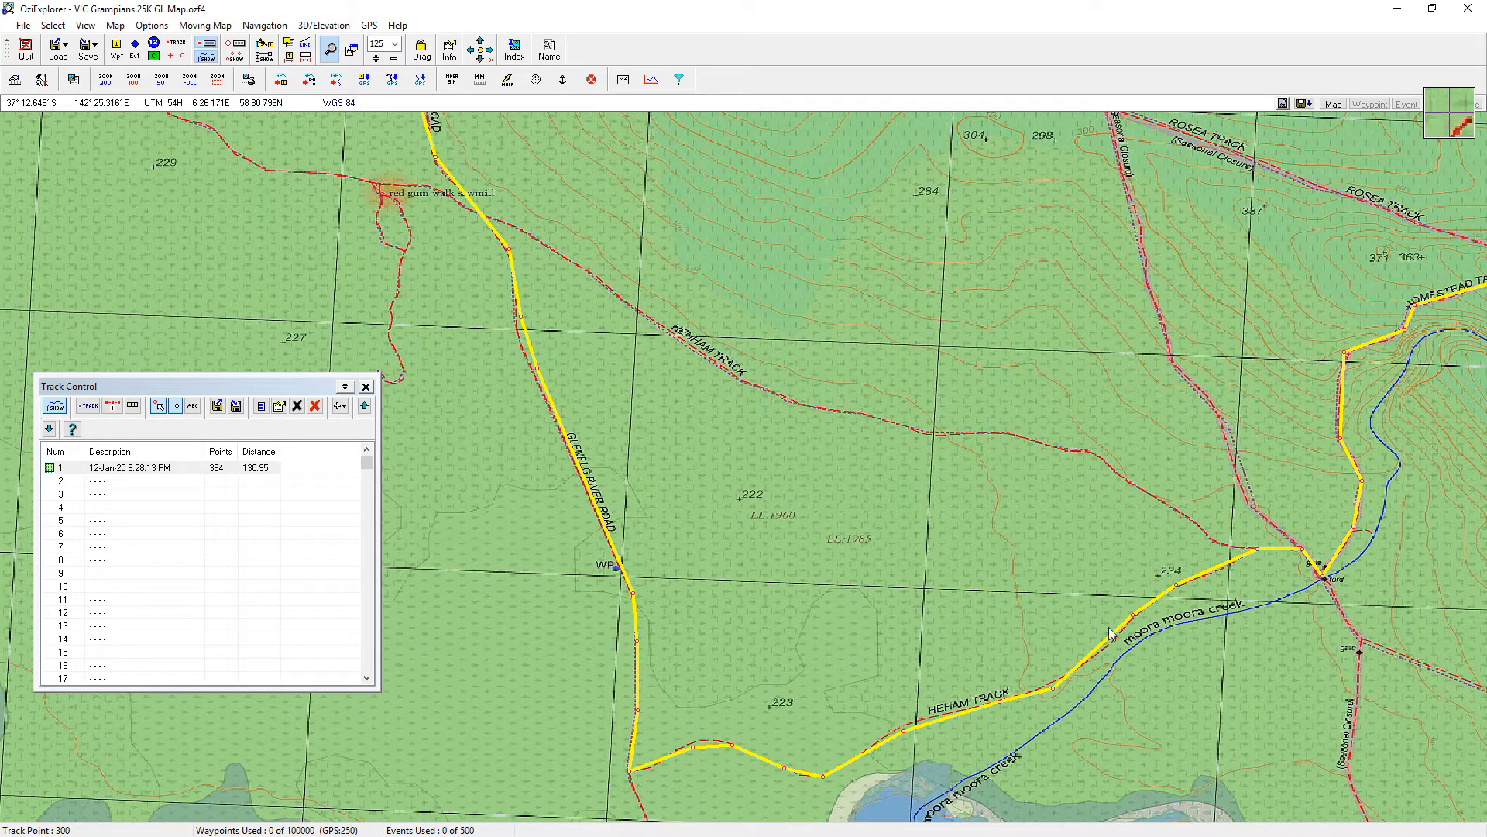
pyautogui.moveTo(536, 316)
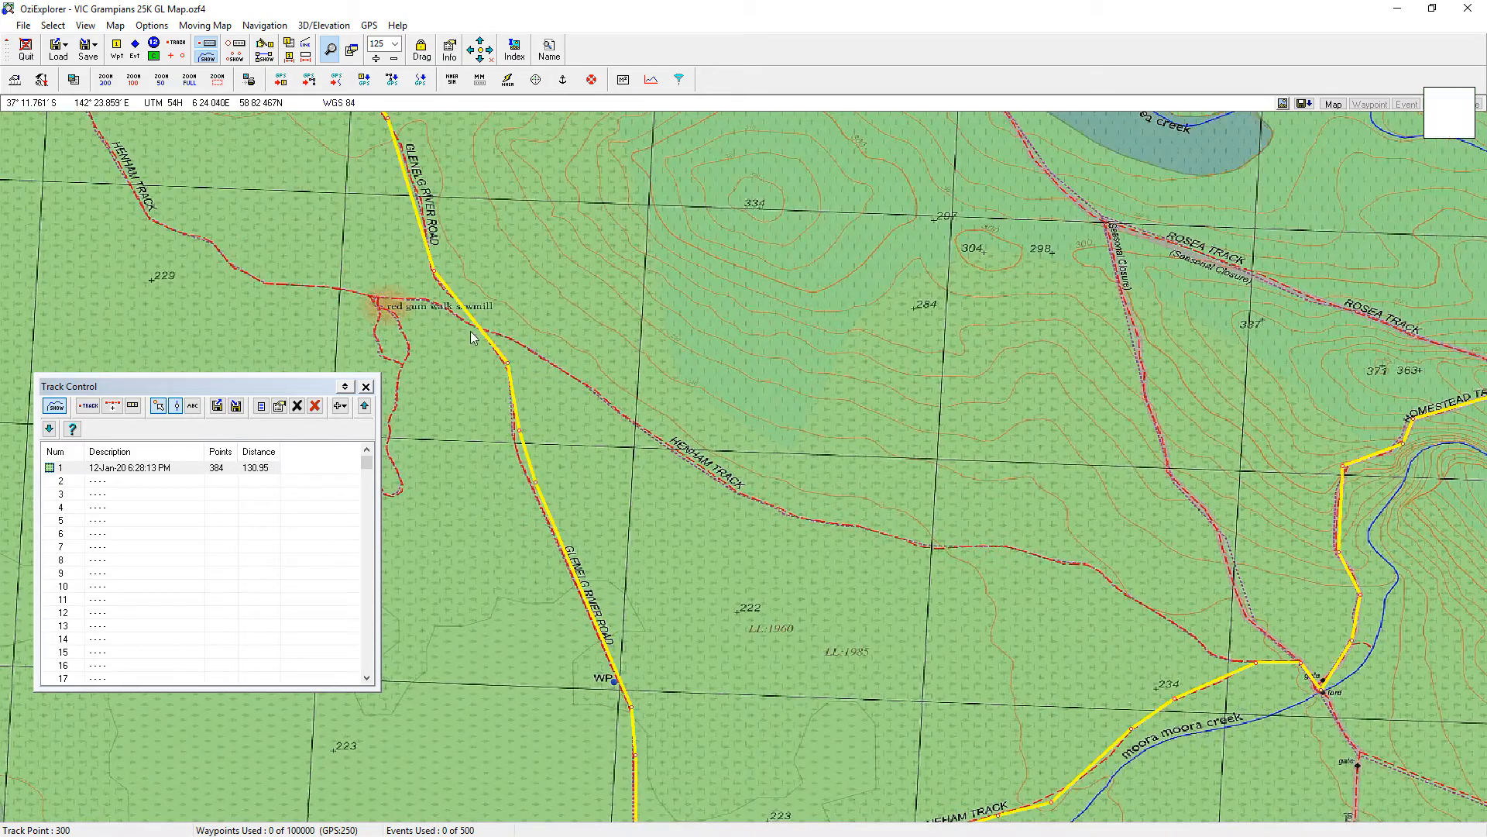
pyautogui.moveTo(434, 276)
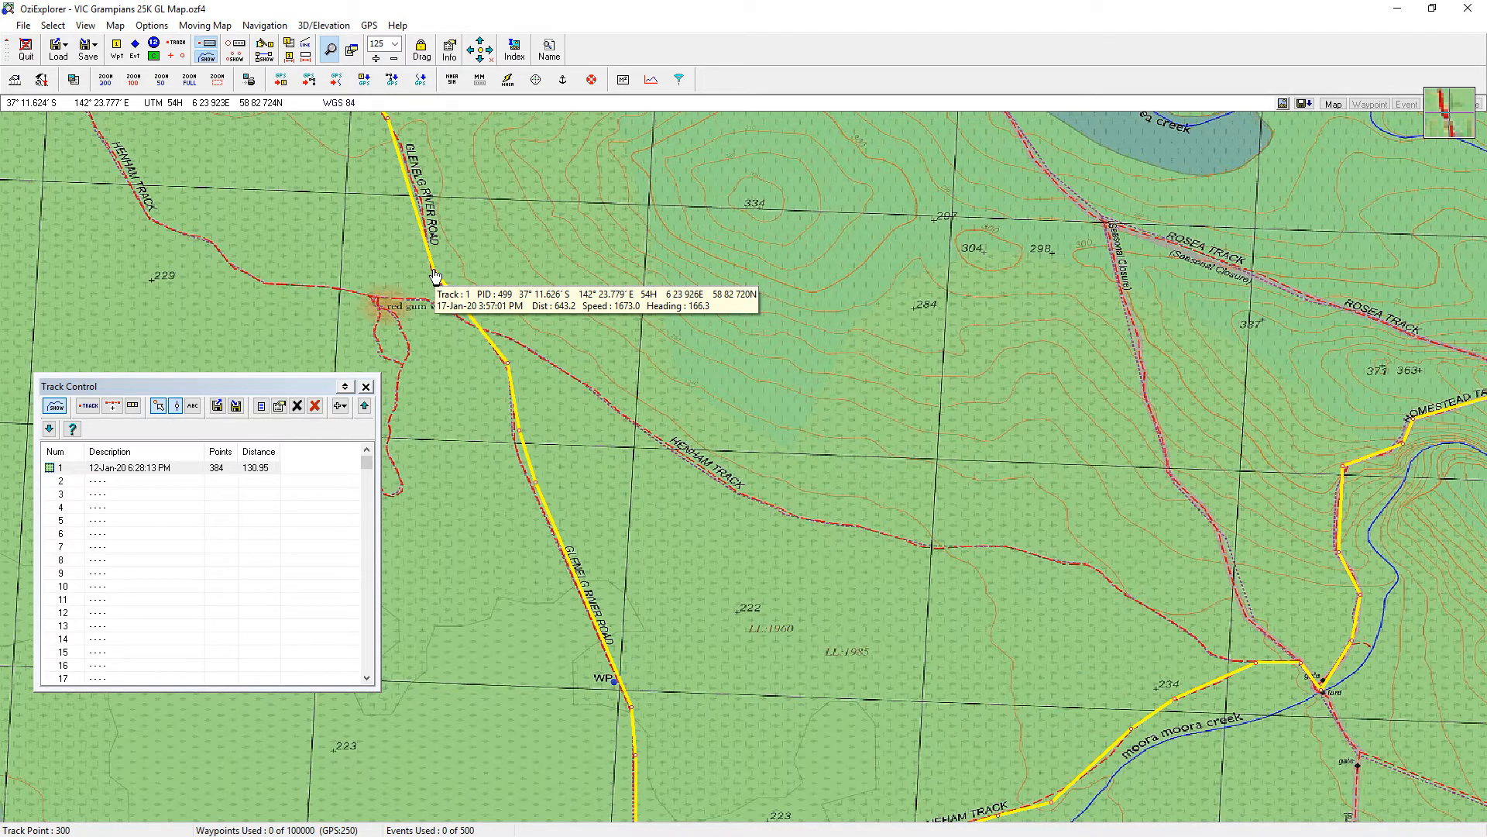
pyautogui.moveTo(1257, 675)
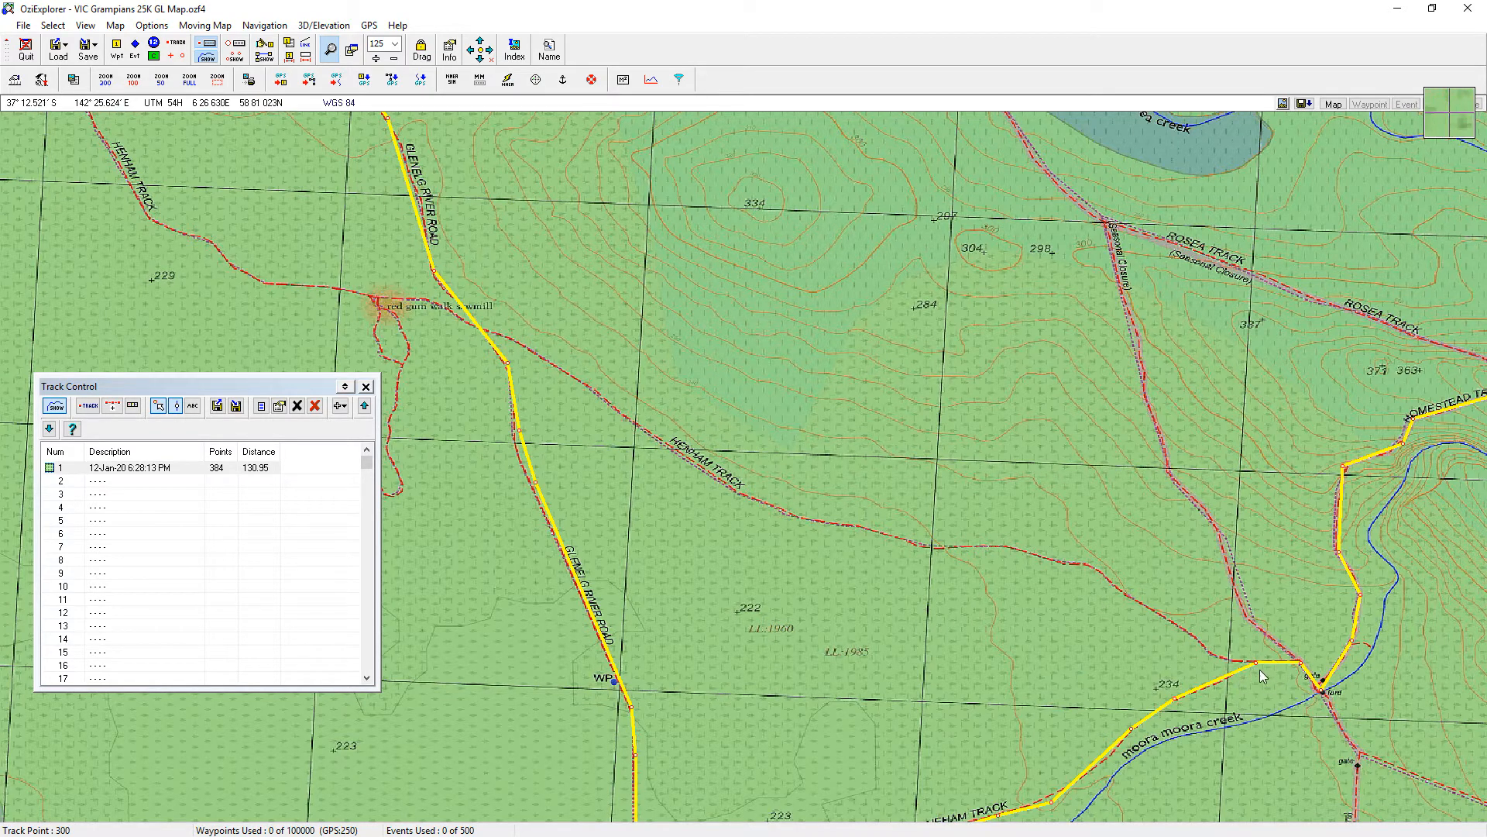
pyautogui.moveTo(1260, 666)
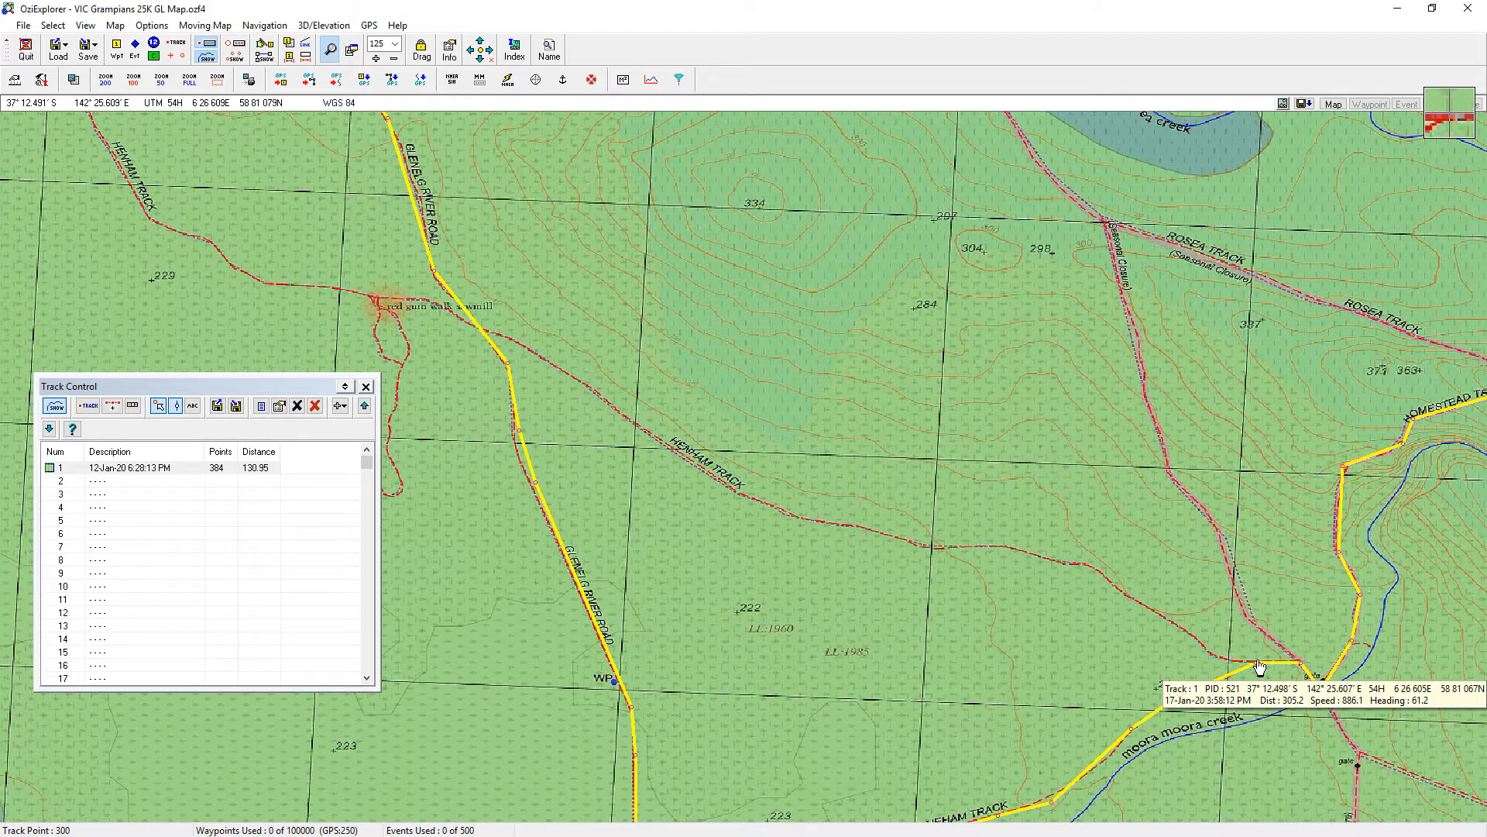
pyautogui.moveTo(471, 290)
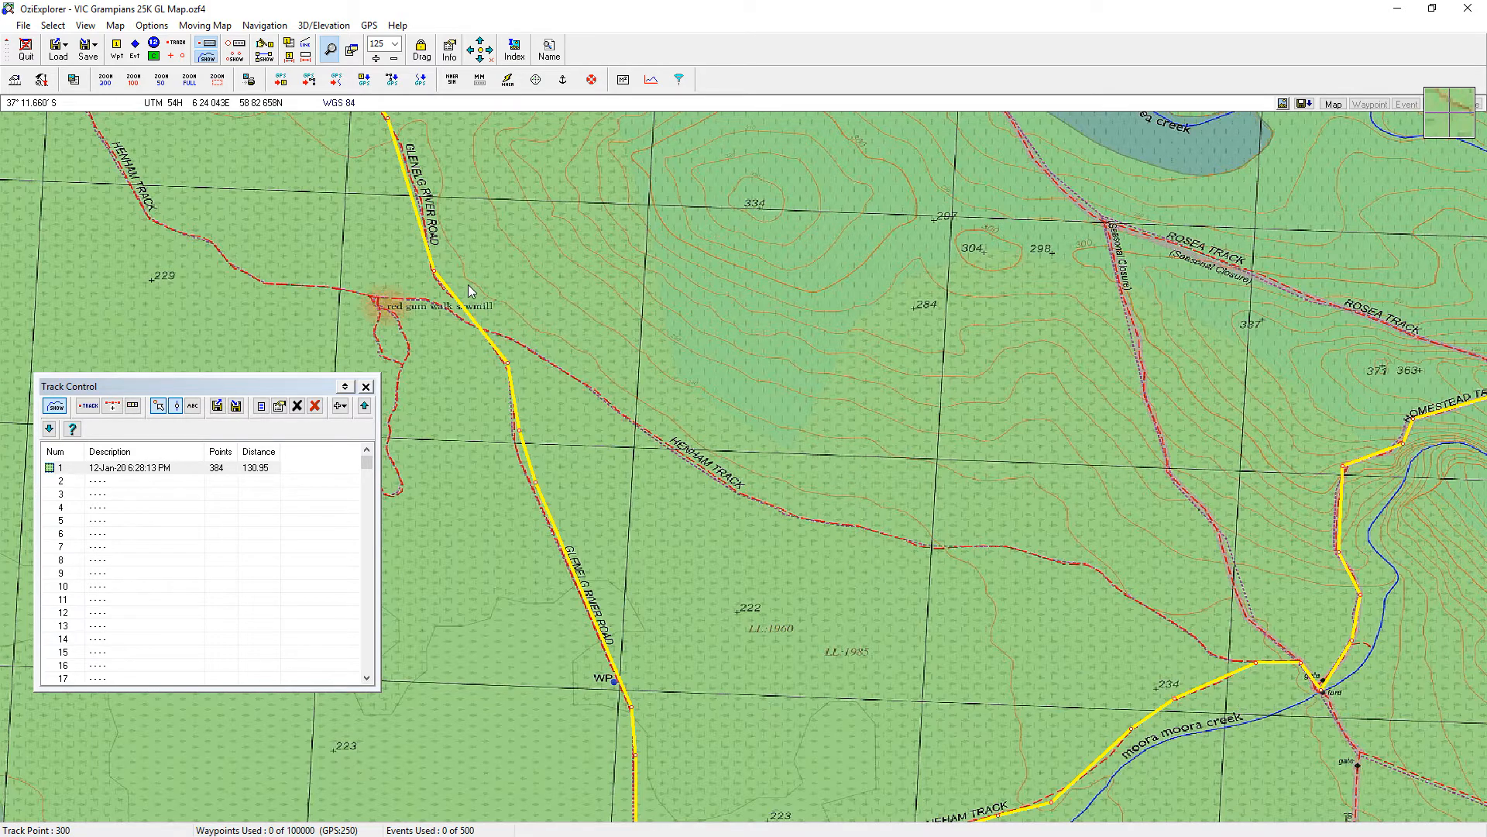
pyautogui.moveTo(491, 312)
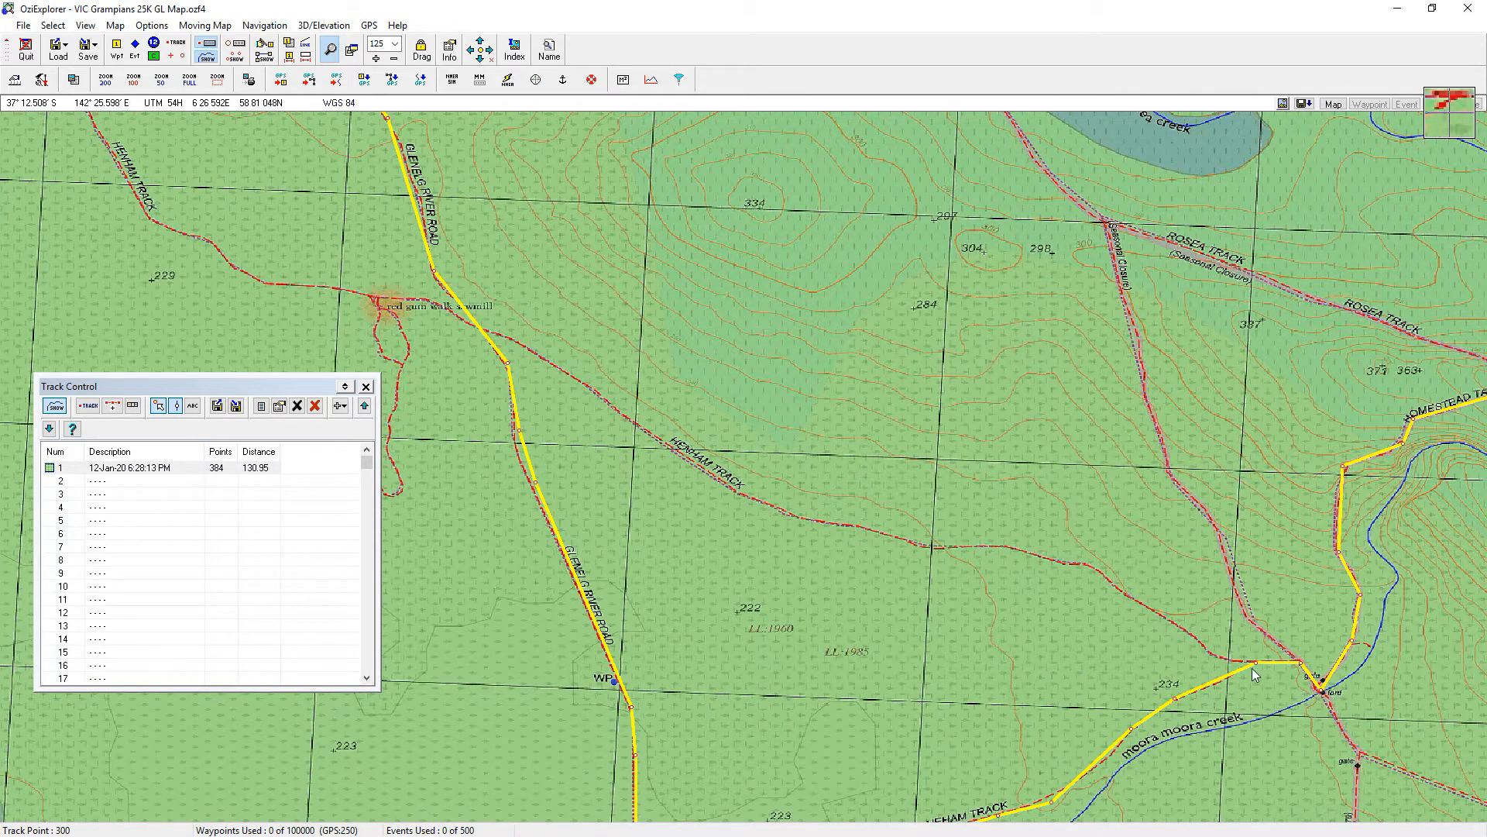
pyautogui.click(129, 466)
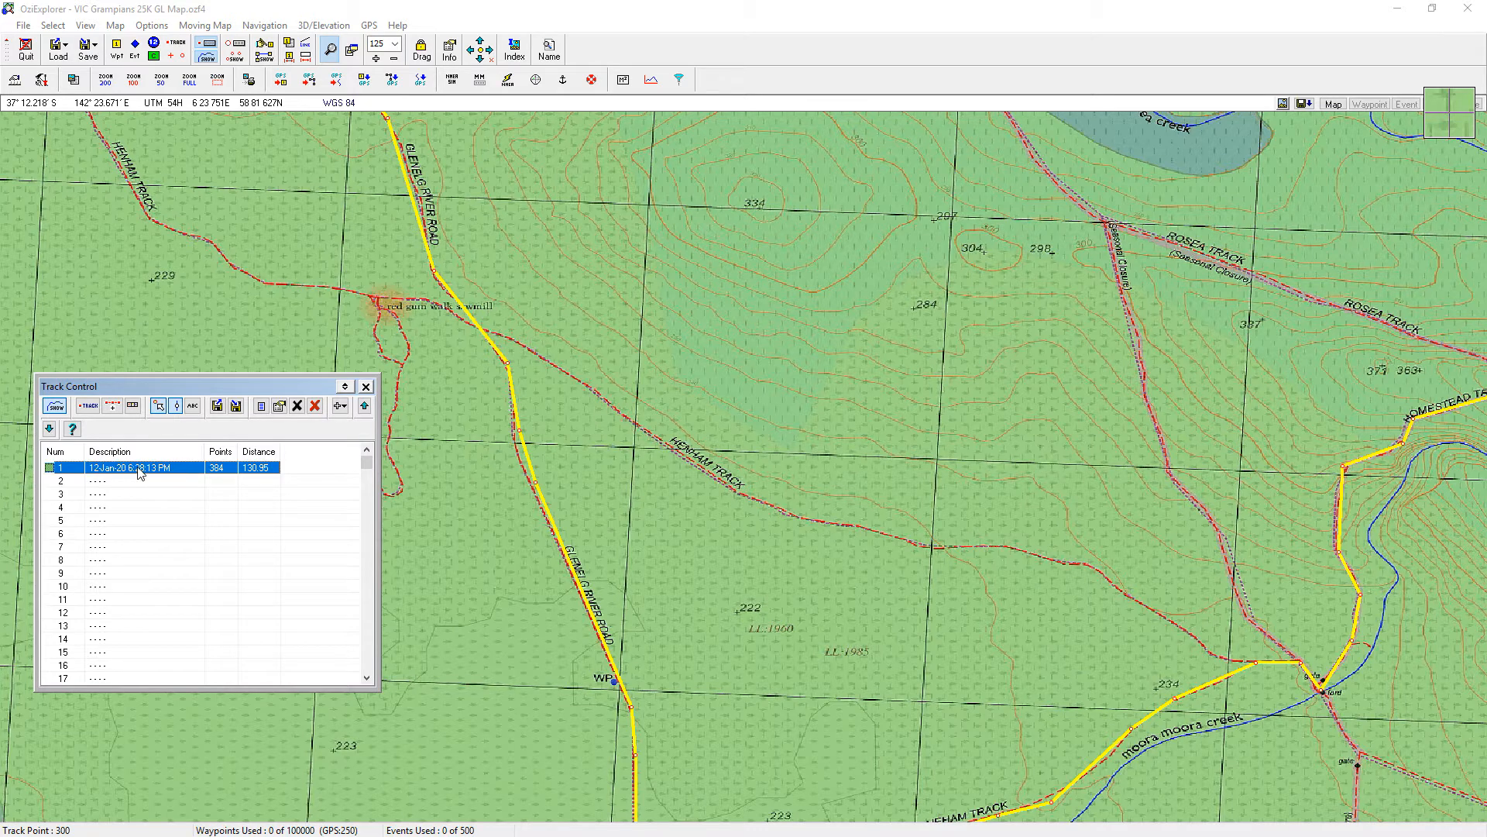
pyautogui.moveTo(263, 405)
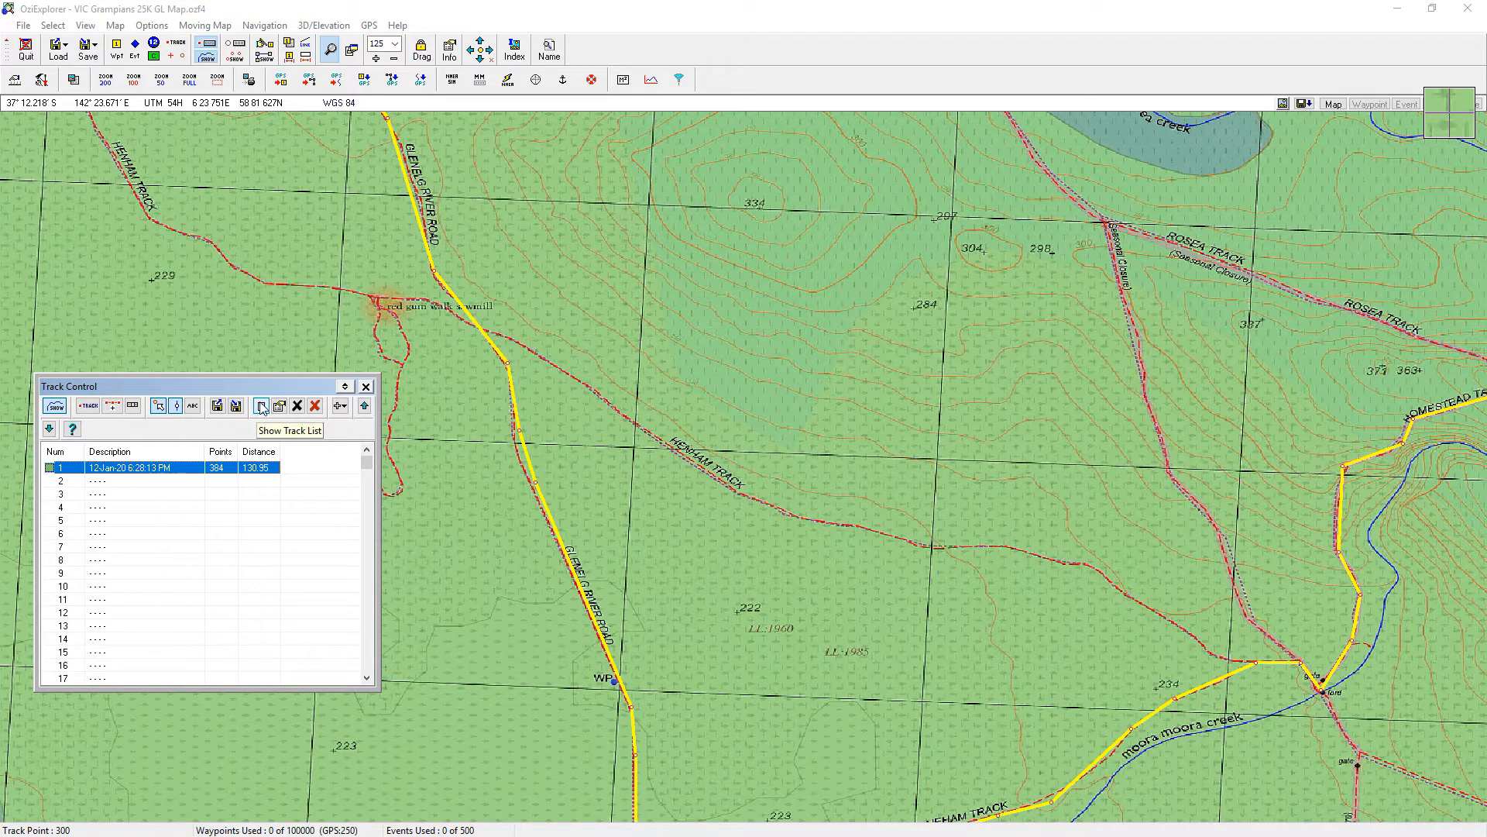
# Delete track points PID 500 to 520 from track 1, leaving 368 points
pyautogui.click(261, 406)
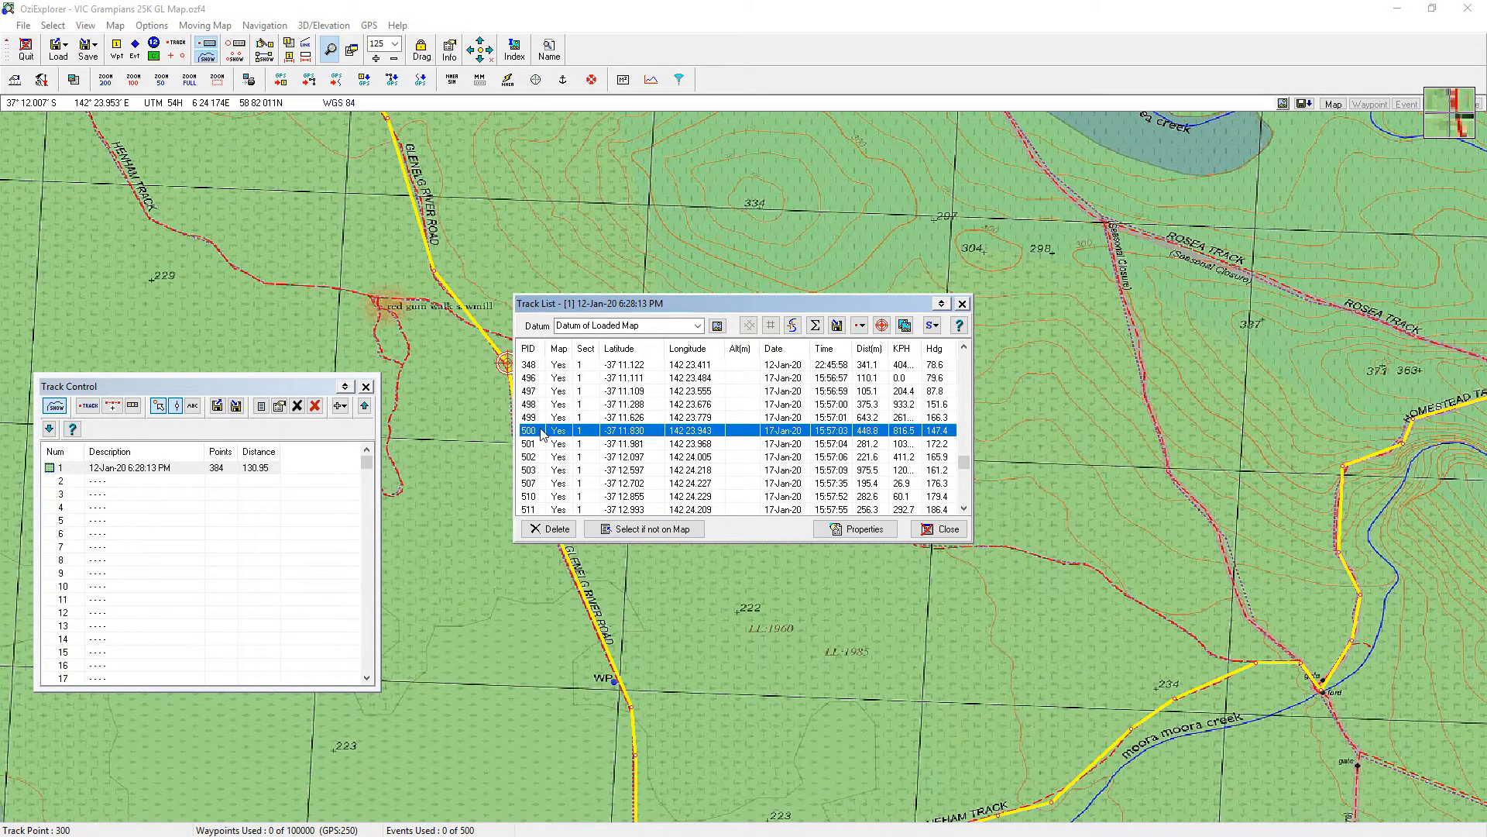
pyautogui.moveTo(1254, 668)
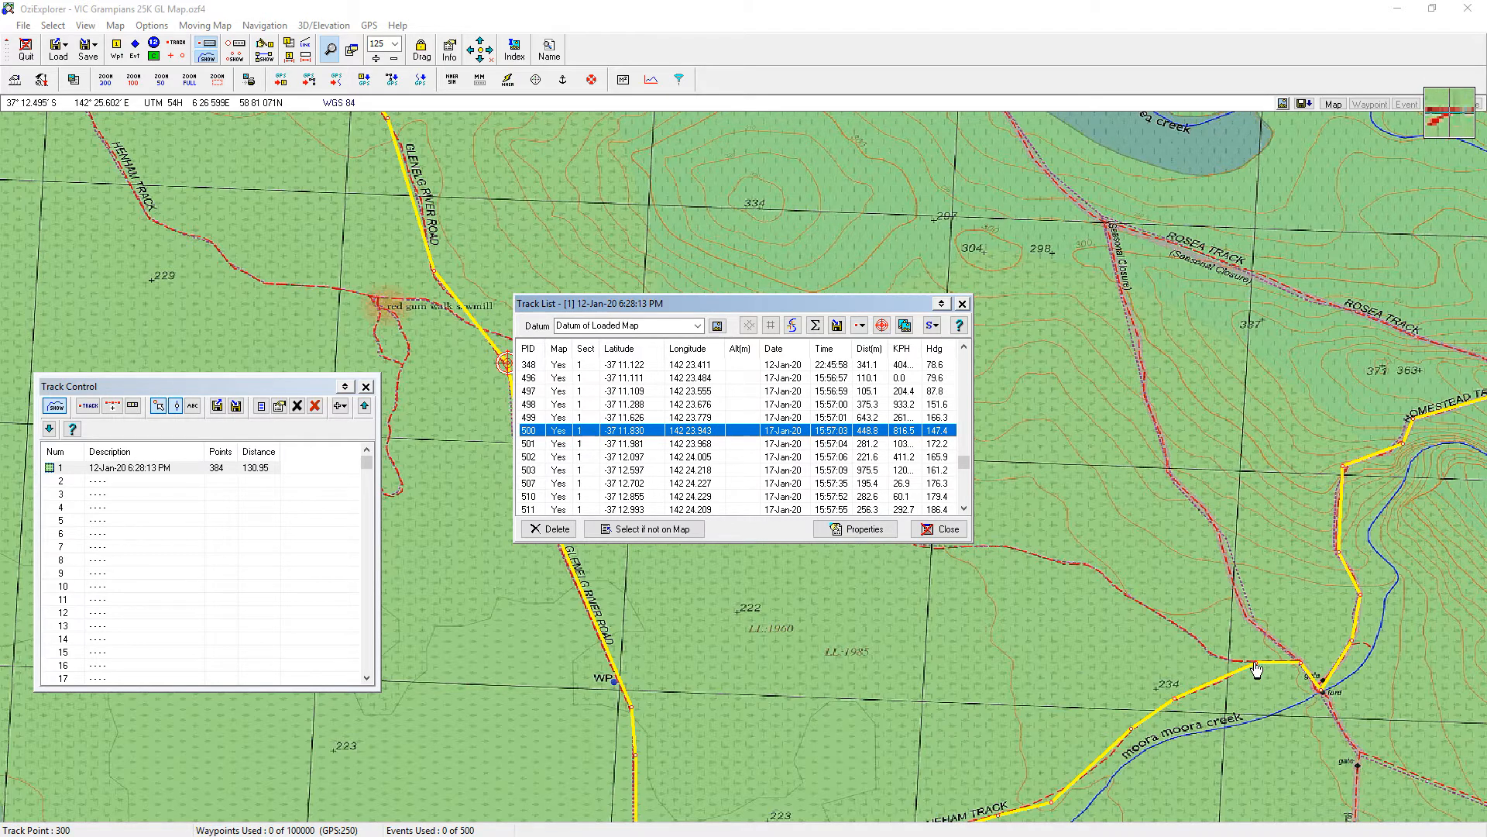
pyautogui.moveTo(1256, 666)
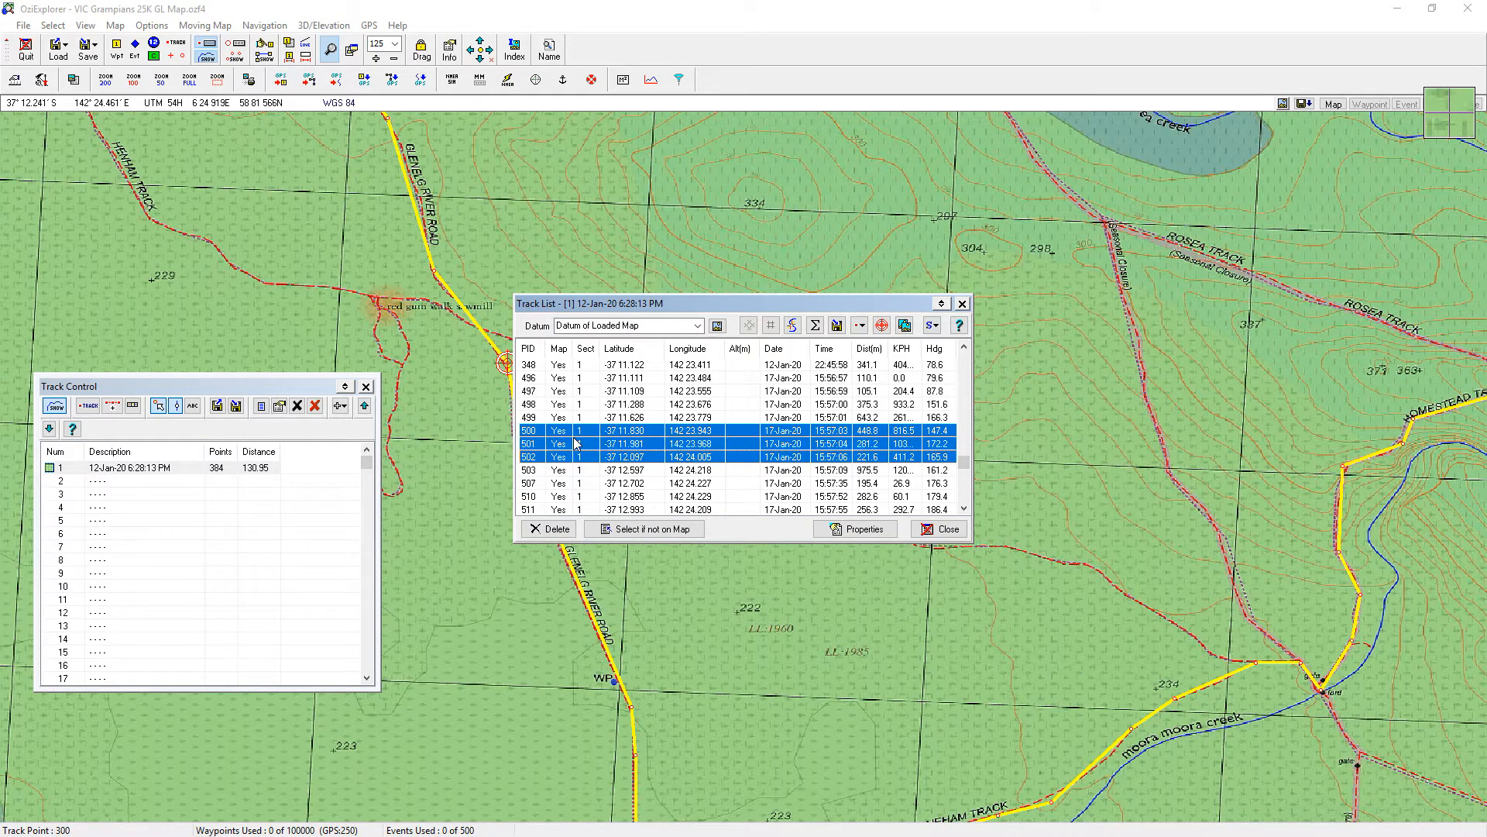
pyautogui.scroll(-3)
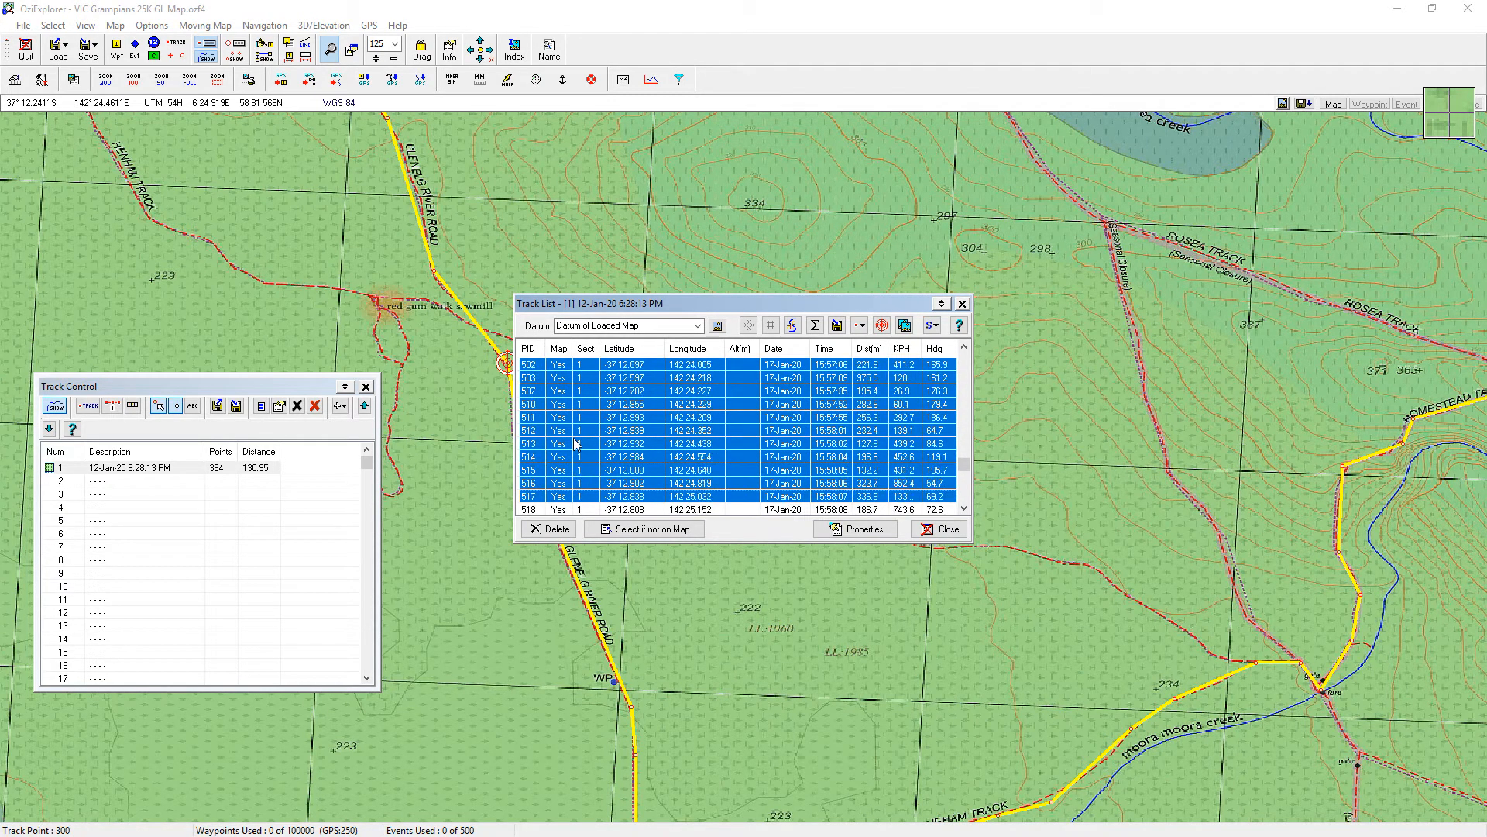
pyautogui.scroll(-3)
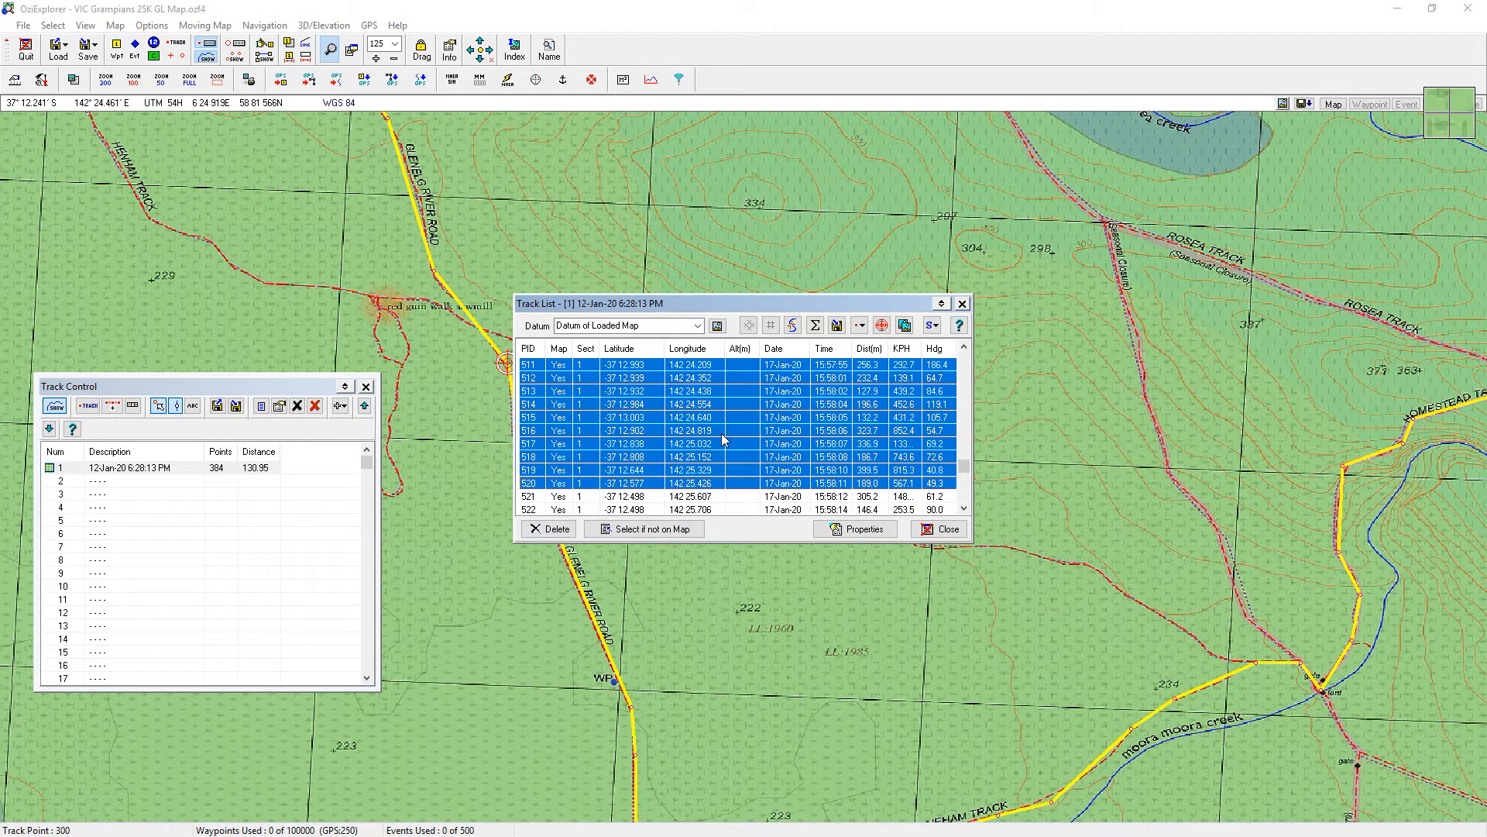
pyautogui.moveTo(679, 412)
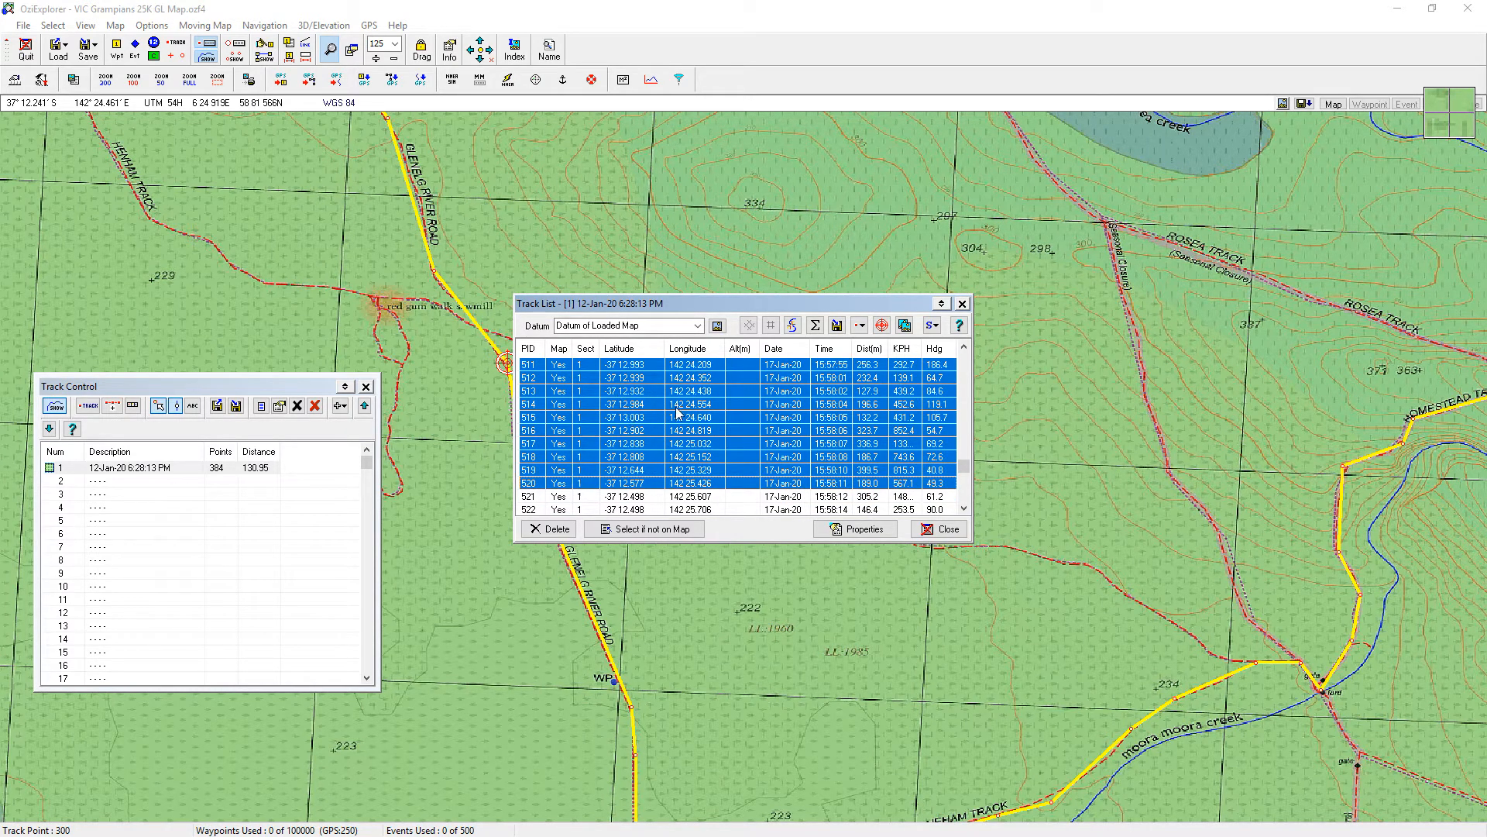
pyautogui.scroll(3)
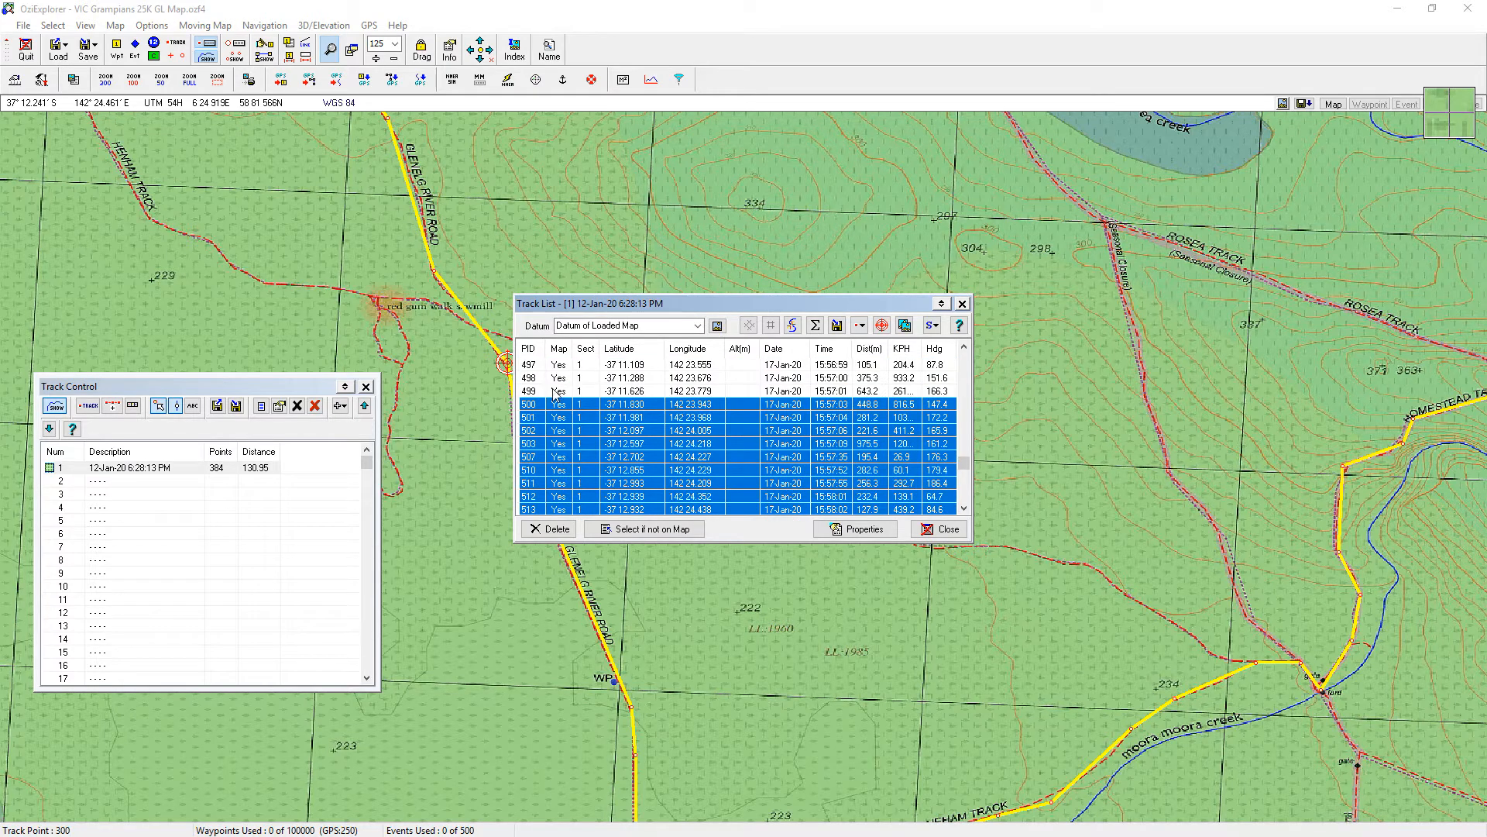
pyautogui.moveTo(559, 412)
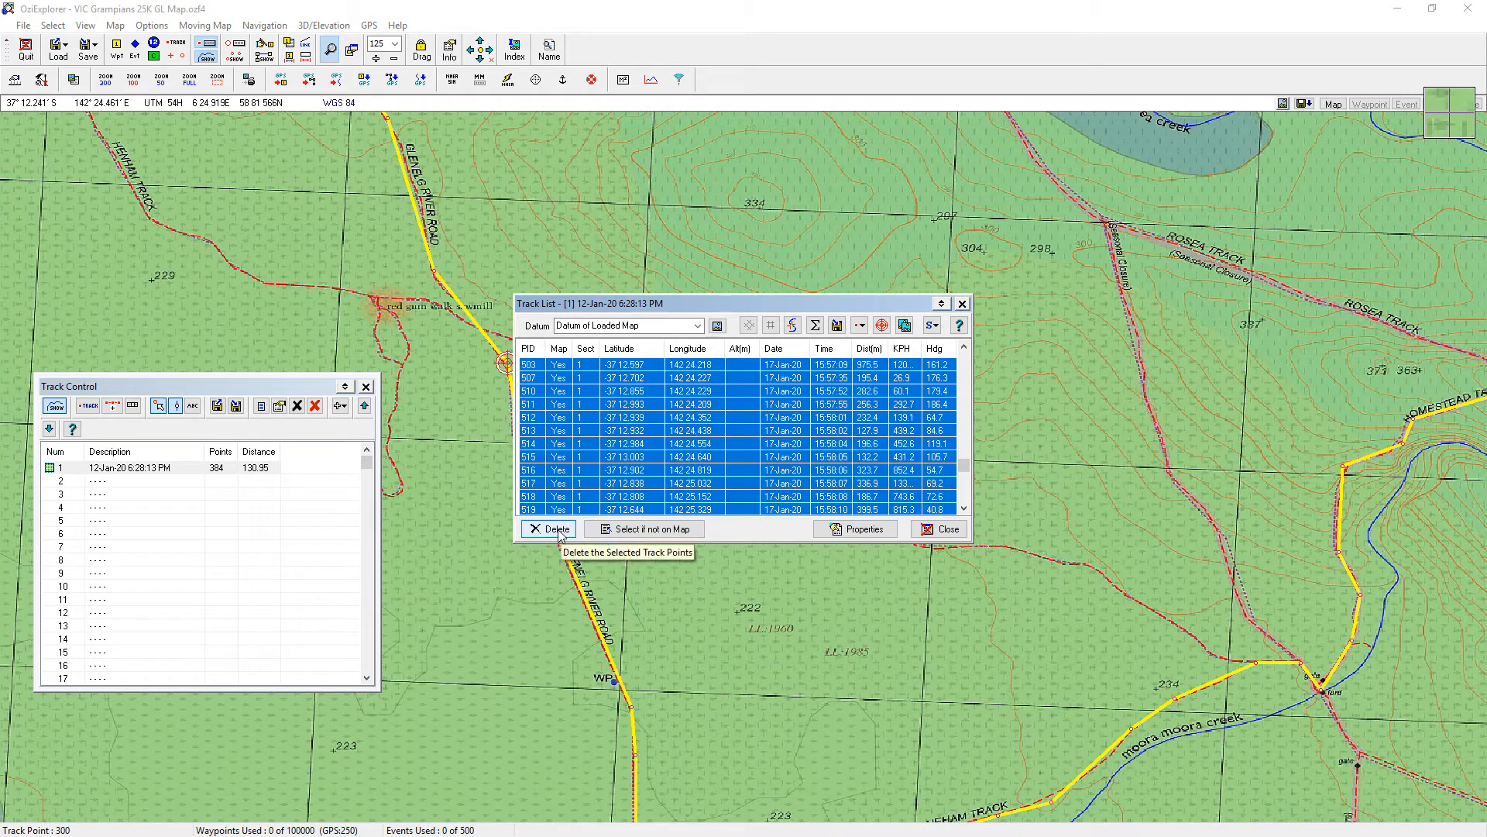
pyautogui.click(554, 528)
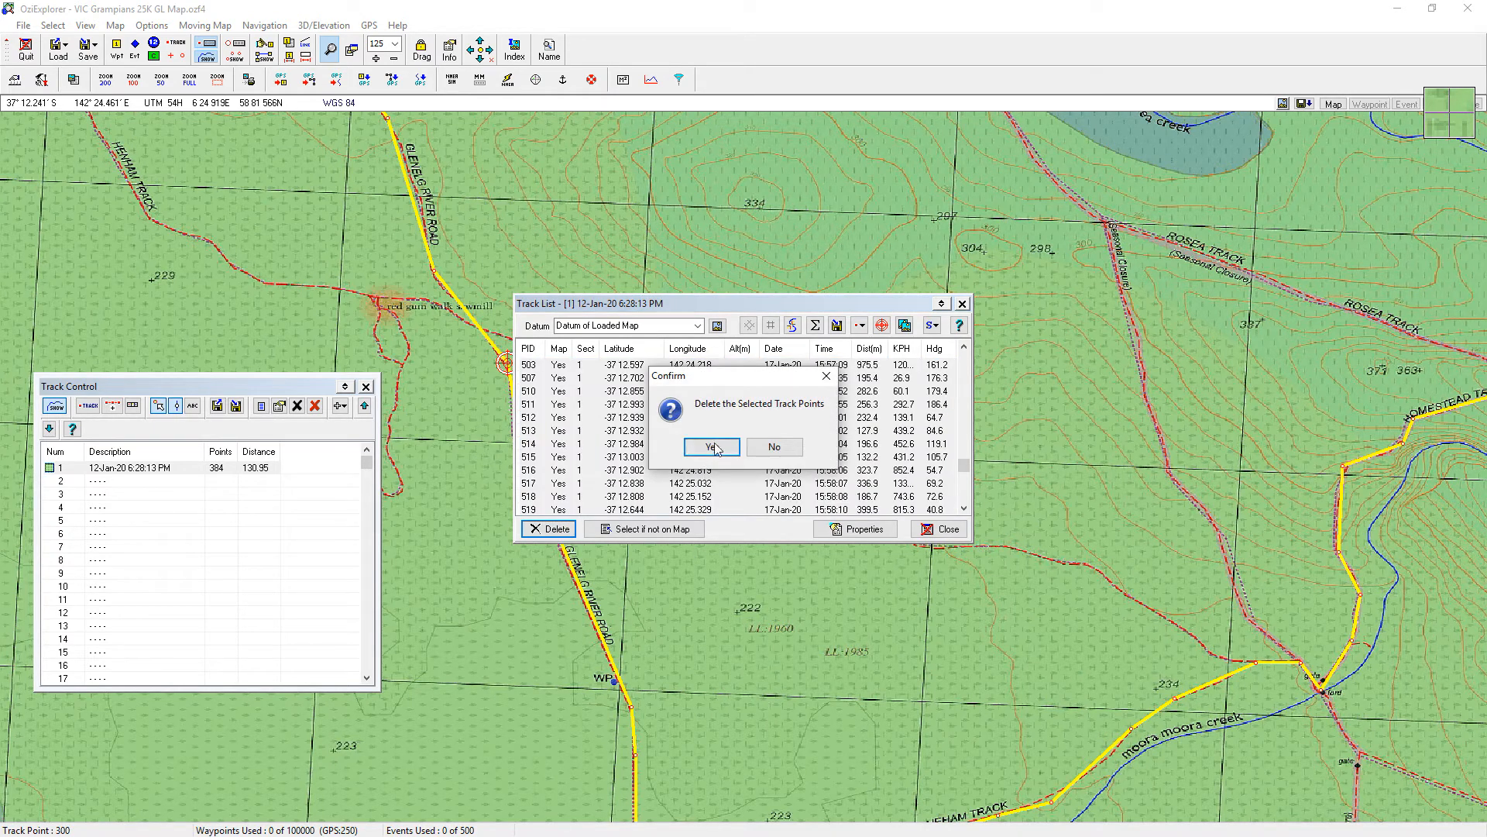
pyautogui.click(709, 446)
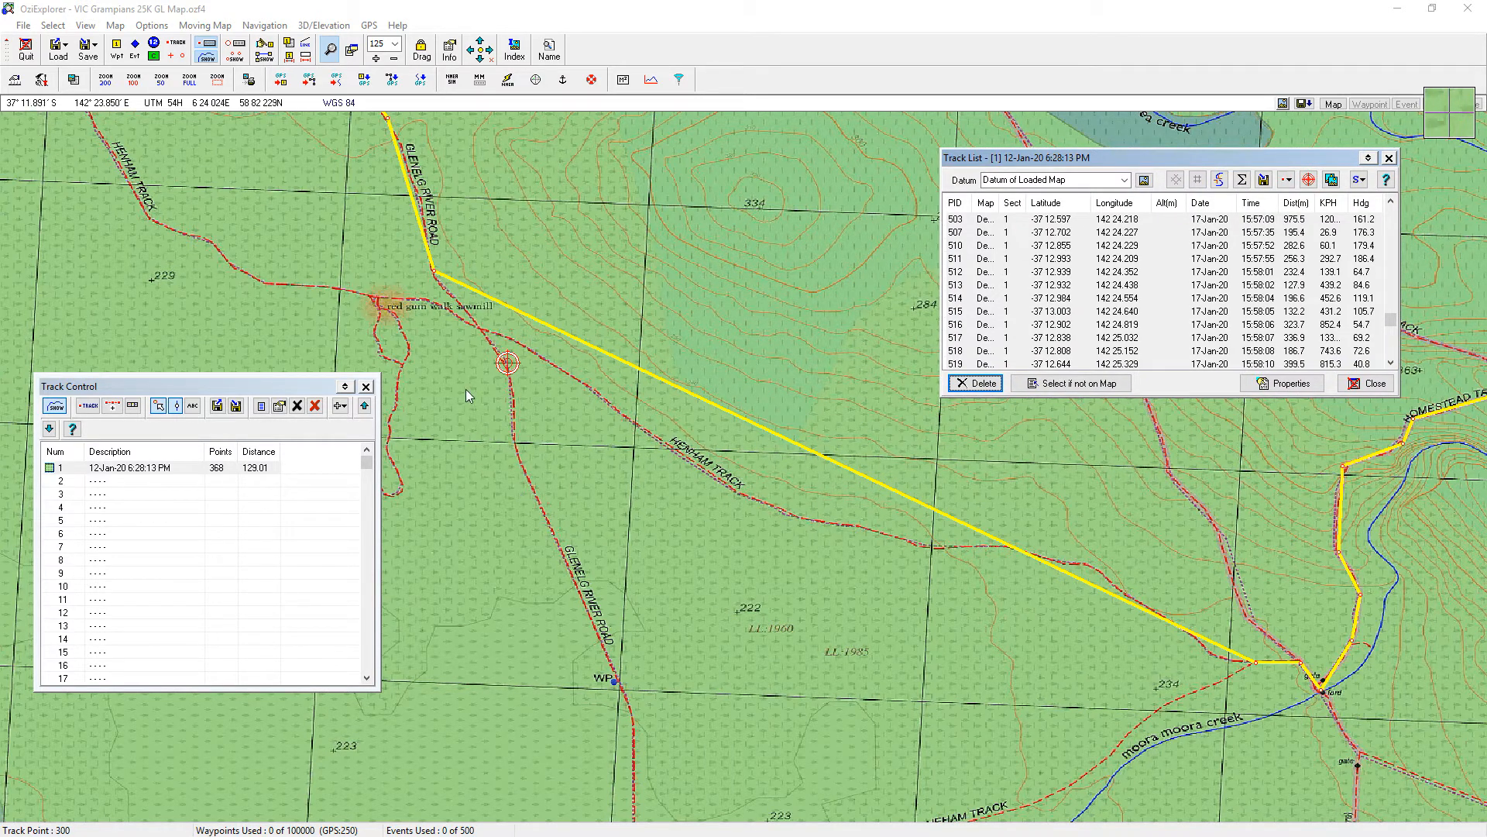
pyautogui.moveTo(439, 290)
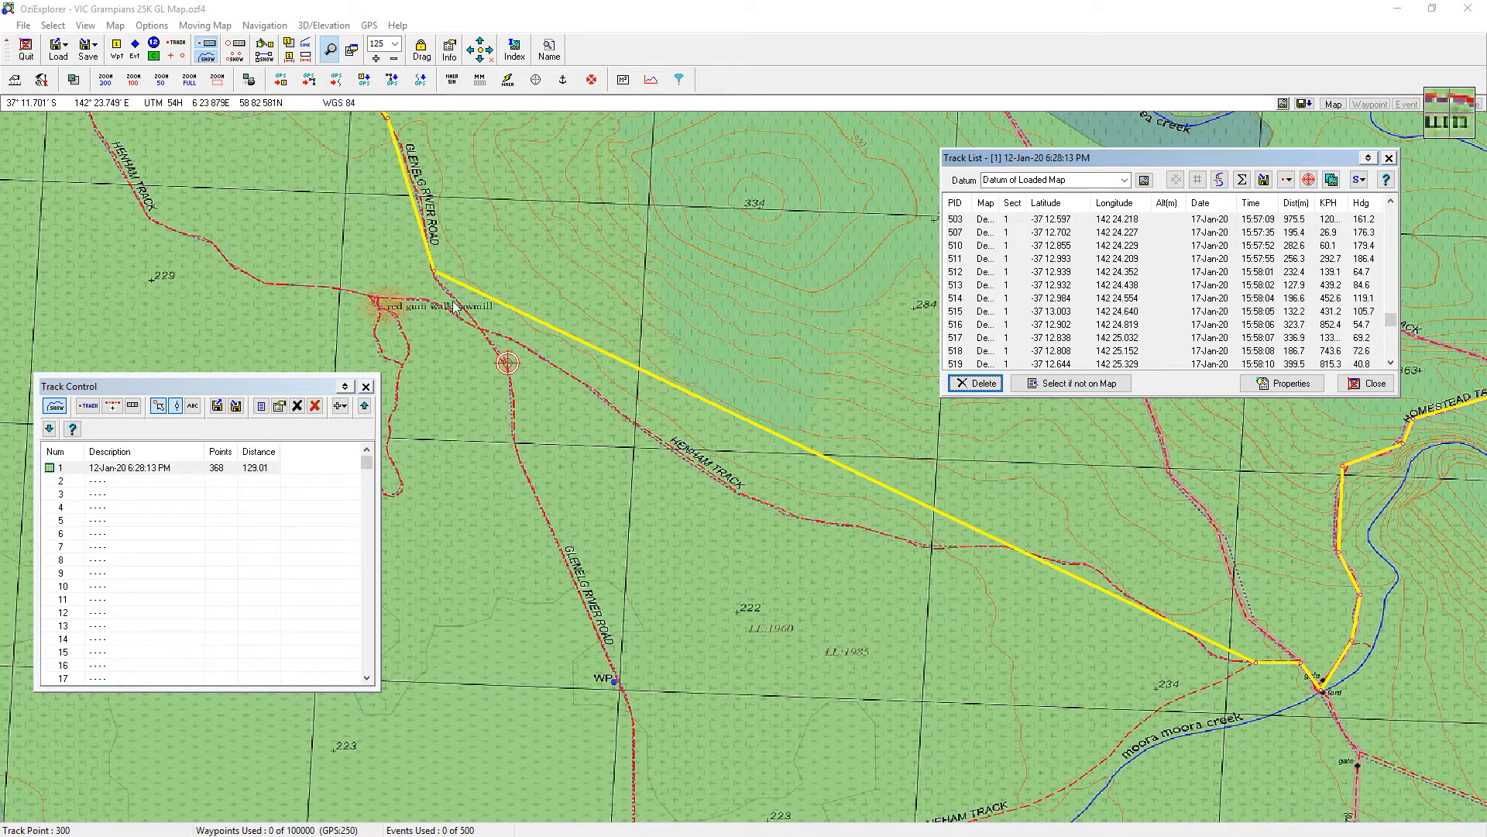
pyautogui.moveTo(433, 277)
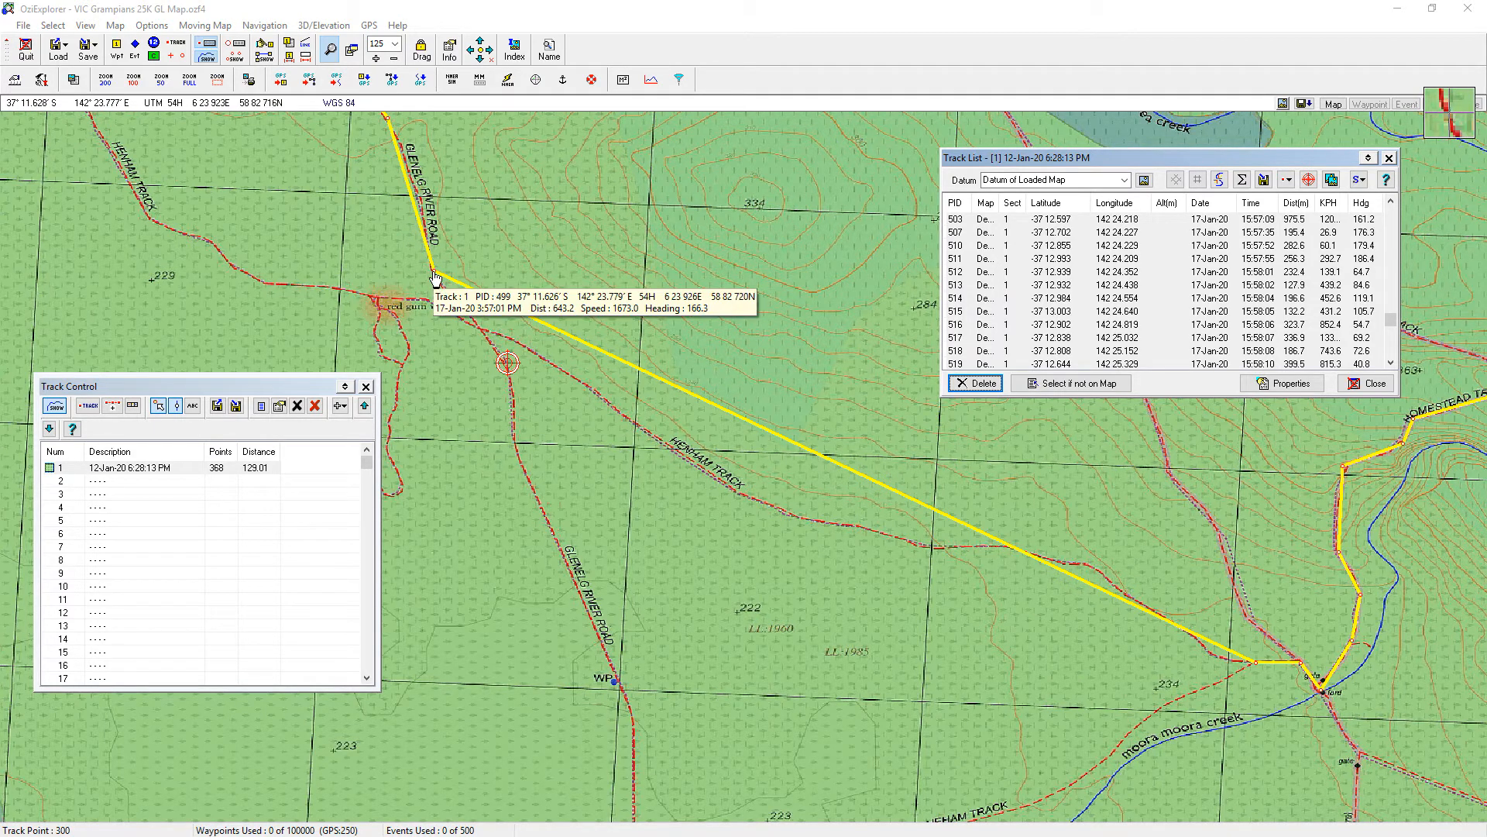
pyautogui.moveTo(782, 496)
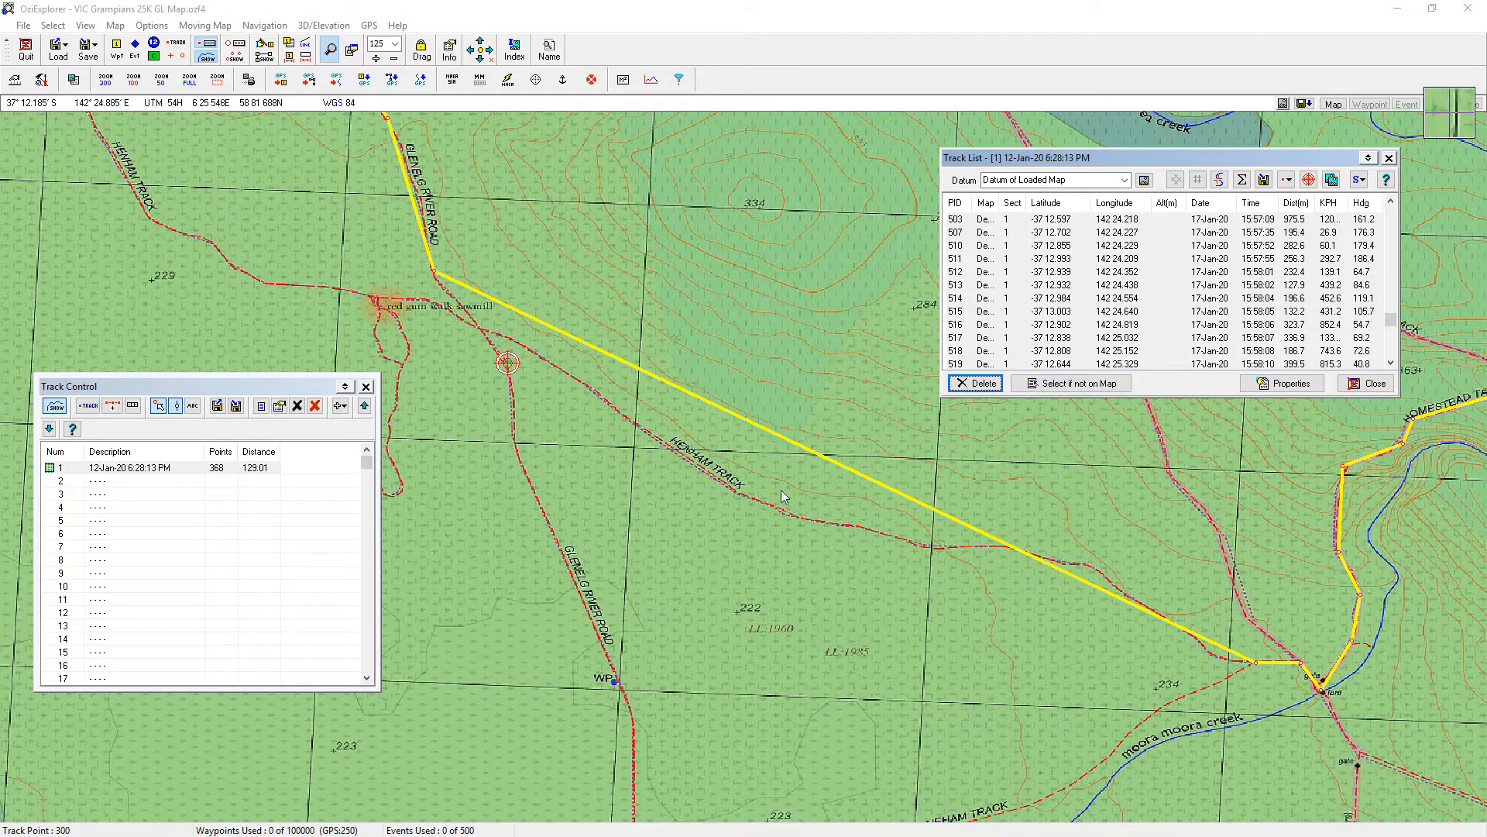
pyautogui.moveTo(522, 313)
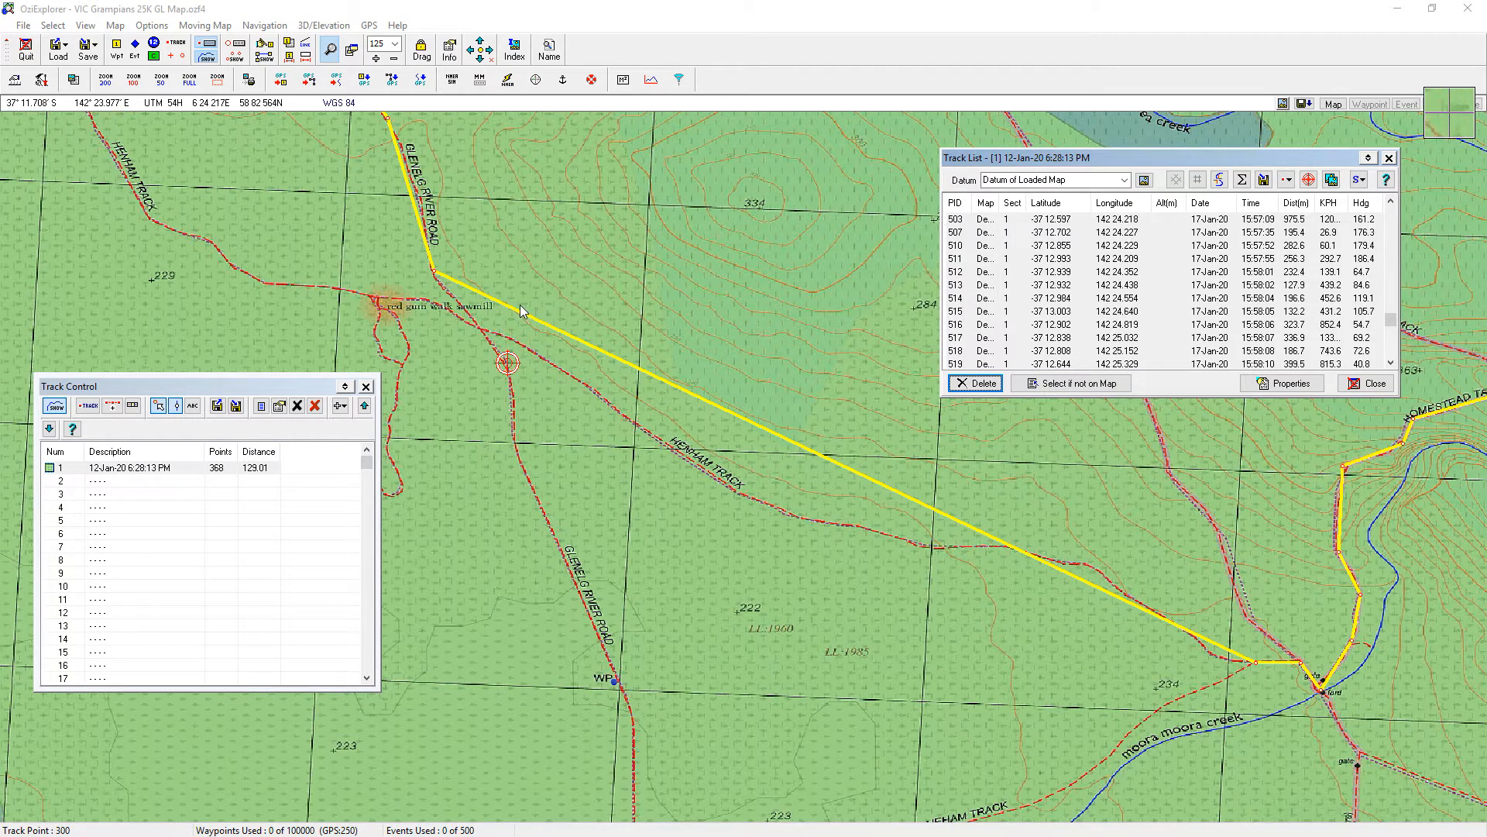
pyautogui.moveTo(701, 451)
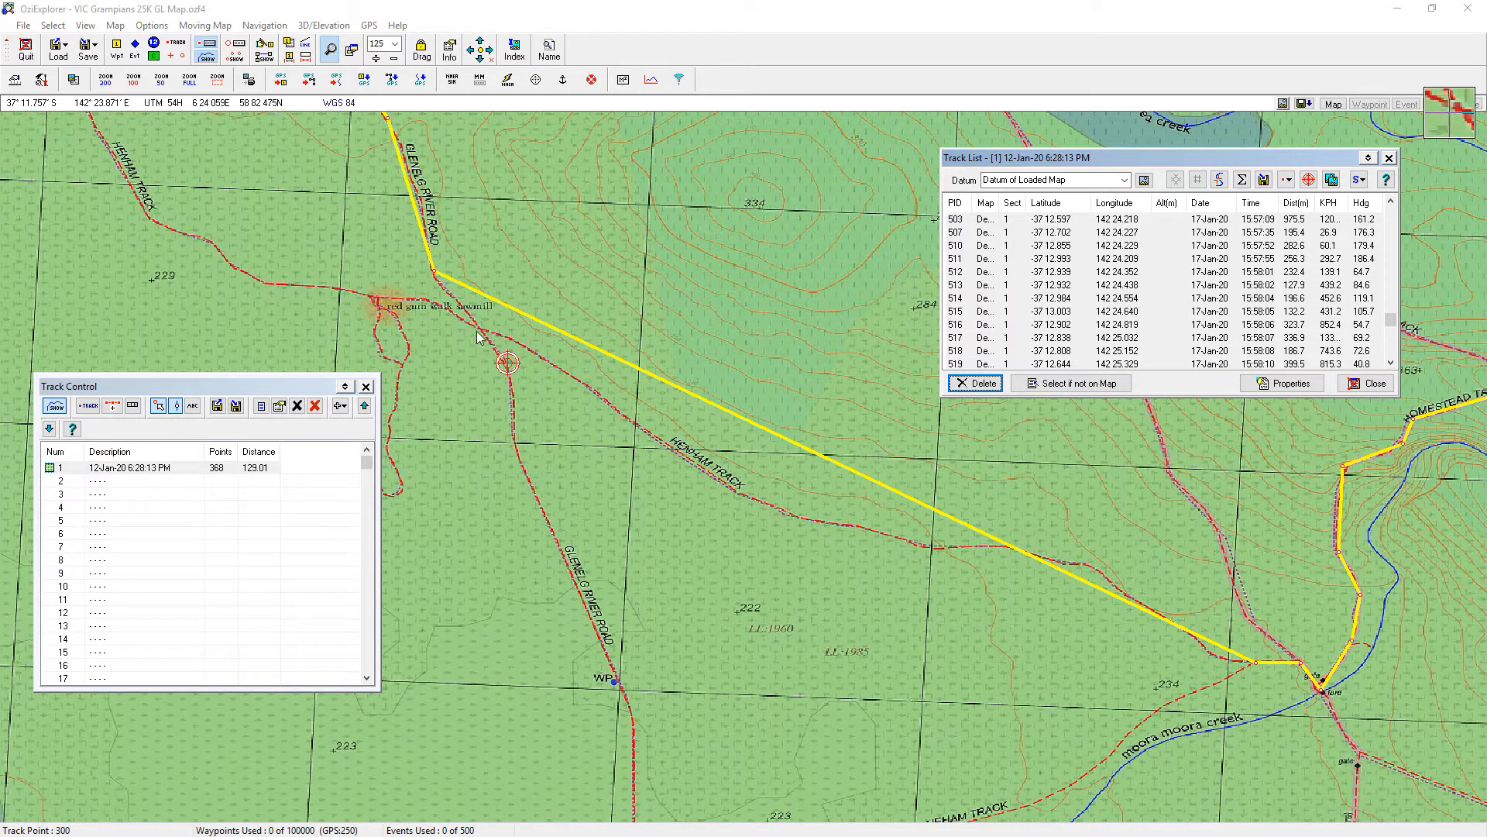
pyautogui.moveTo(1192, 623)
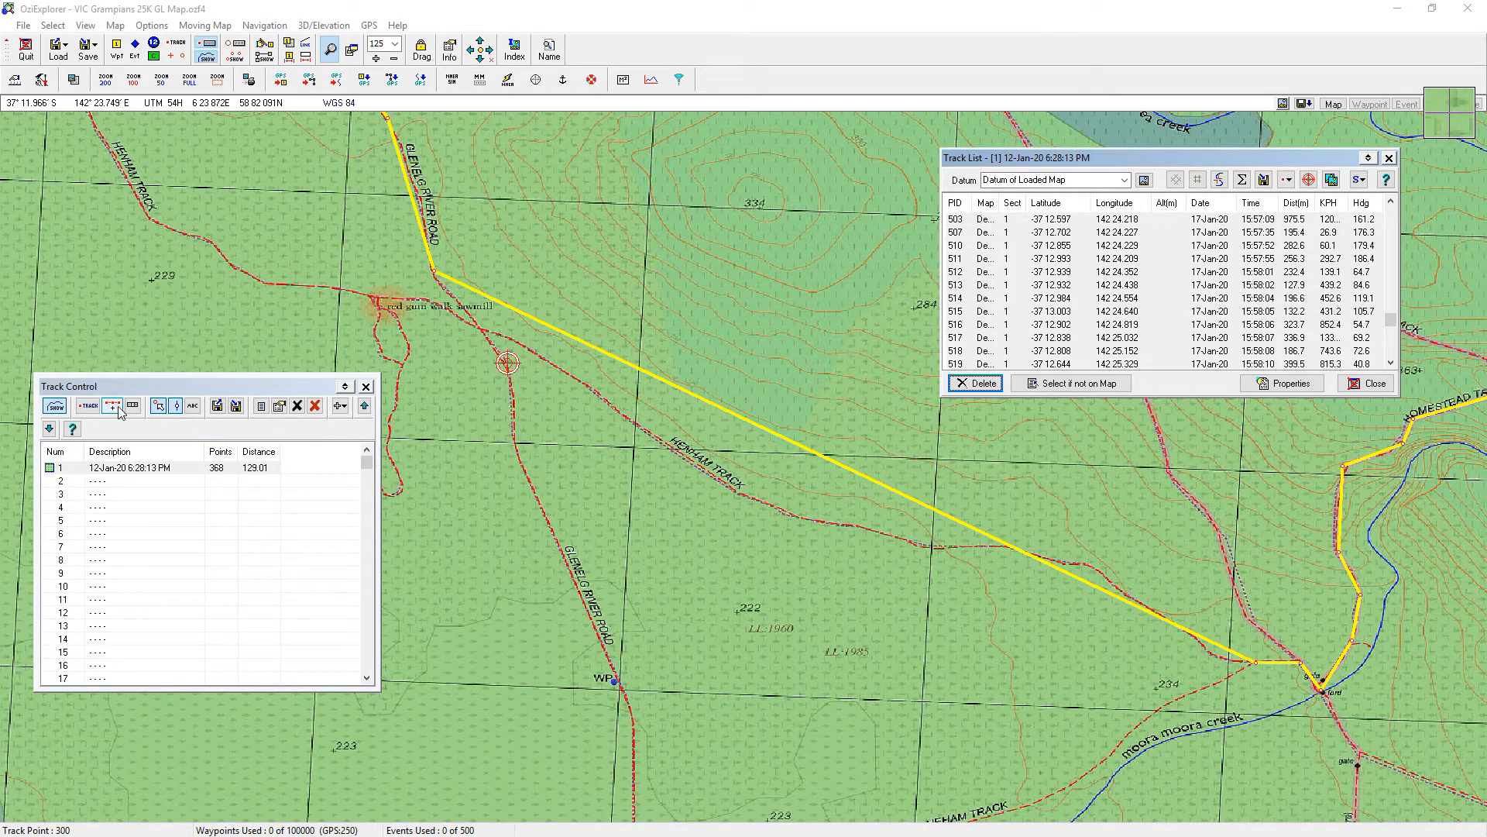
pyautogui.moveTo(159, 404)
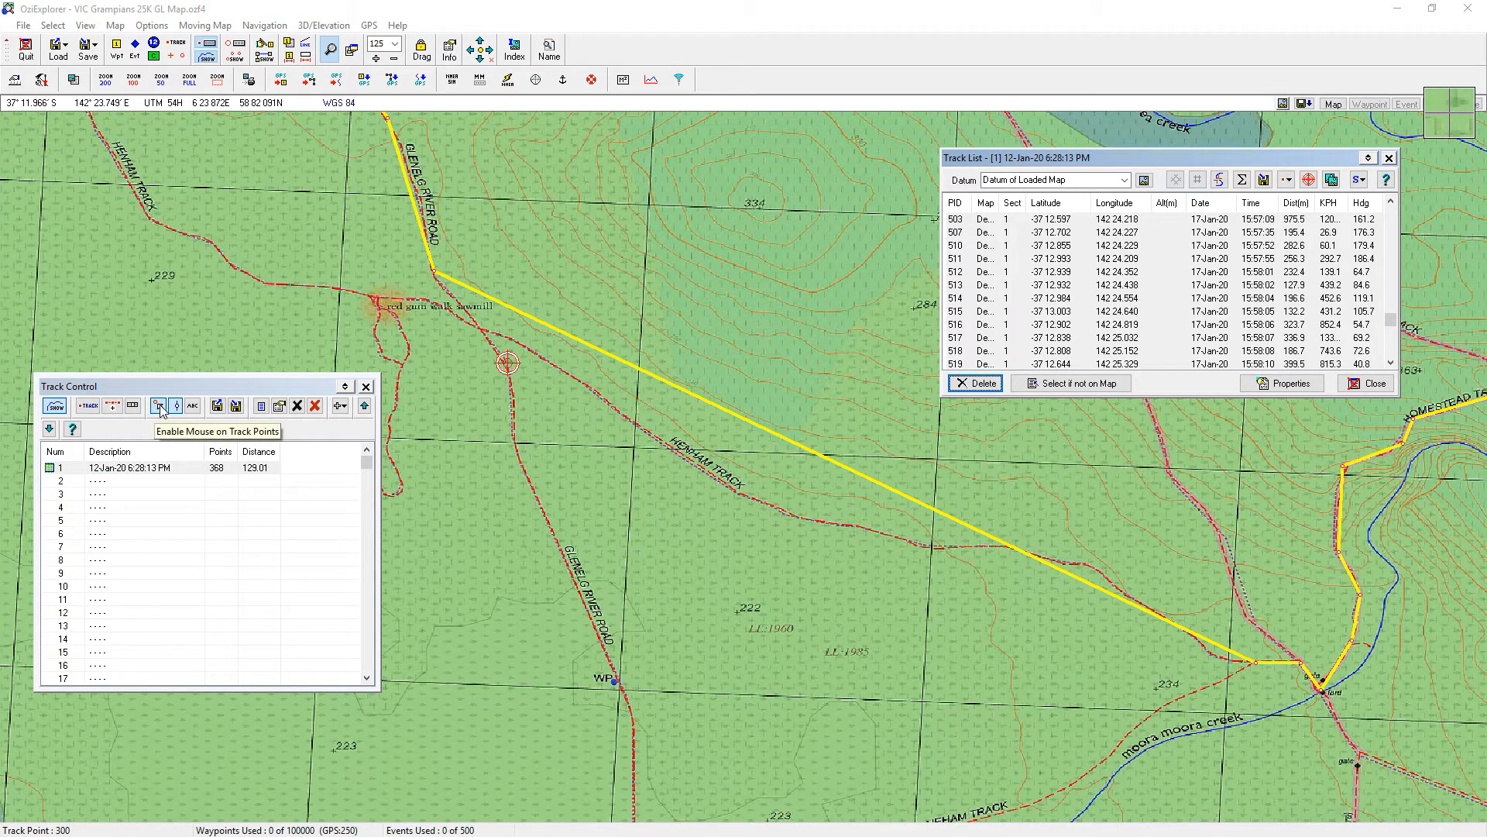
pyautogui.moveTo(175, 406)
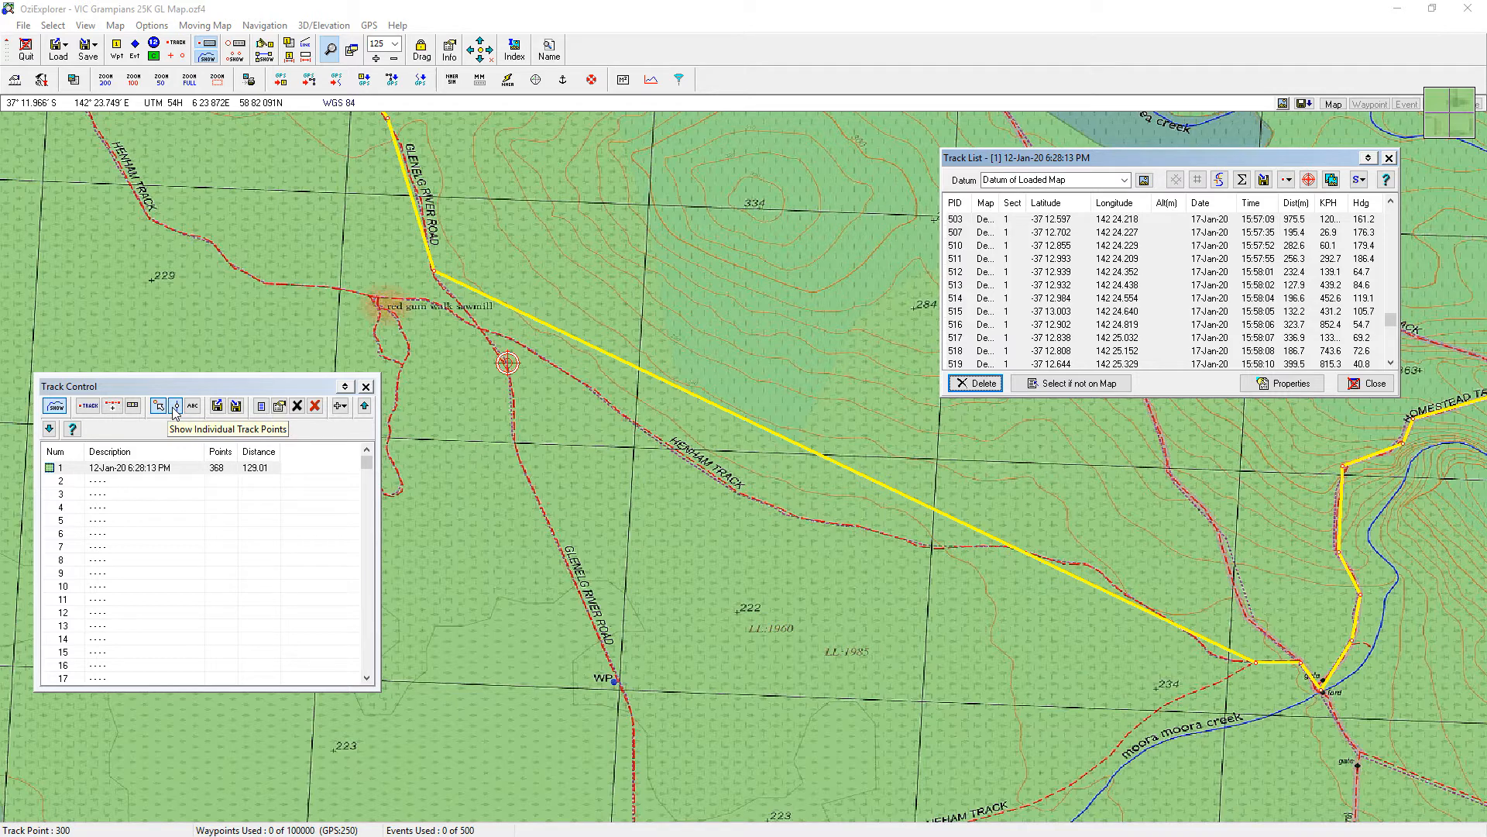
pyautogui.click(133, 467)
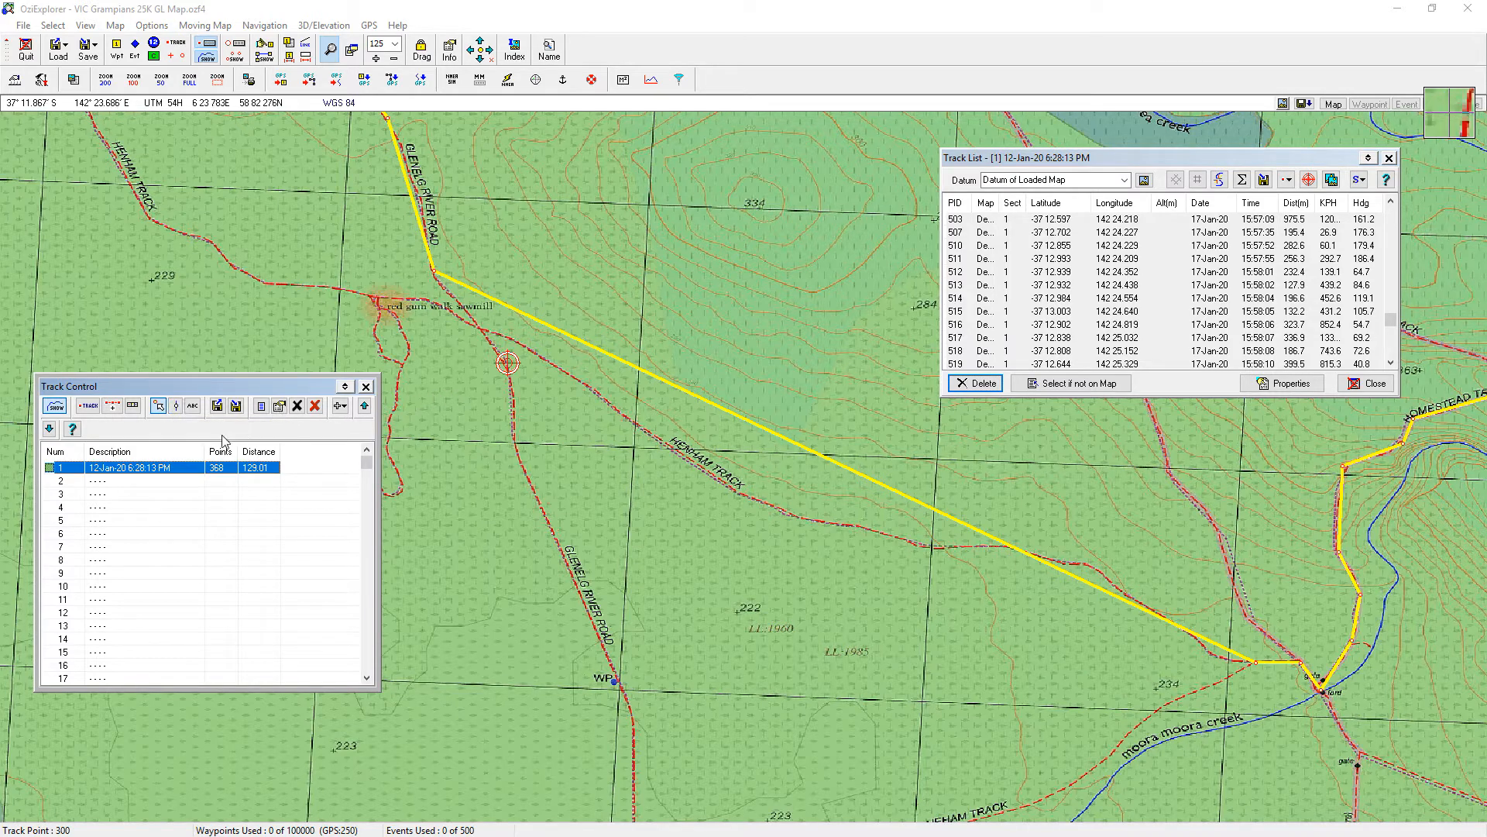
pyautogui.moveTo(158, 405)
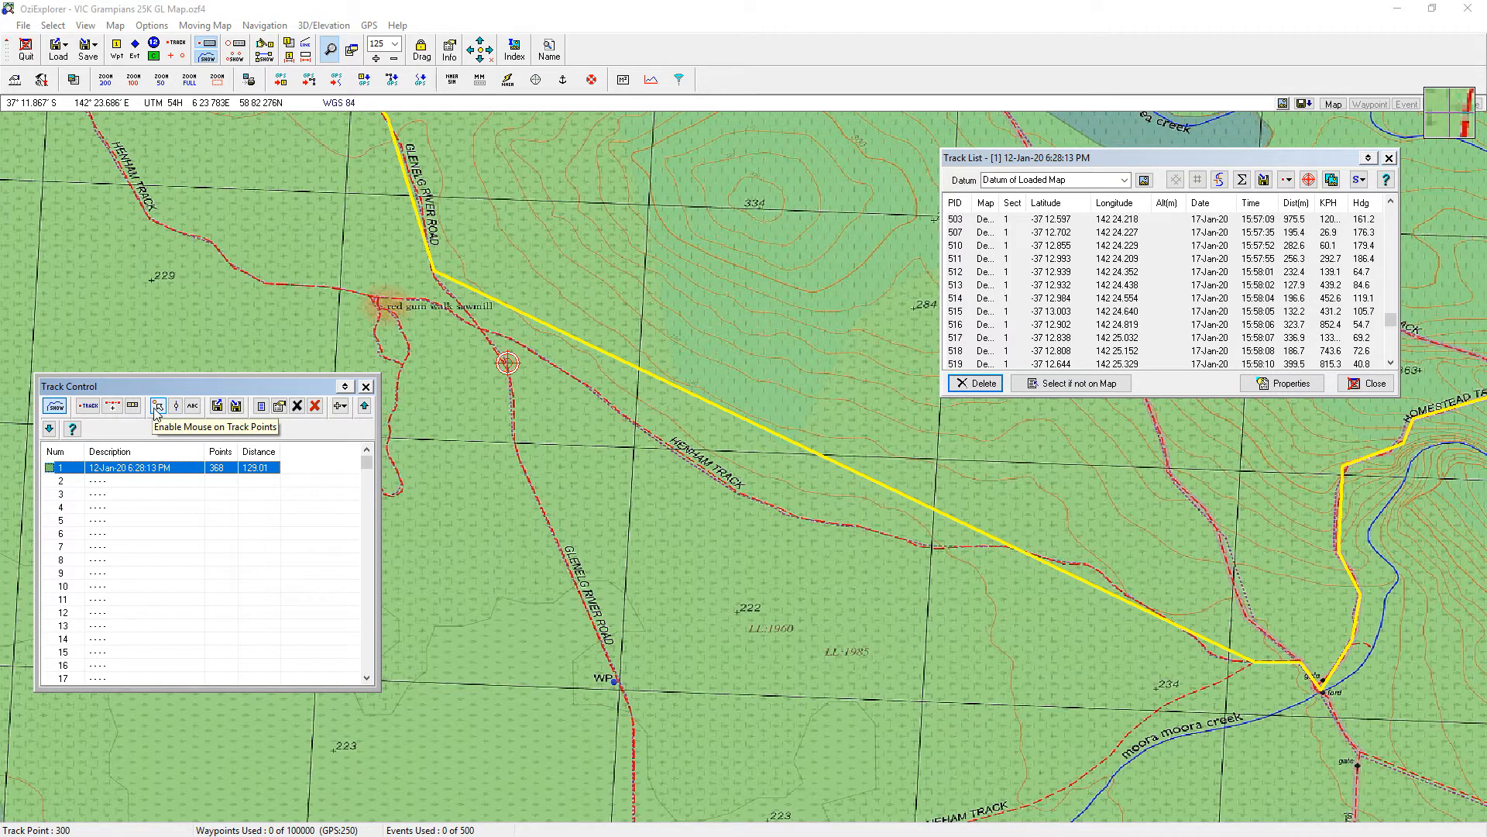
pyautogui.moveTo(595, 450)
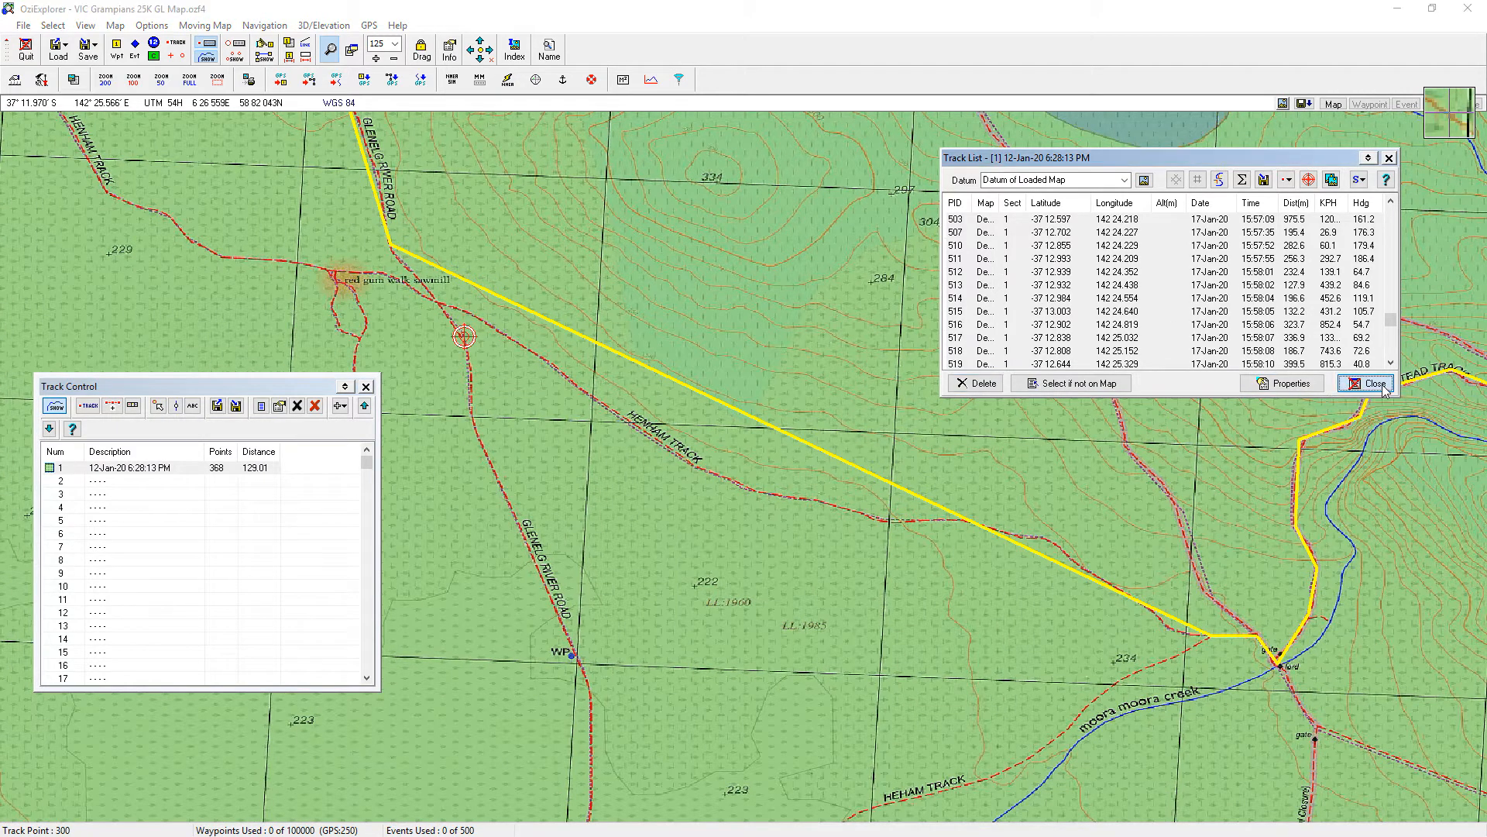
pyautogui.click(1368, 382)
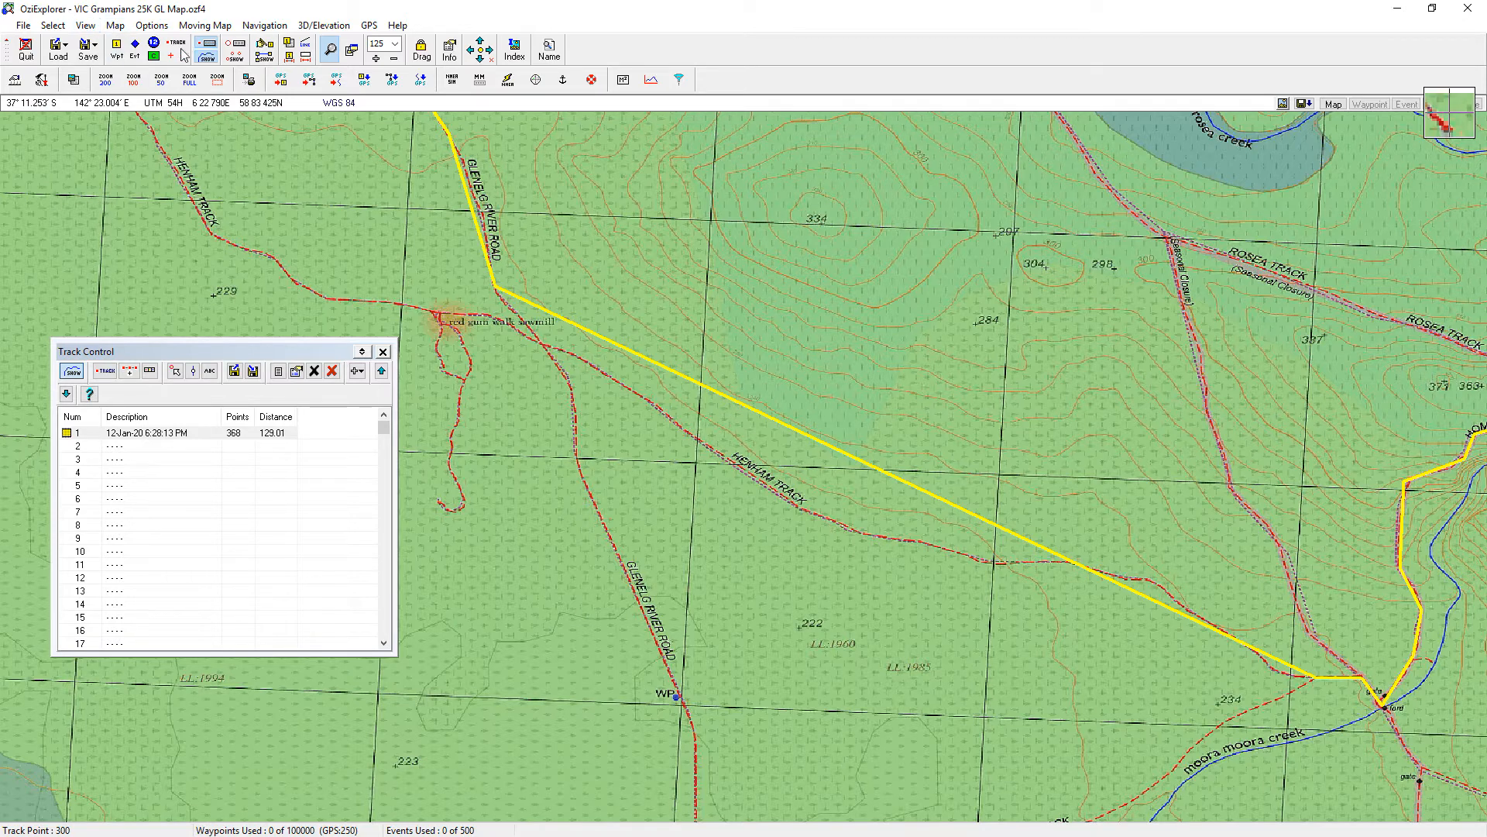
pyautogui.moveTo(177, 45)
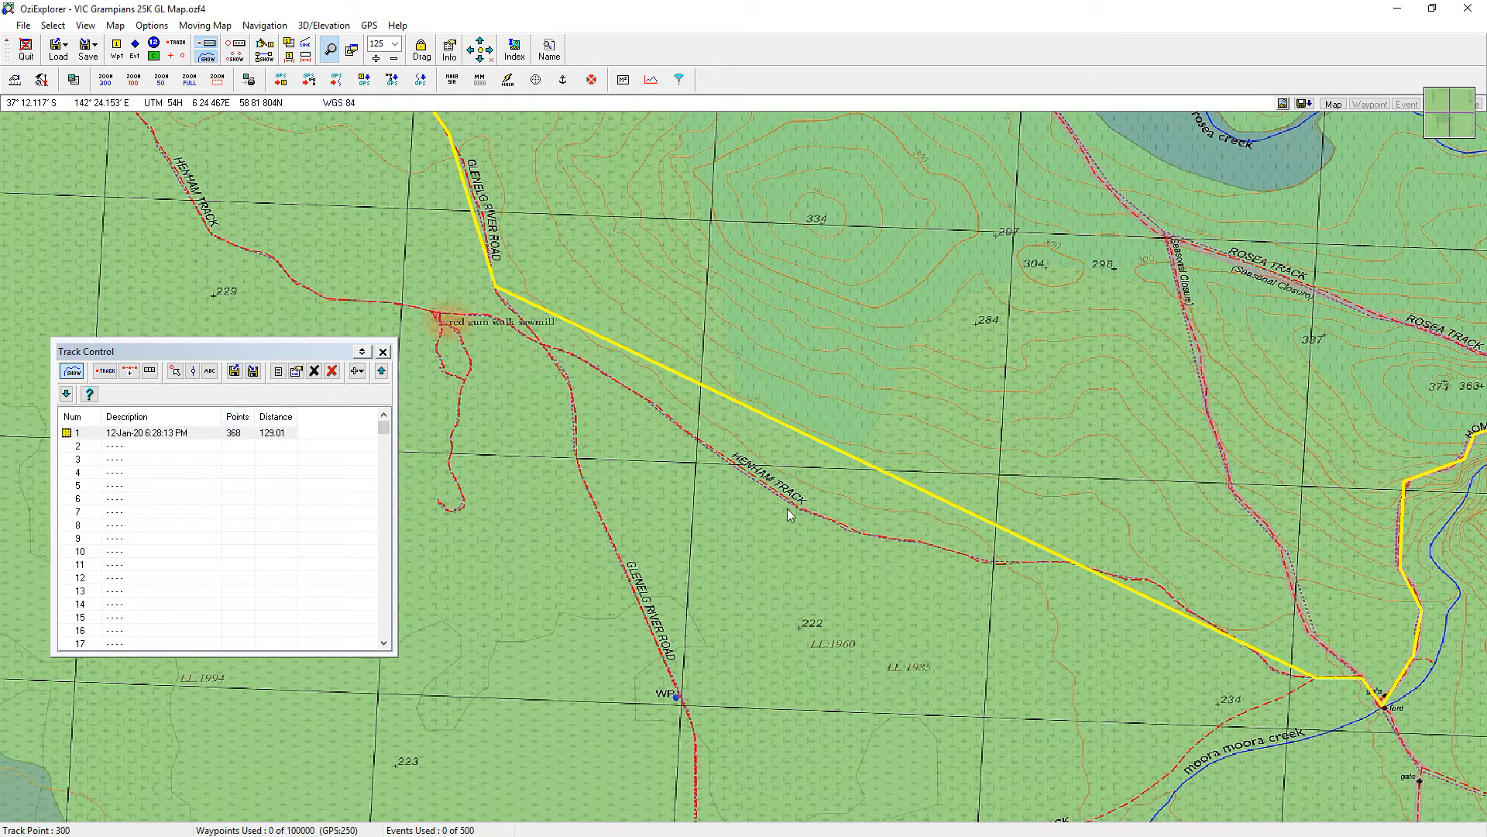
pyautogui.moveTo(580, 357)
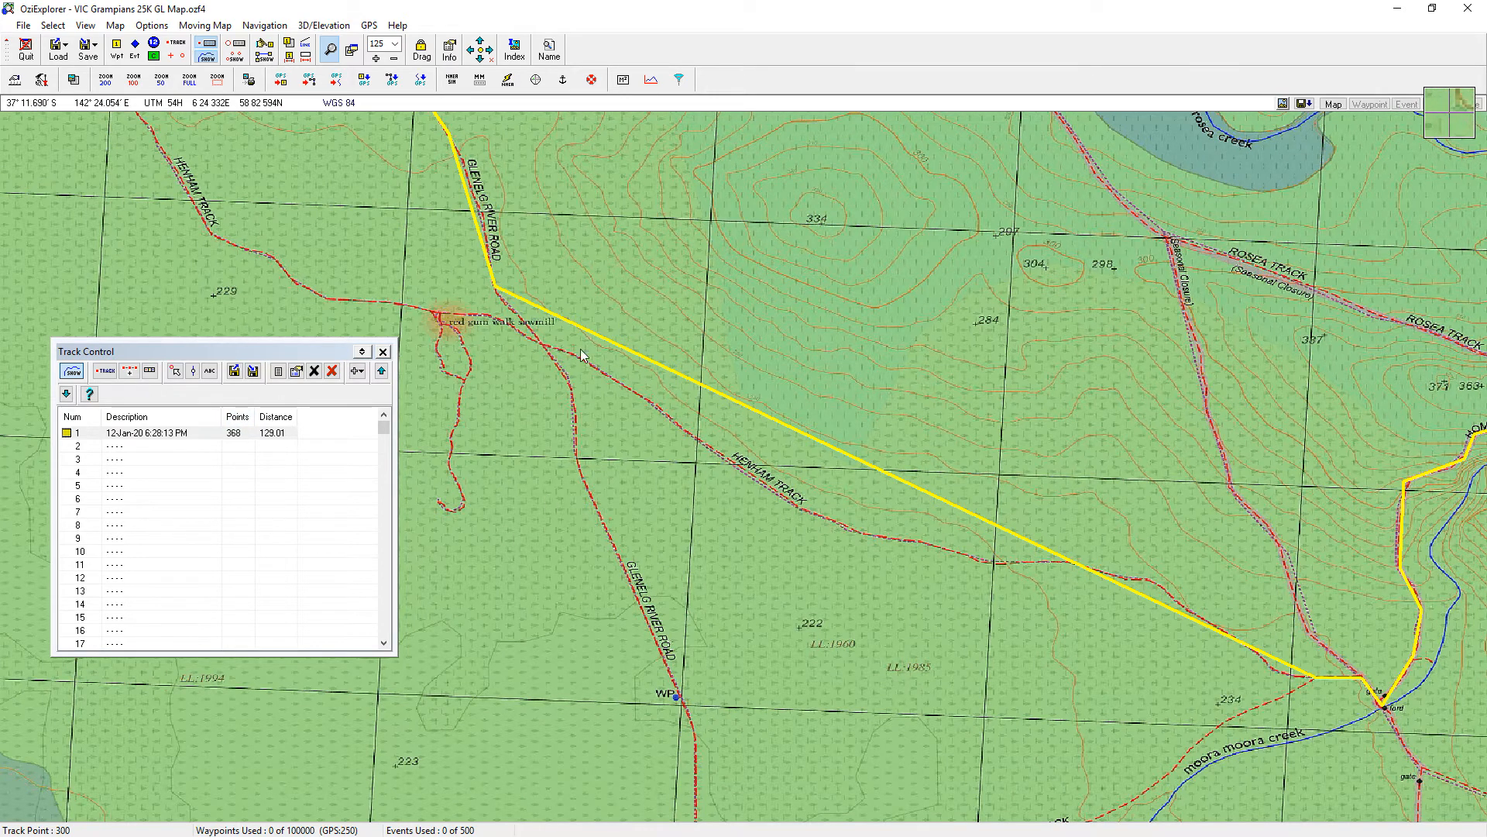
pyautogui.moveTo(689, 383)
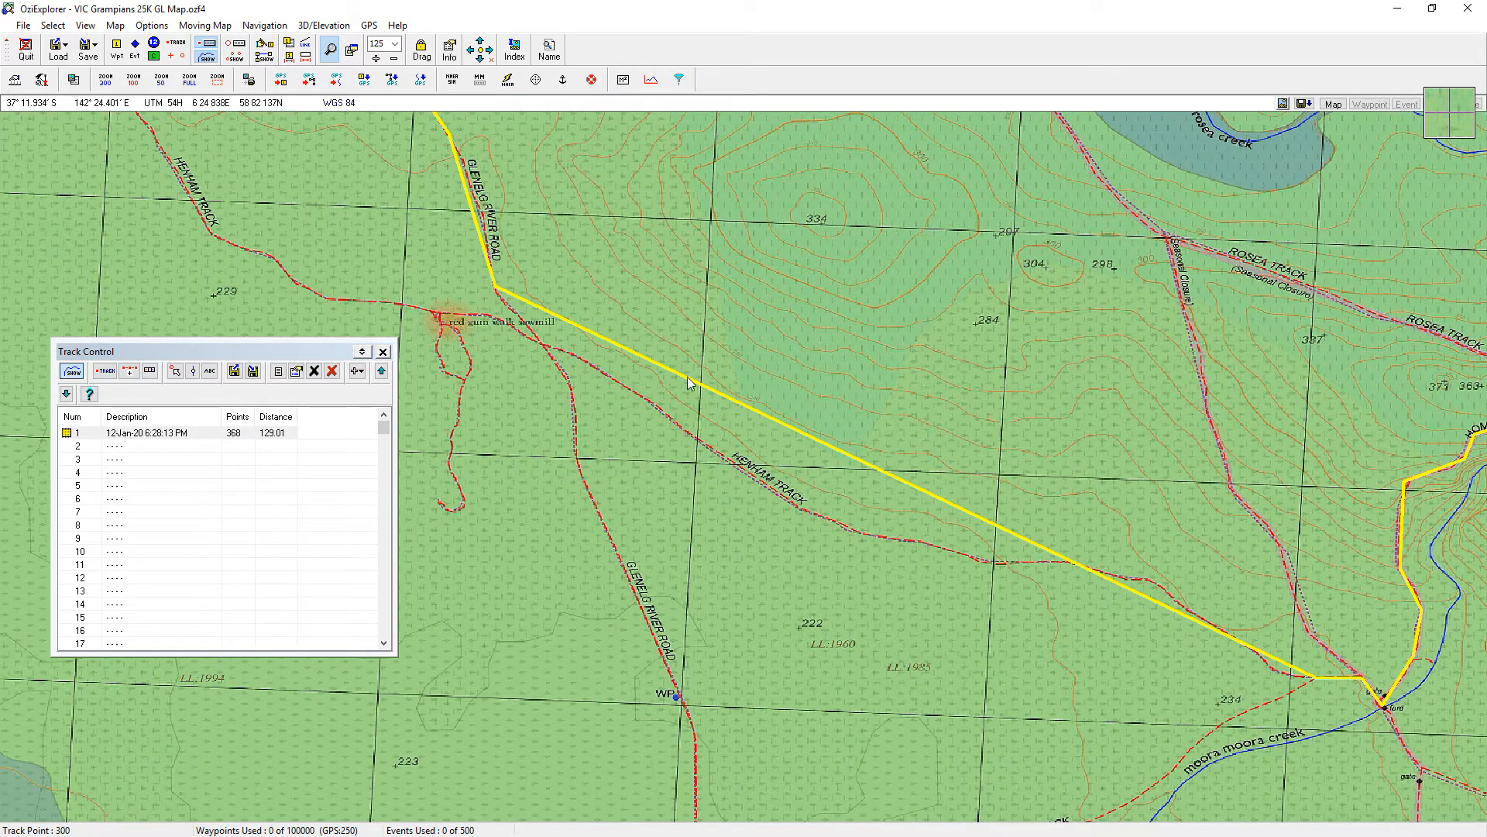
pyautogui.moveTo(130, 371)
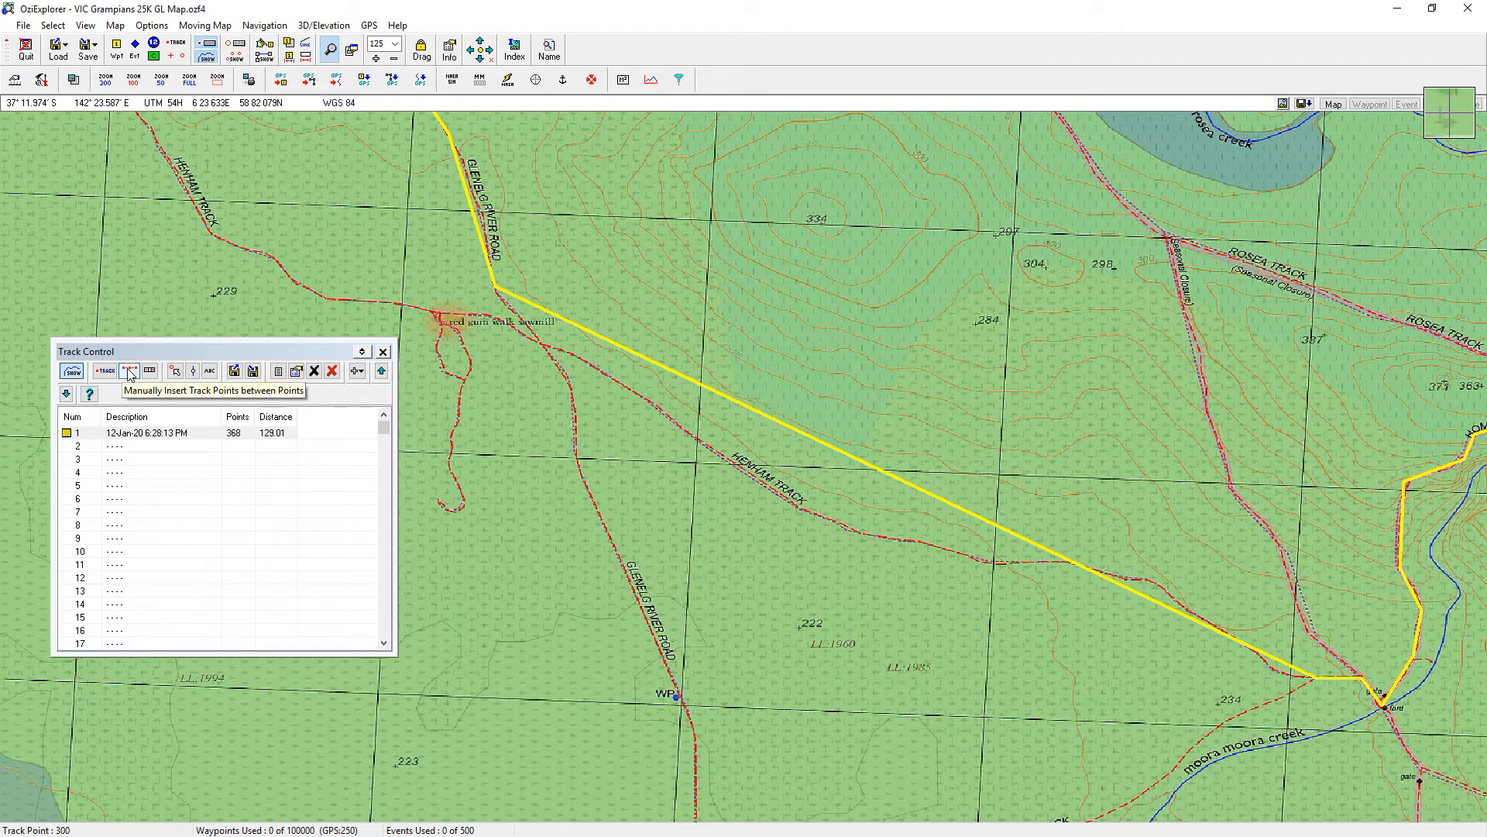
pyautogui.moveTo(130, 370)
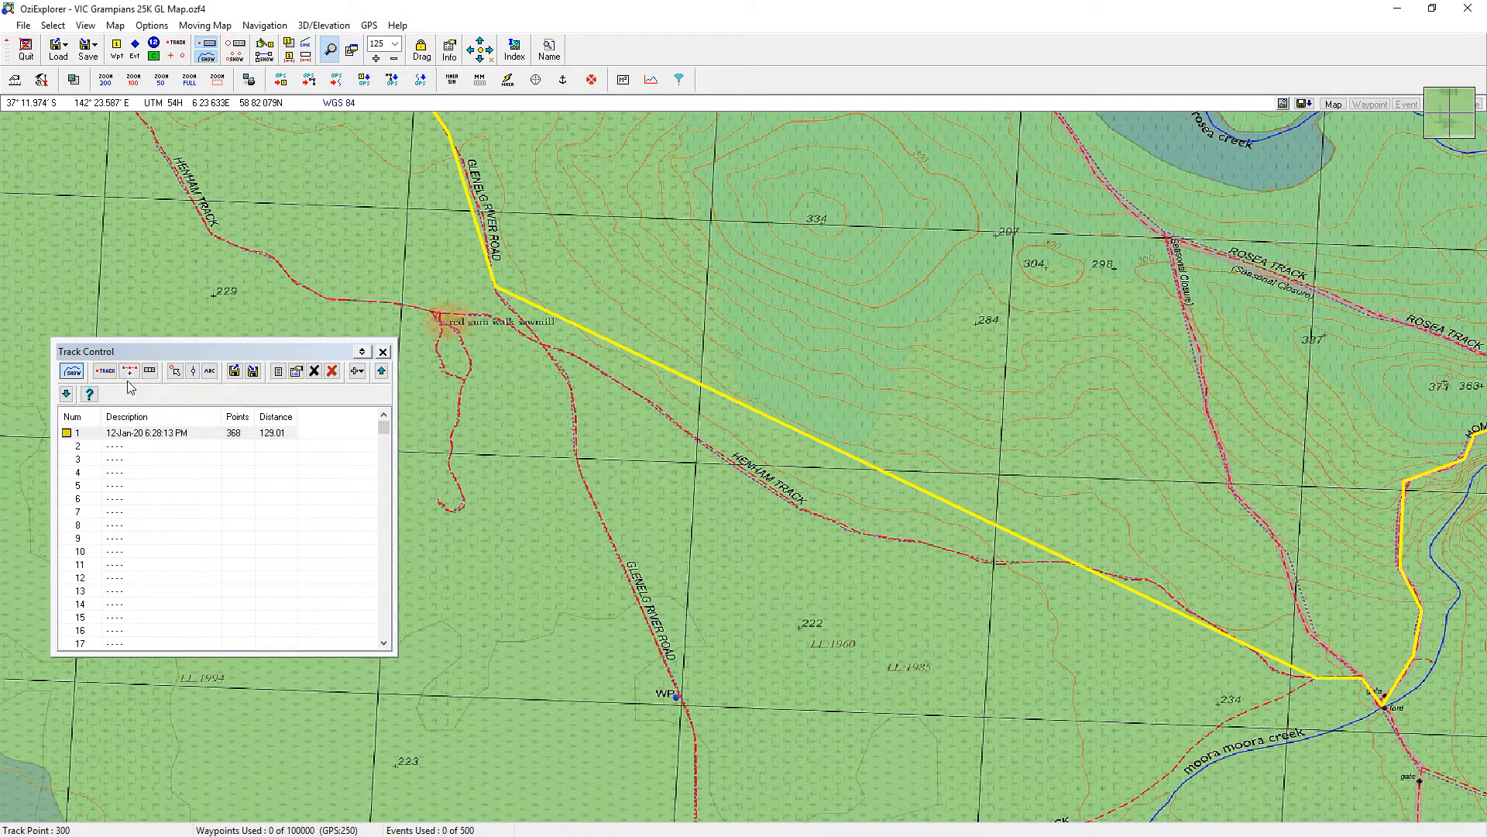
pyautogui.moveTo(130, 371)
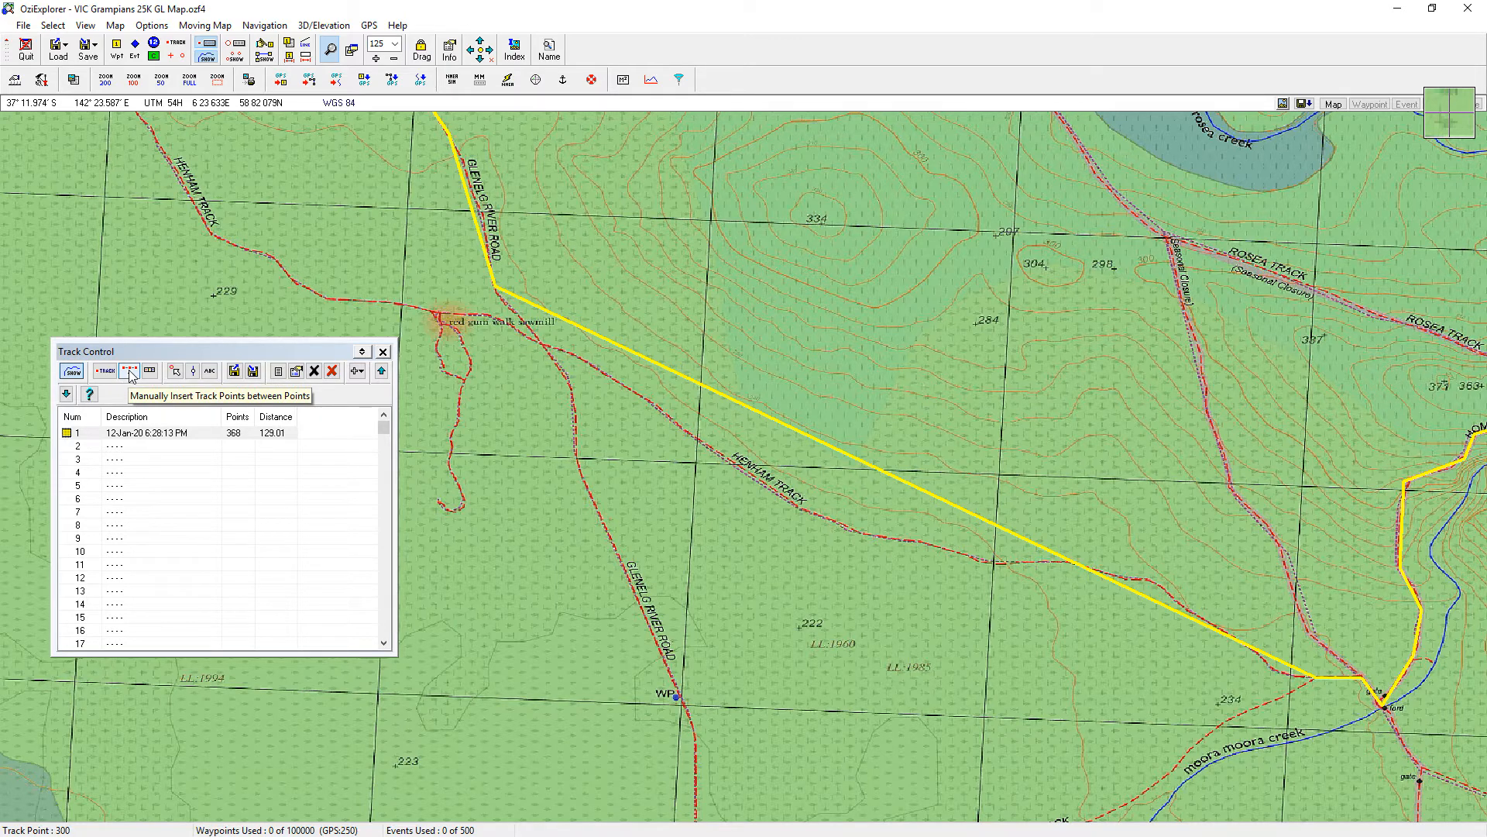
# Manually insert points along Henham Track to the creek crossing, raising track 1 to 378 points
pyautogui.click(142, 432)
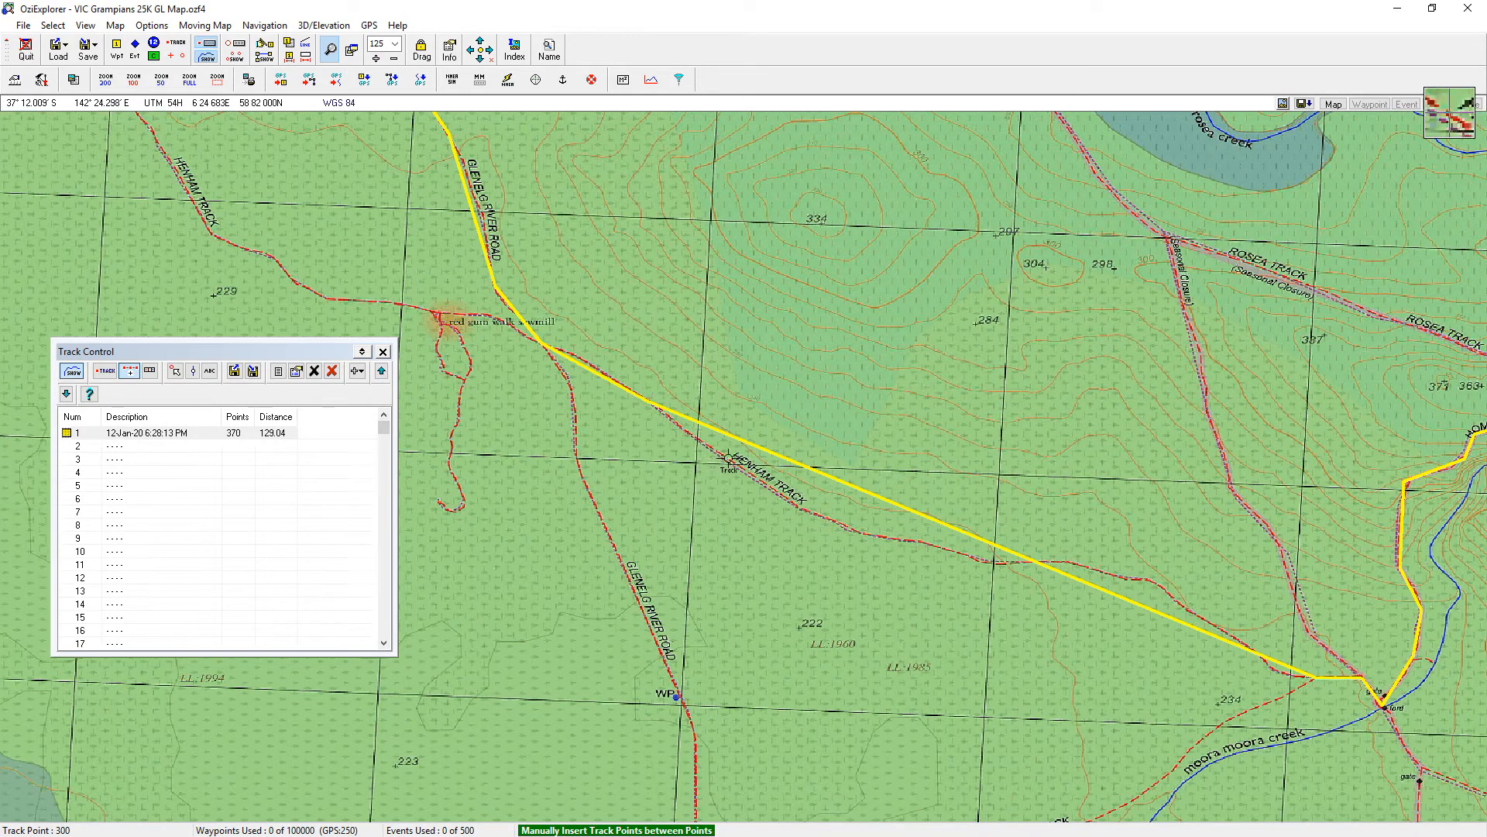
pyautogui.click(817, 508)
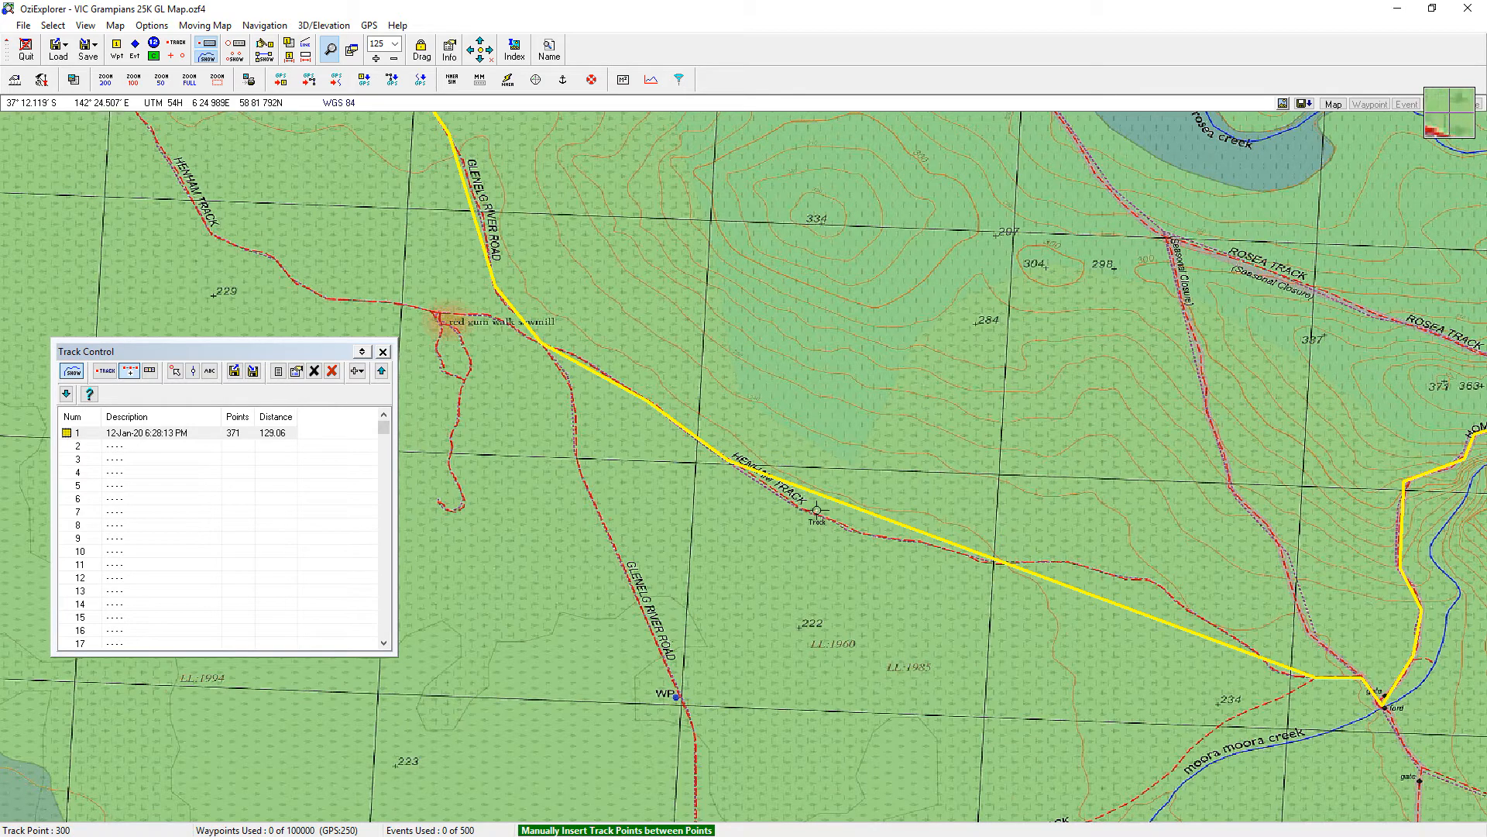
pyautogui.click(916, 537)
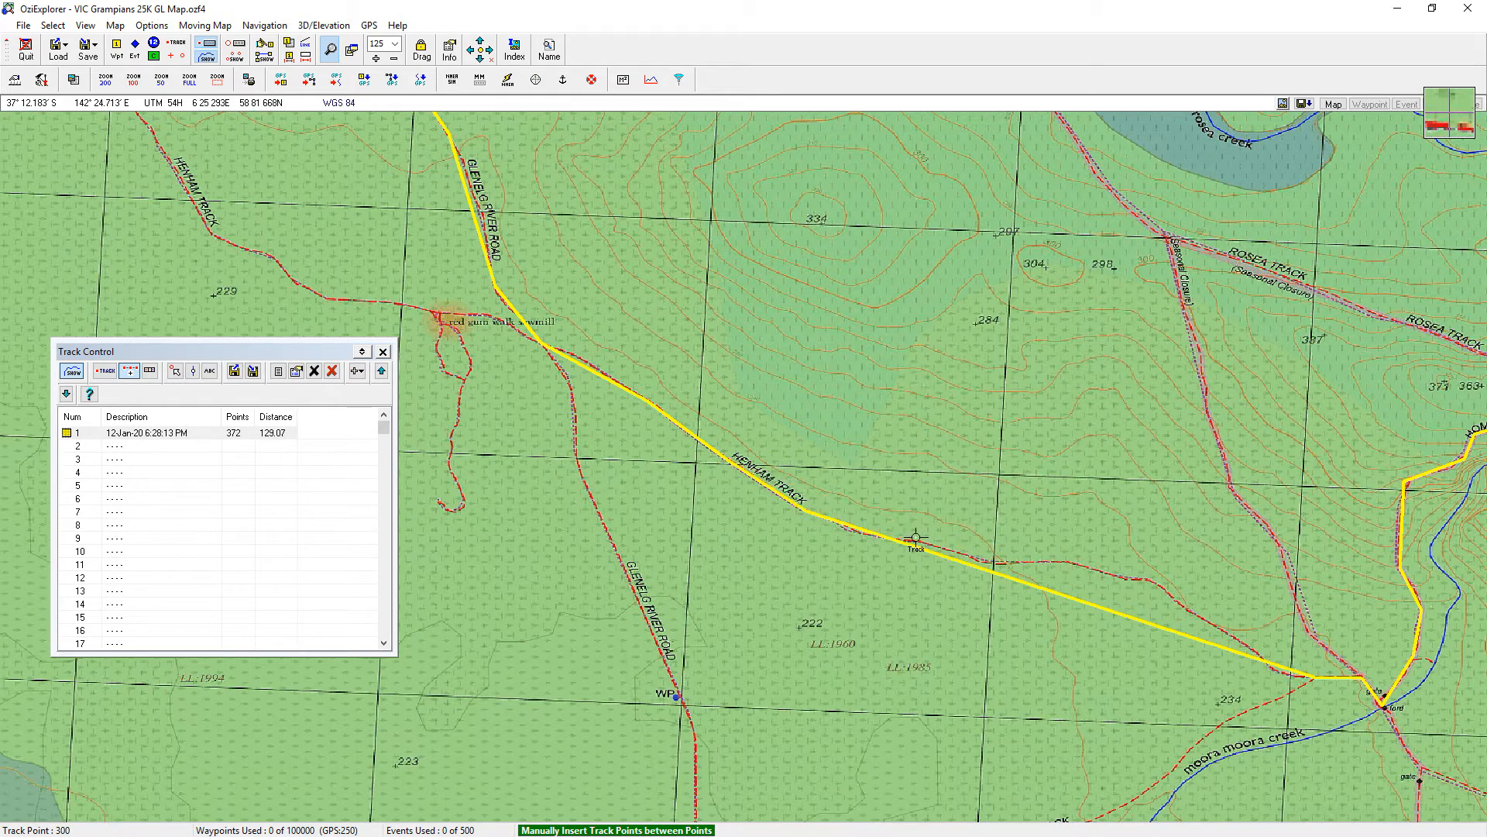
pyautogui.click(996, 561)
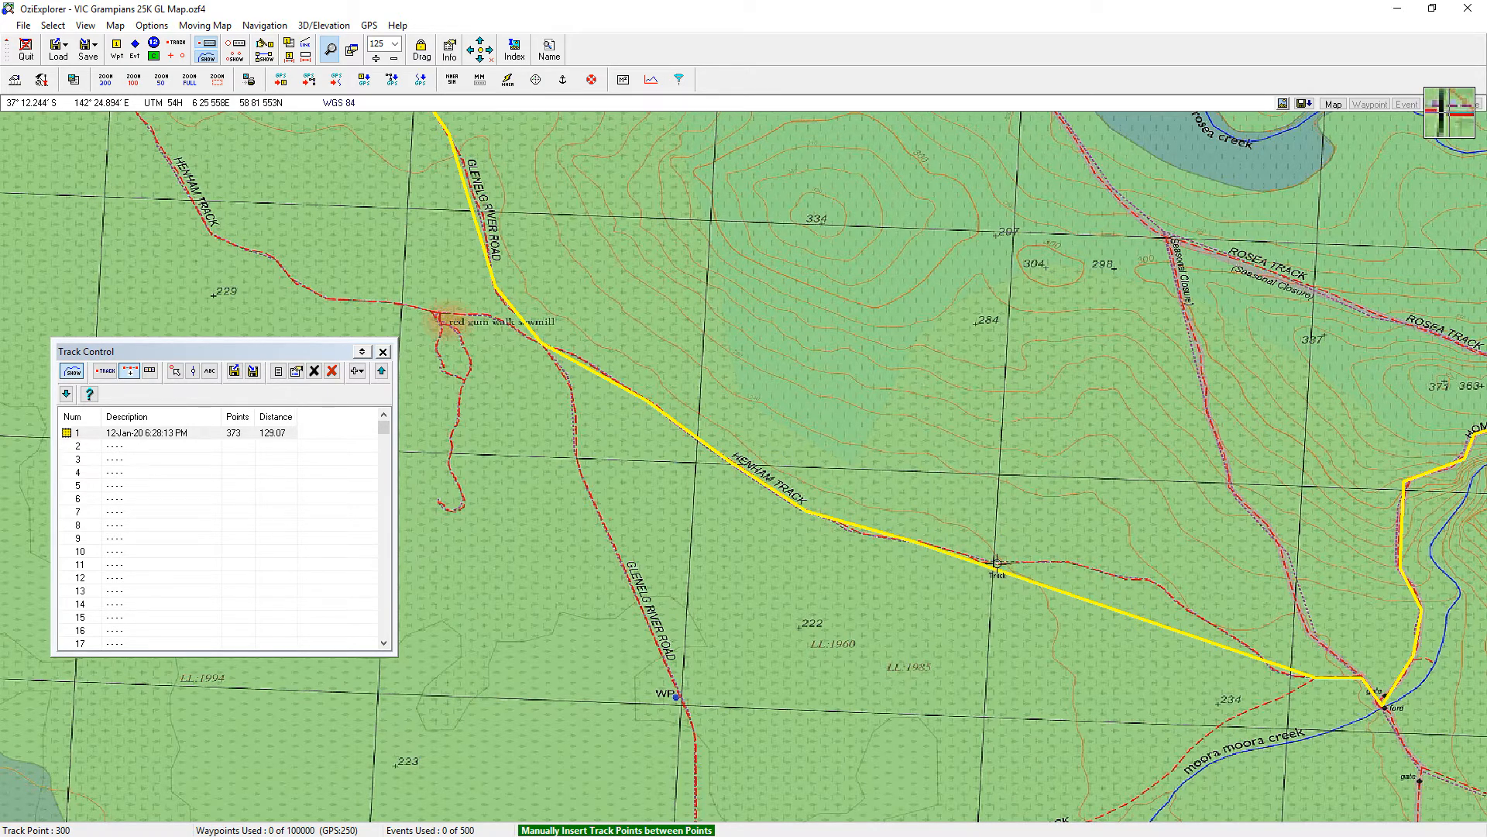
pyautogui.click(1145, 576)
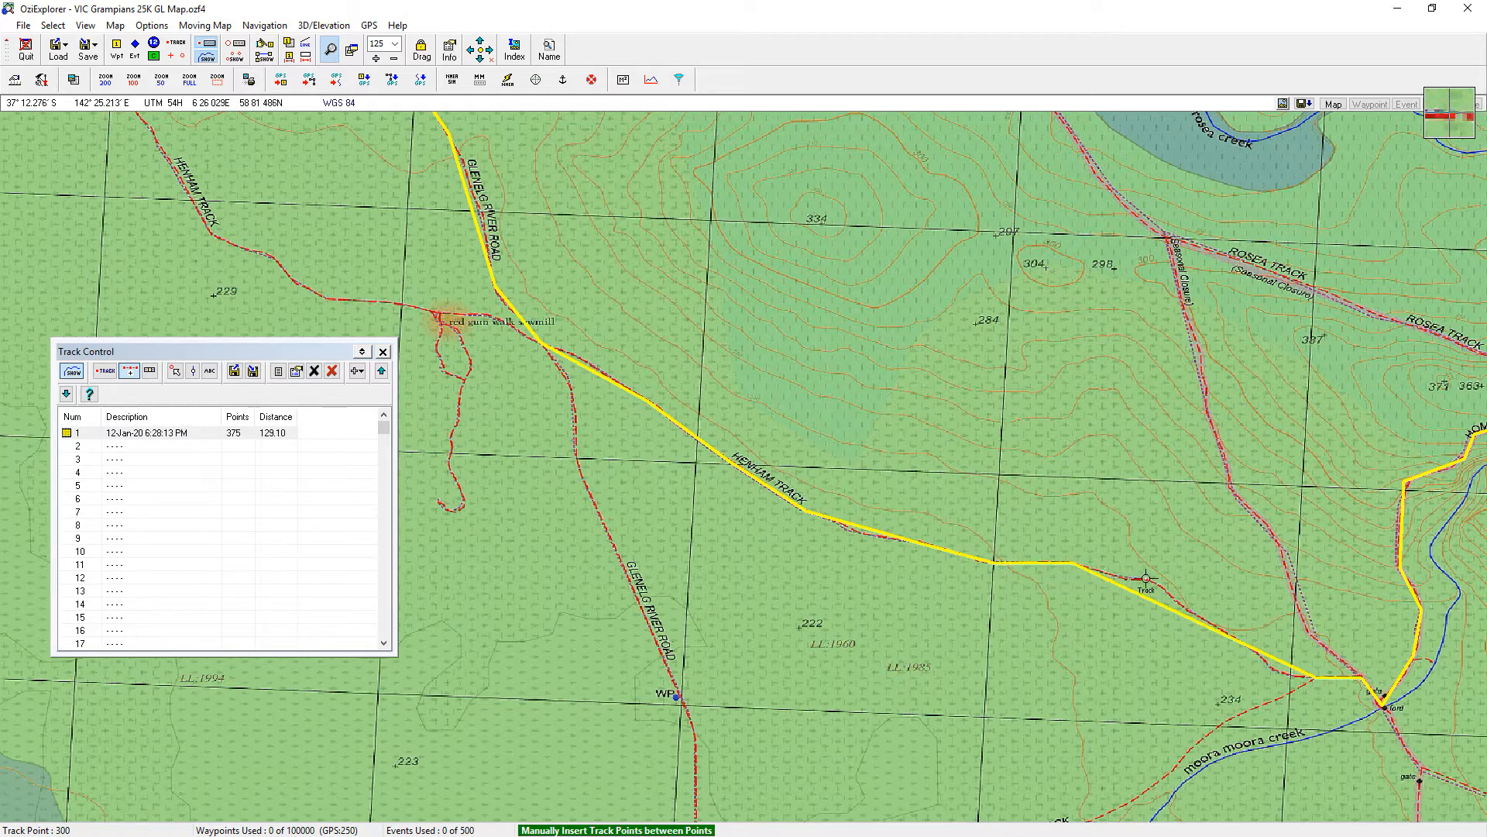
pyautogui.click(1157, 584)
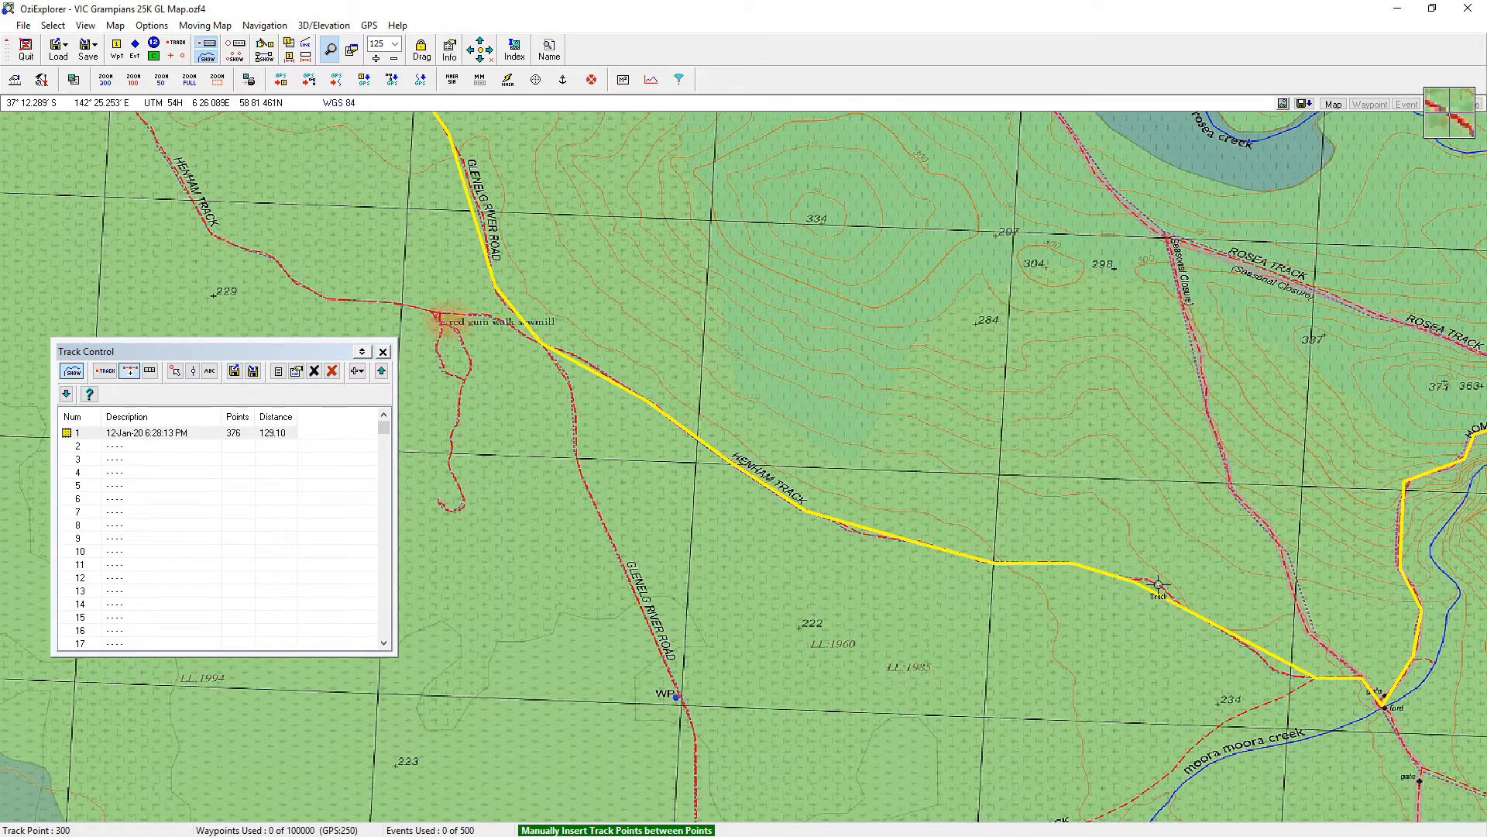
pyautogui.click(1278, 670)
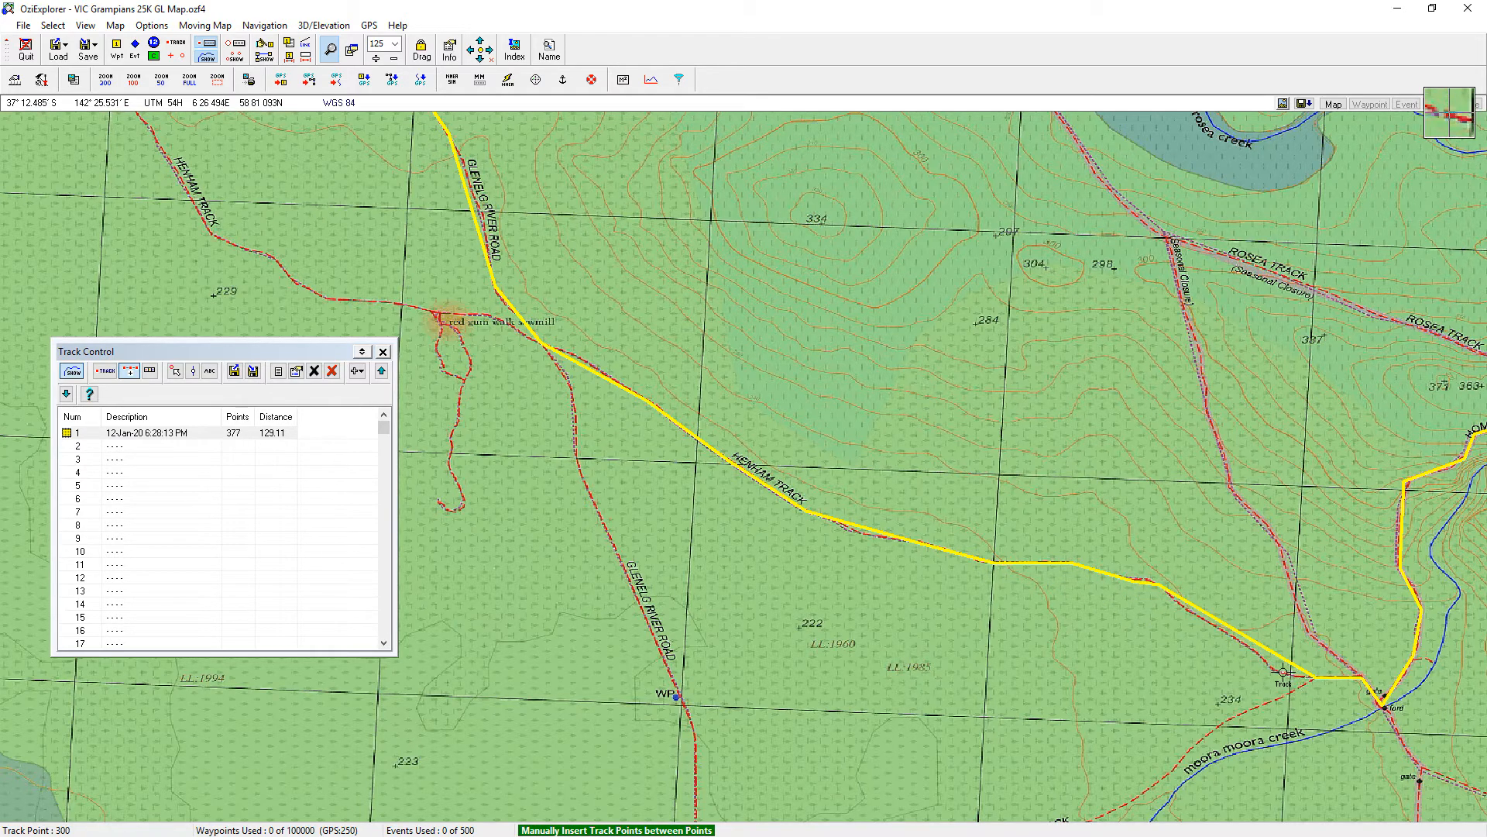
pyautogui.click(1281, 664)
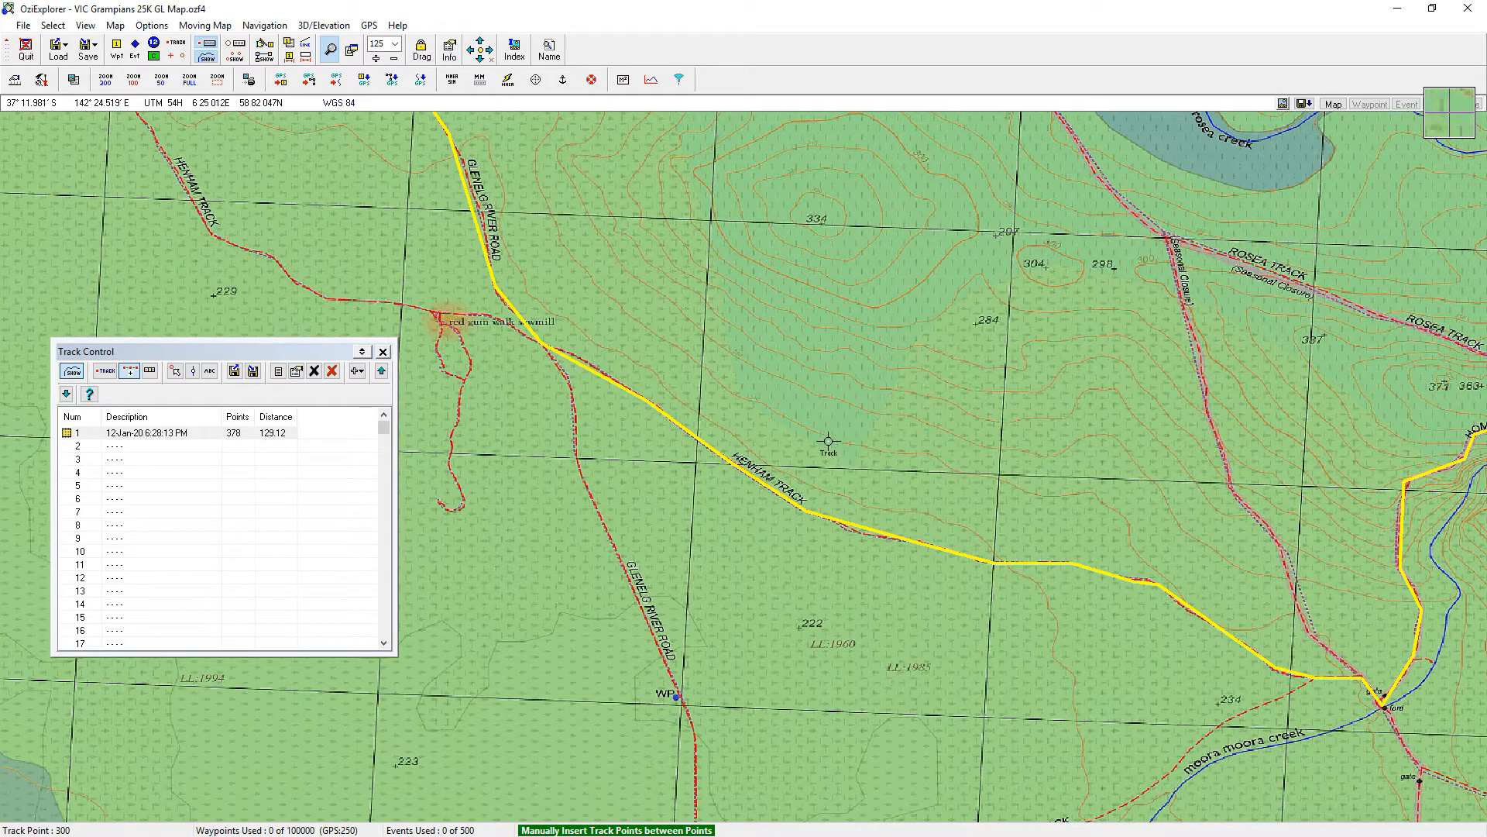
pyautogui.moveTo(133, 370)
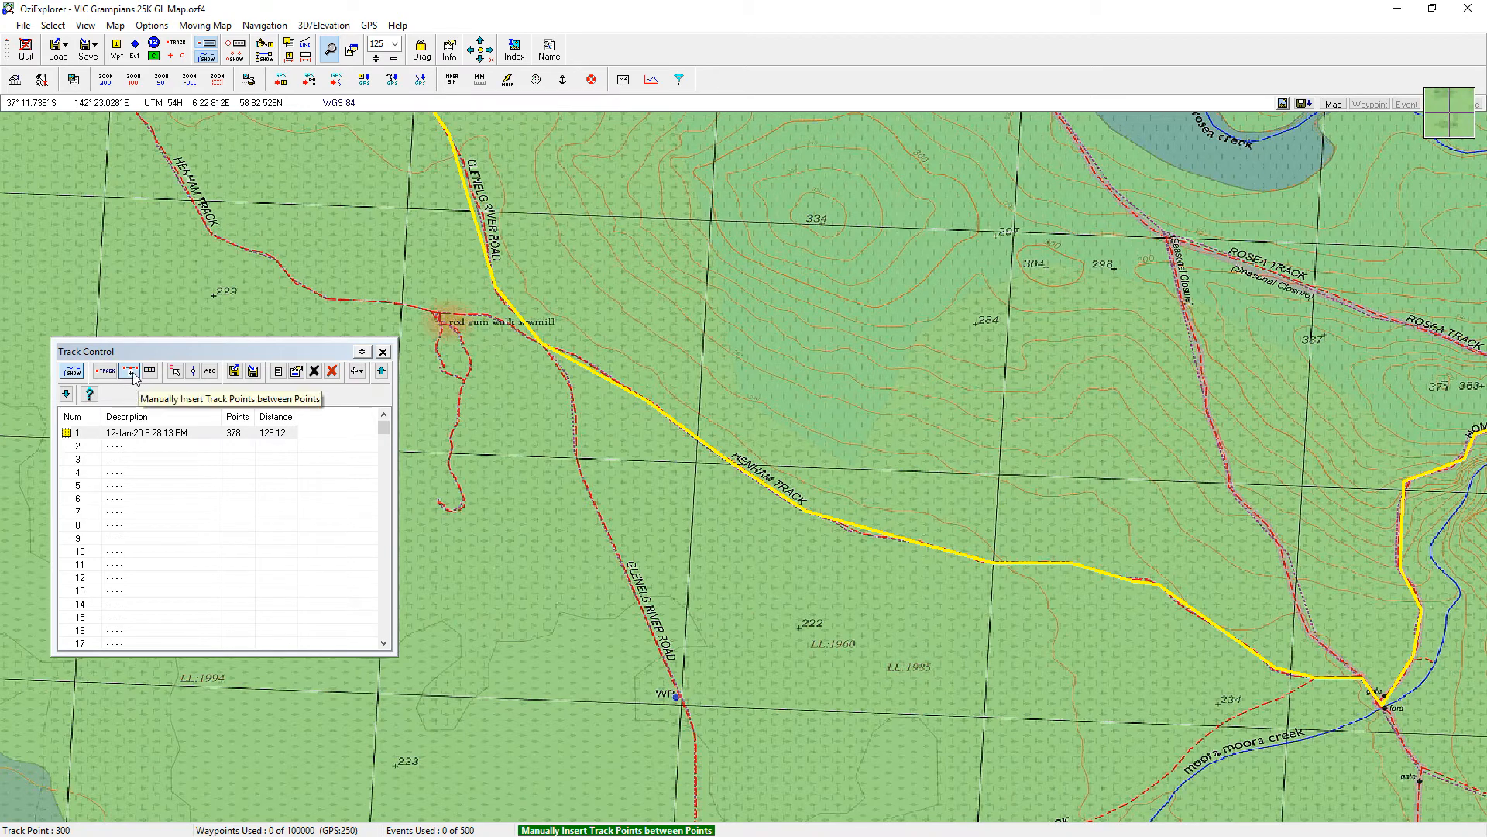
pyautogui.click(142, 432)
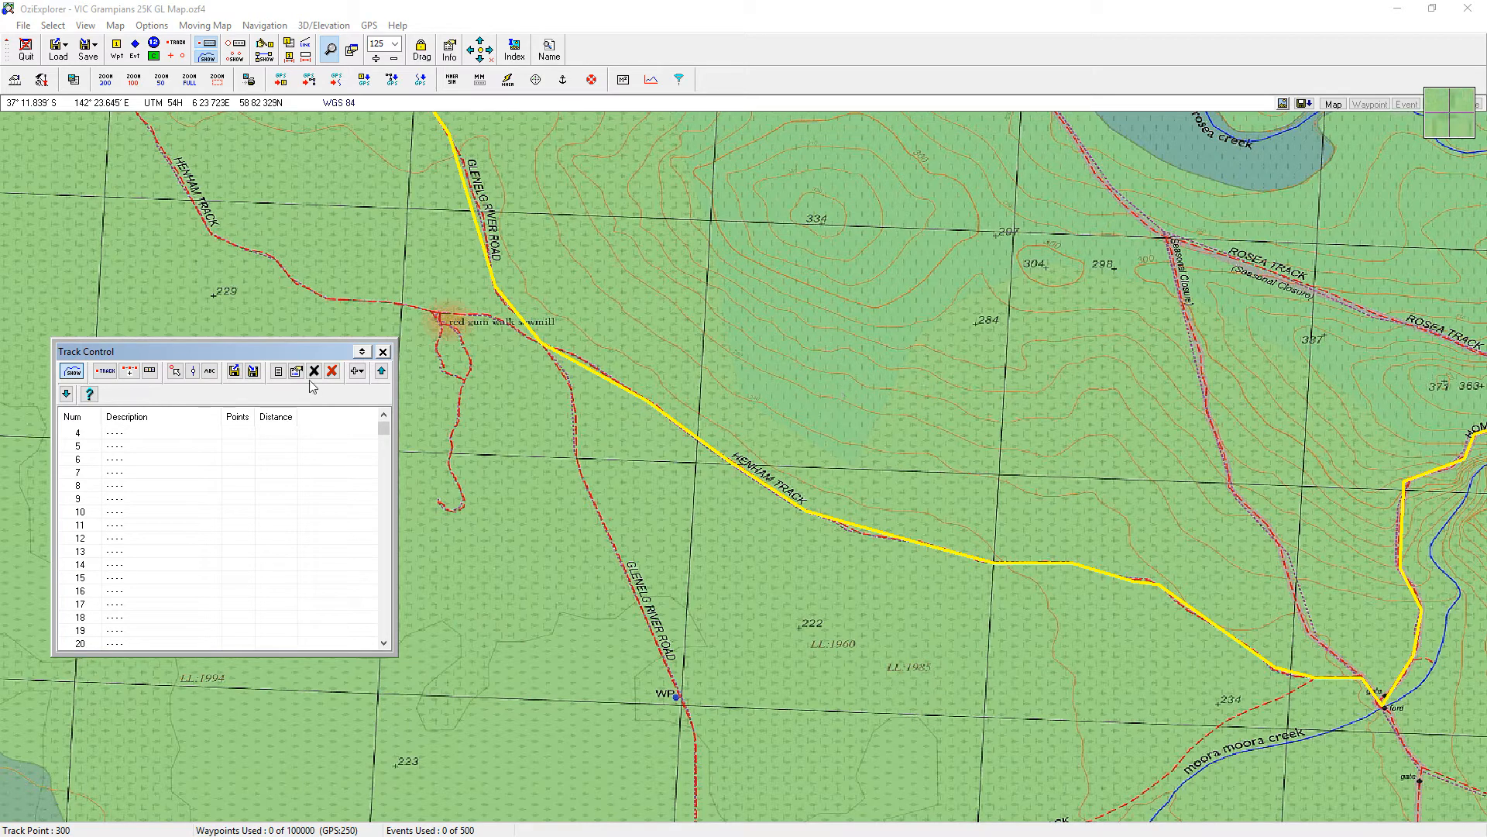
# Close Track Control and zoom out twice to view the reshaped Henham Track route
pyautogui.click(383, 352)
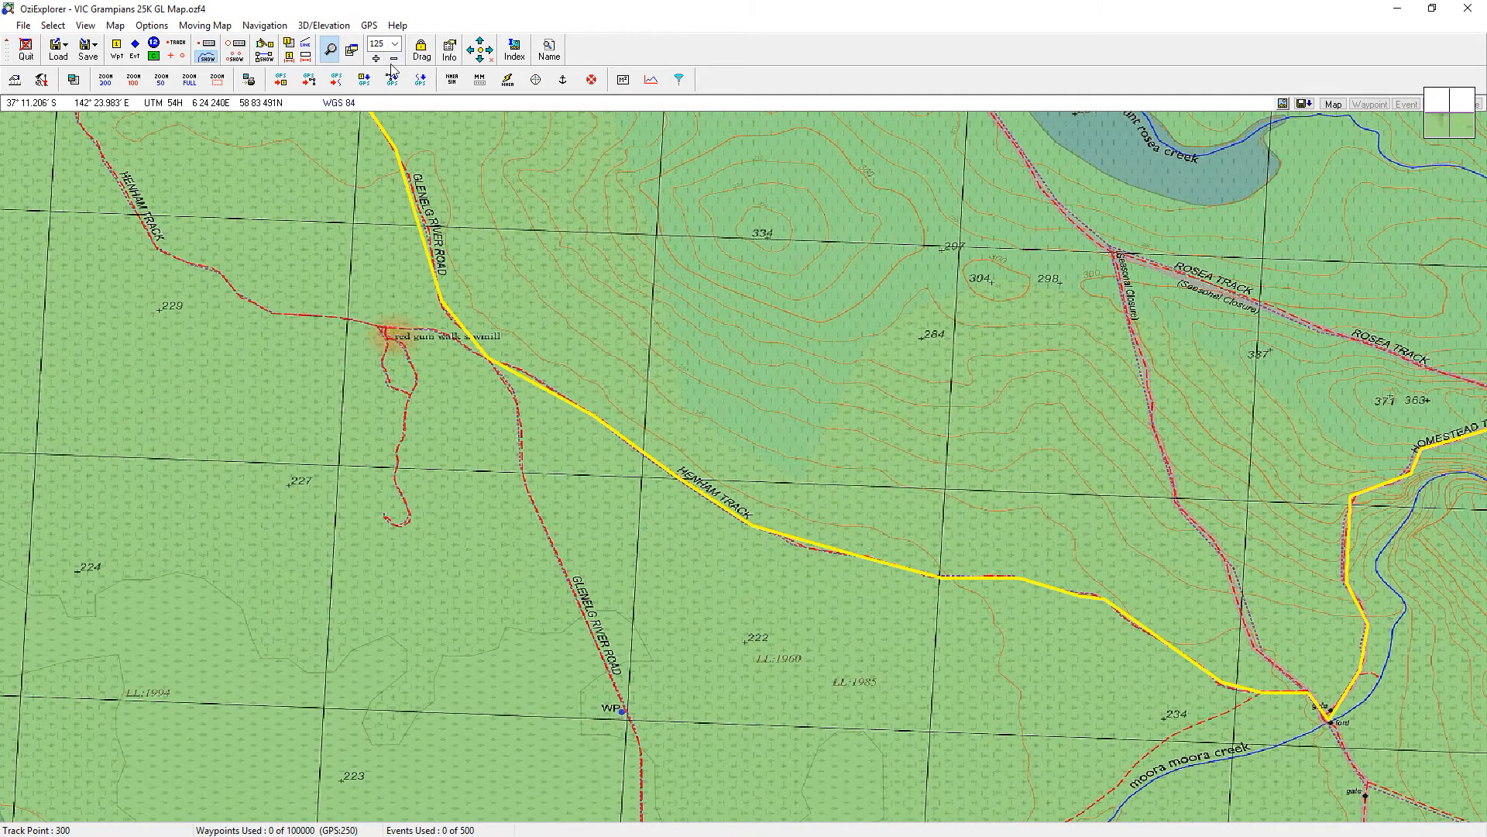
pyautogui.click(392, 61)
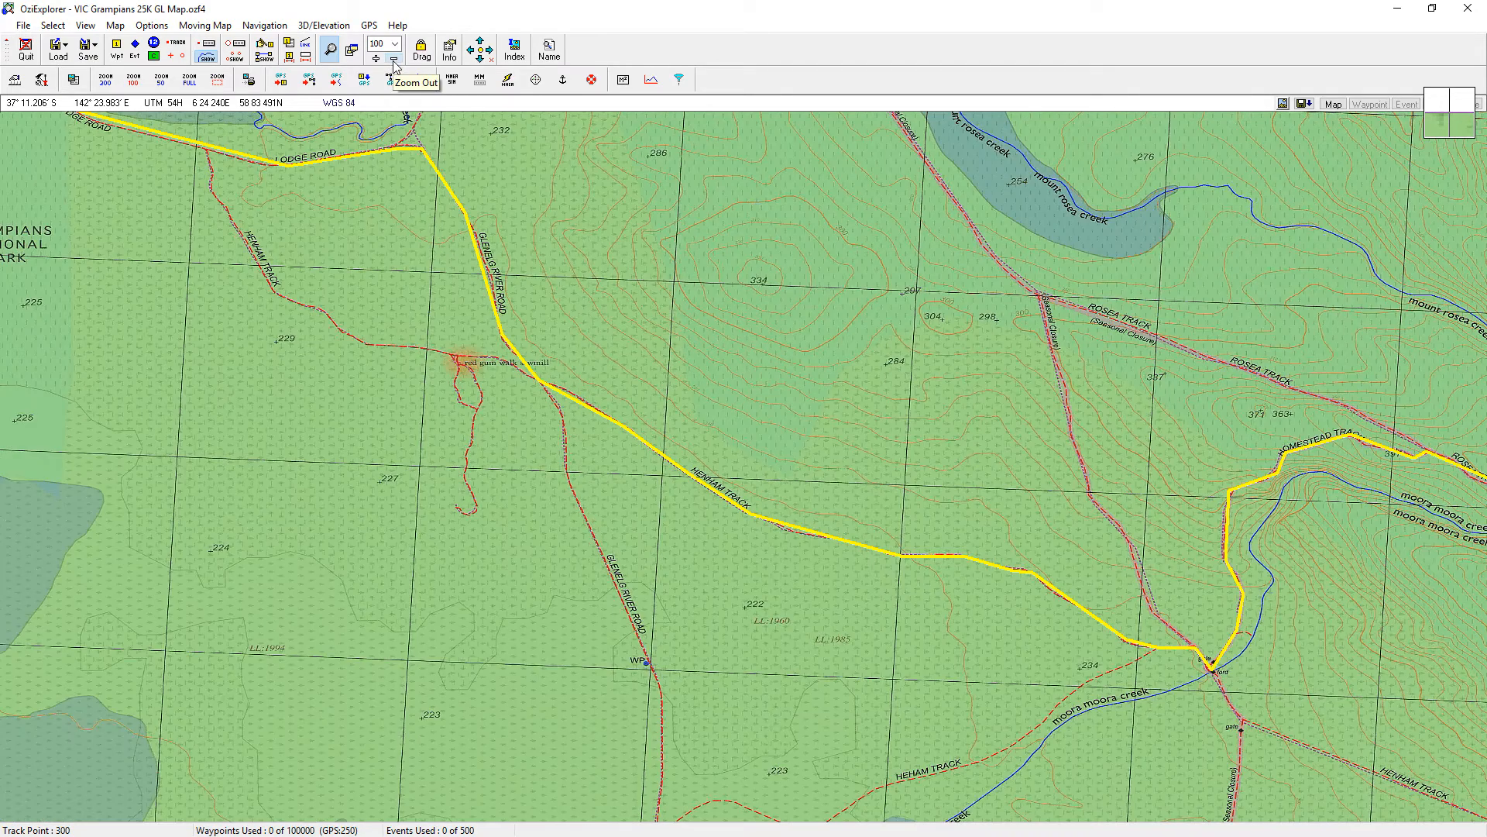
pyautogui.click(392, 59)
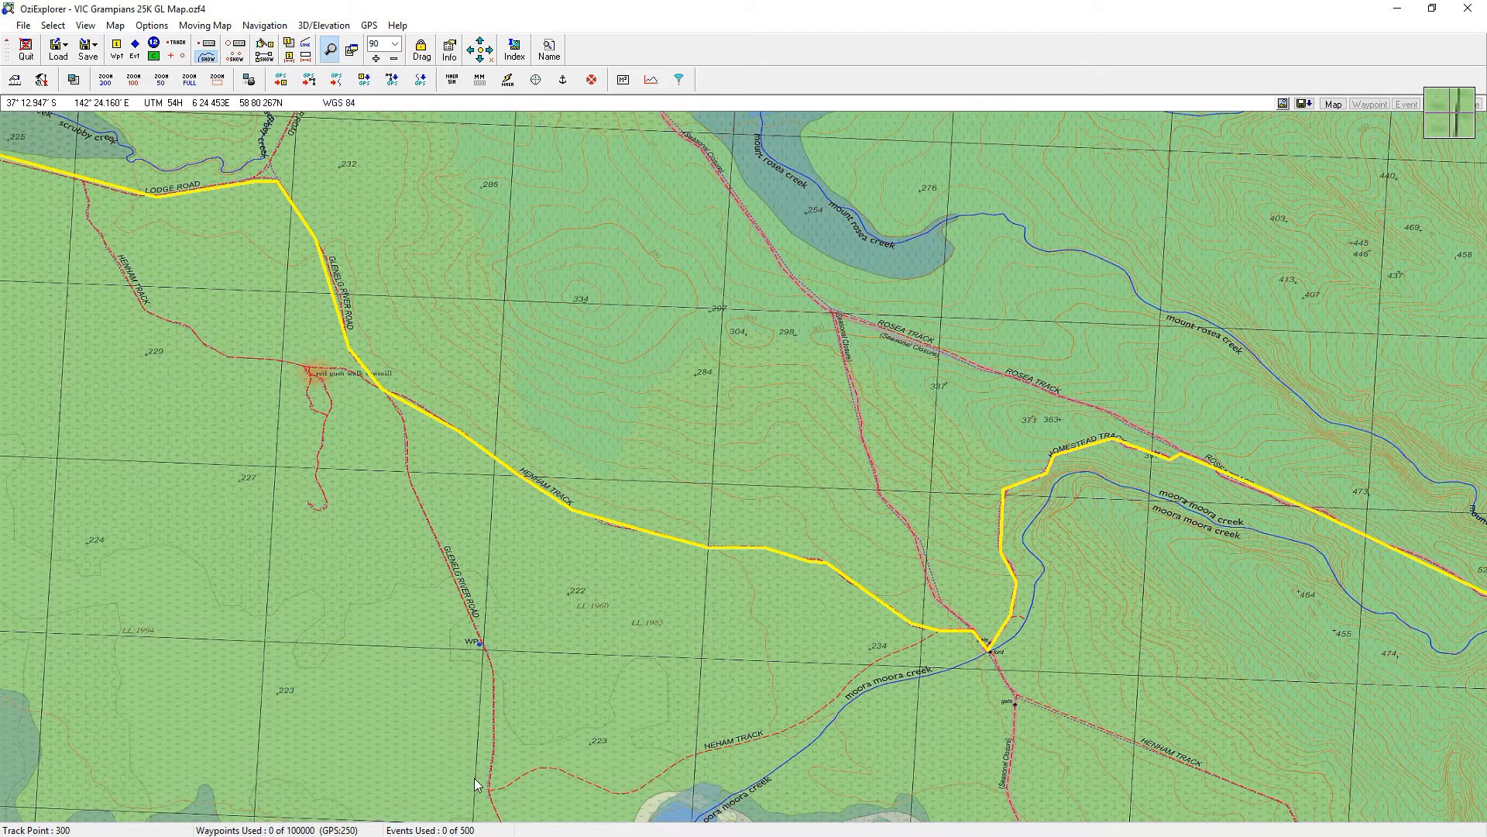
pyautogui.moveTo(578, 787)
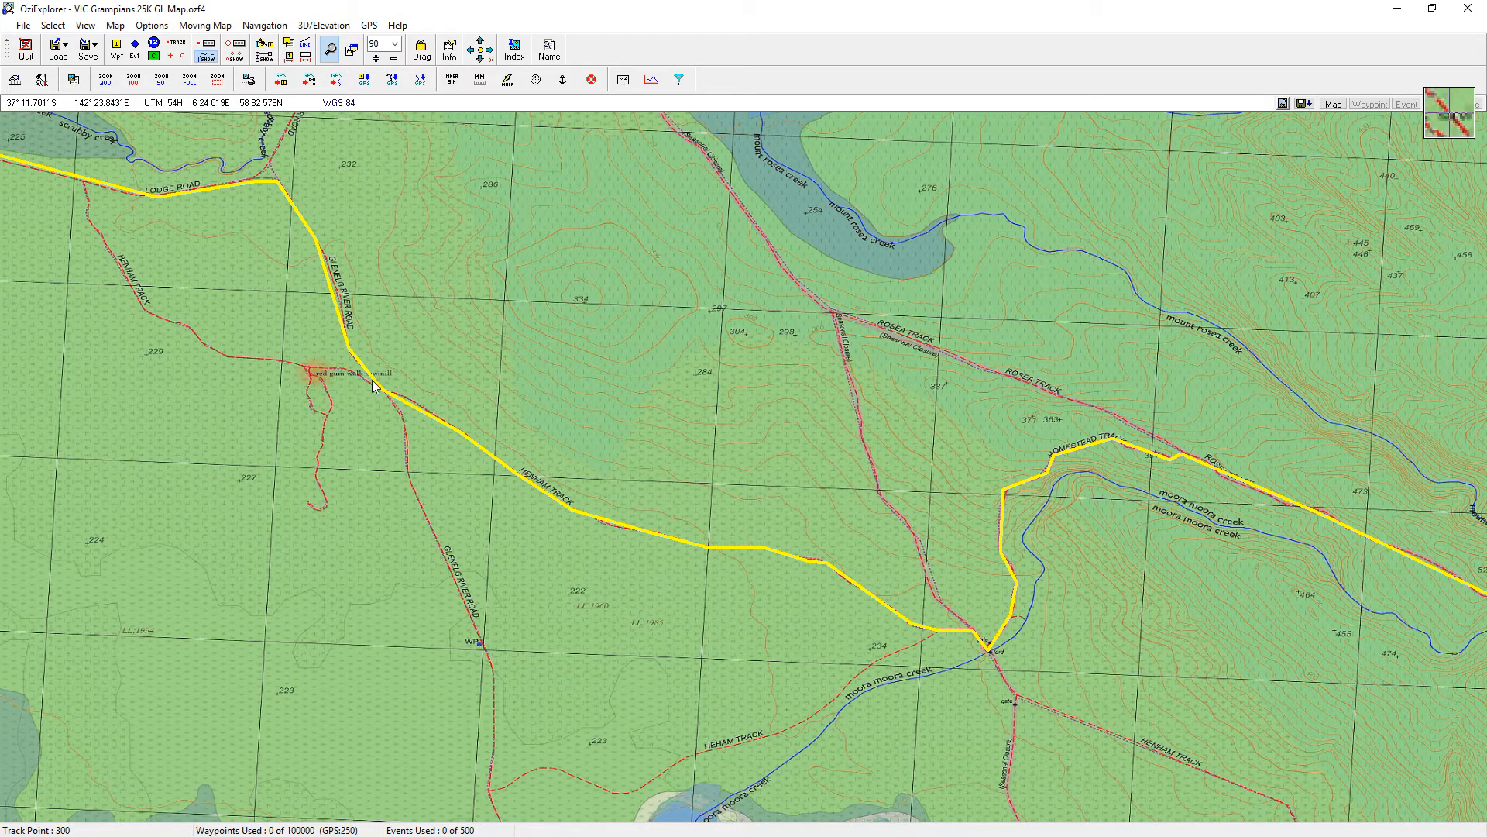
pyautogui.moveTo(525, 479)
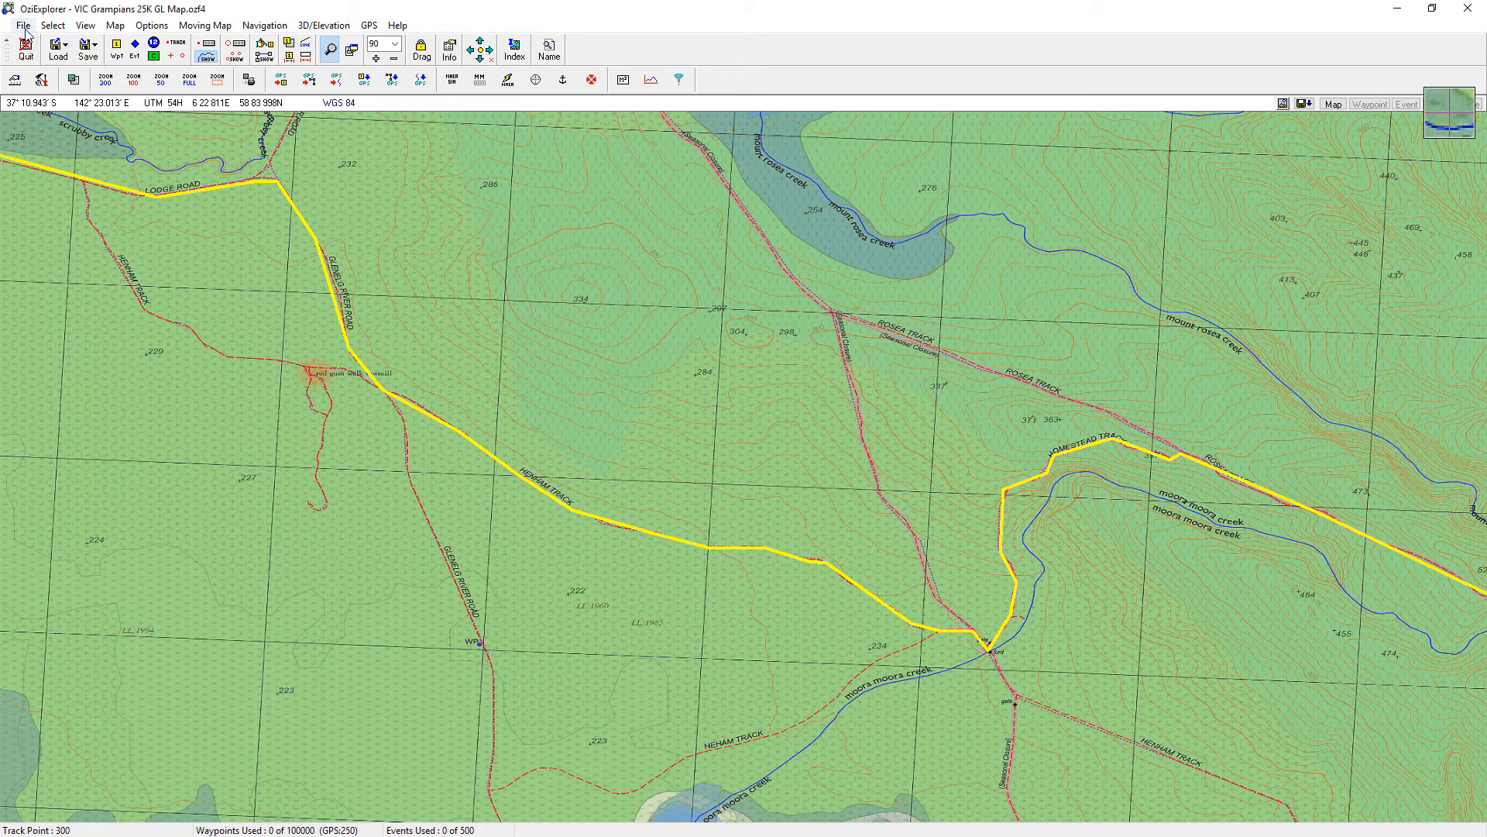
# Save track 1 to a new track file named 'Grampians Adjusted' in the Grampians folder
pyautogui.click(22, 25)
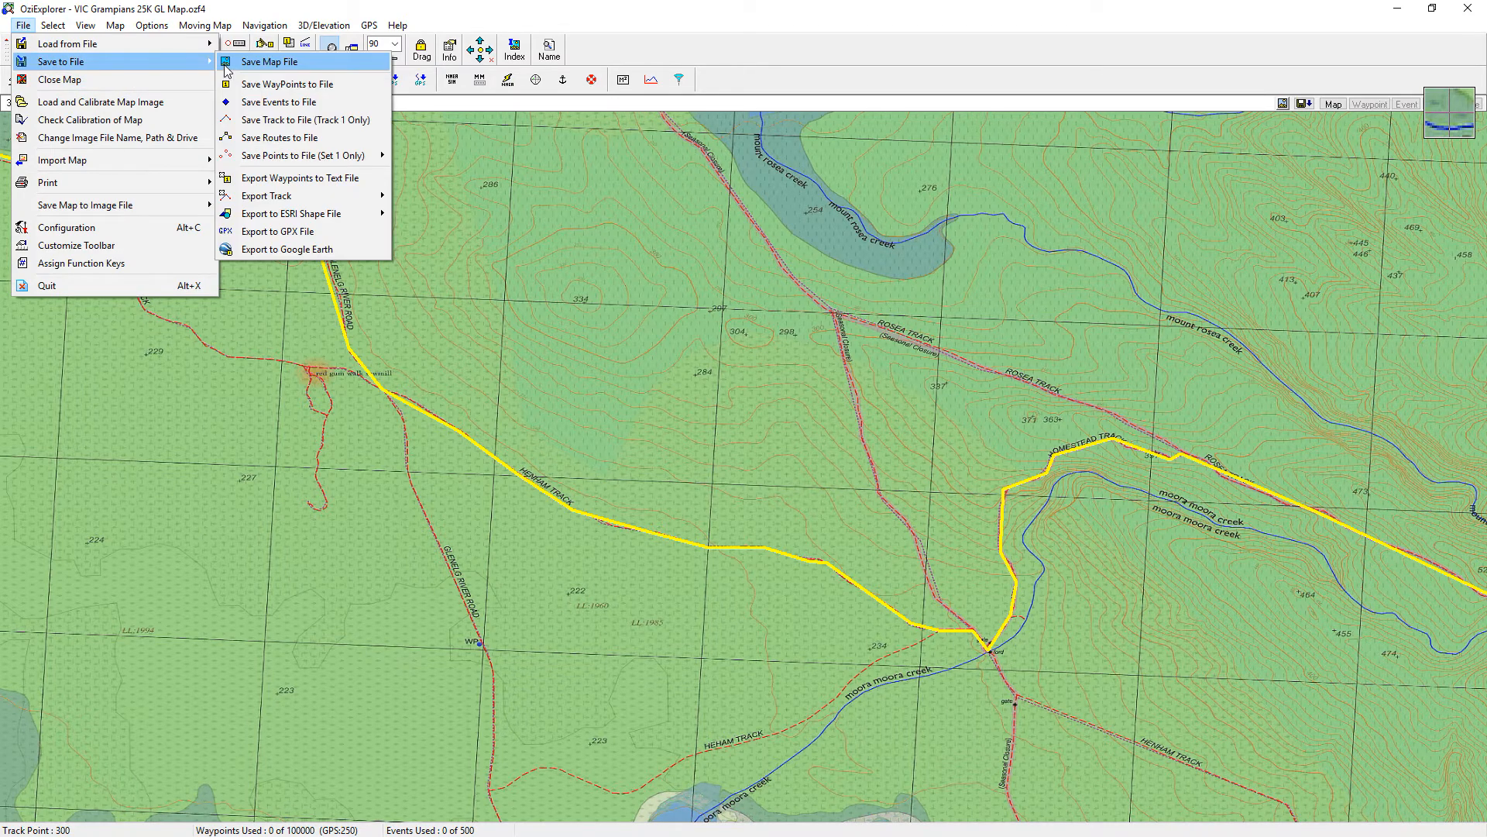
pyautogui.moveTo(304, 120)
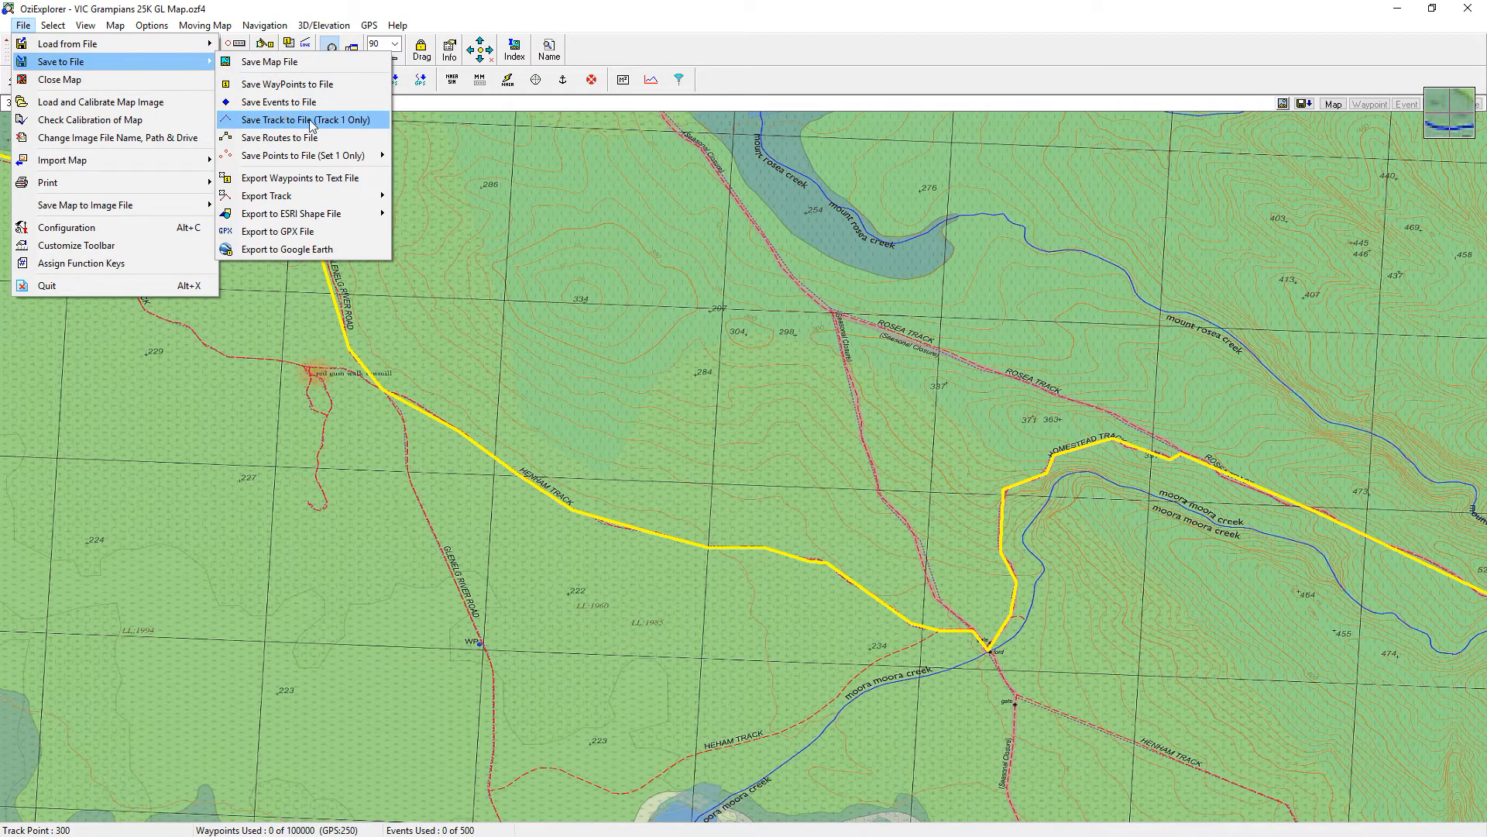
pyautogui.click(302, 119)
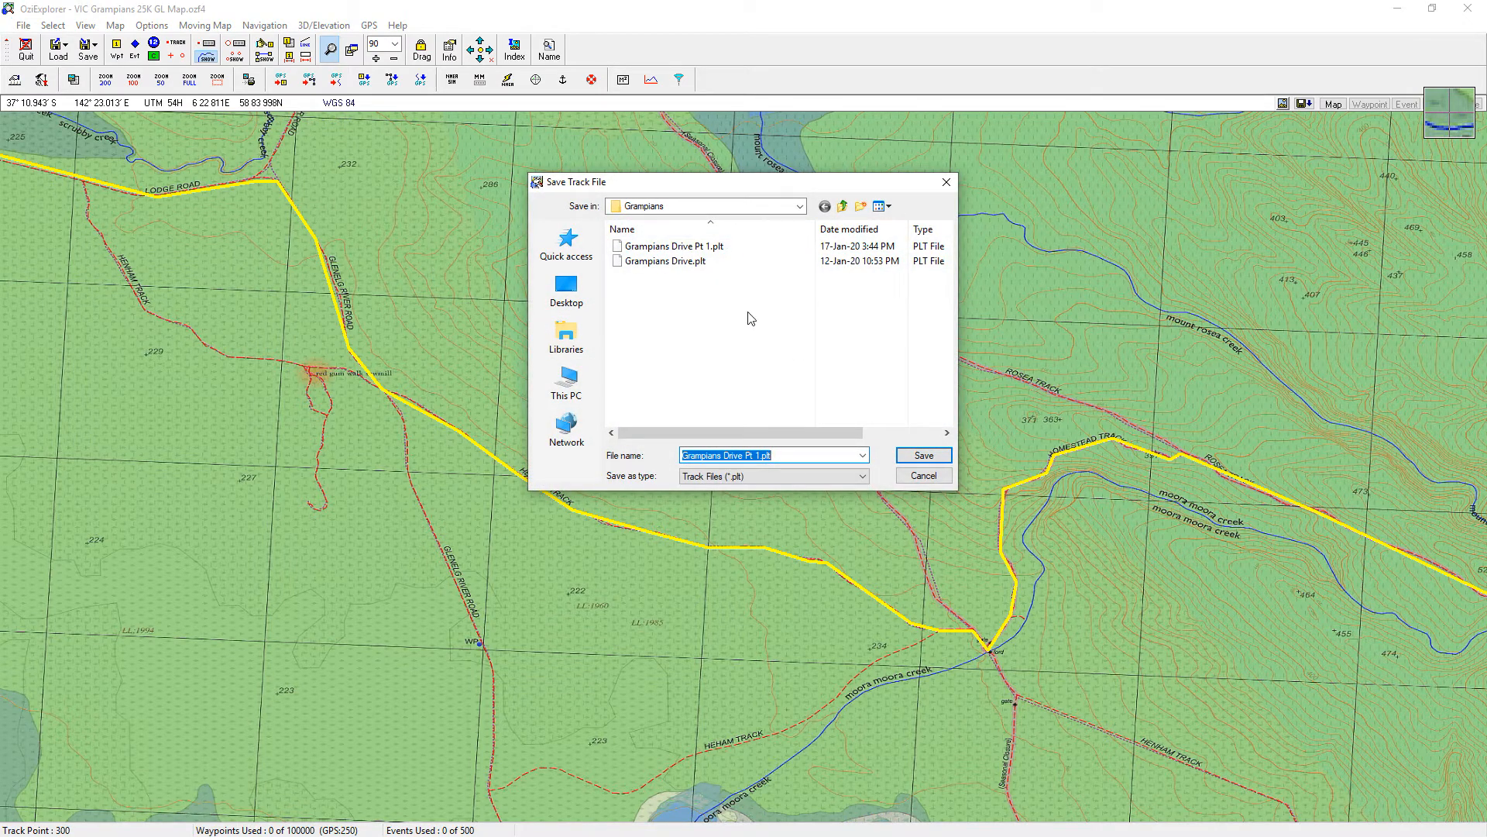
pyautogui.moveTo(783, 457)
pyautogui.write('Grampians Adjusted')
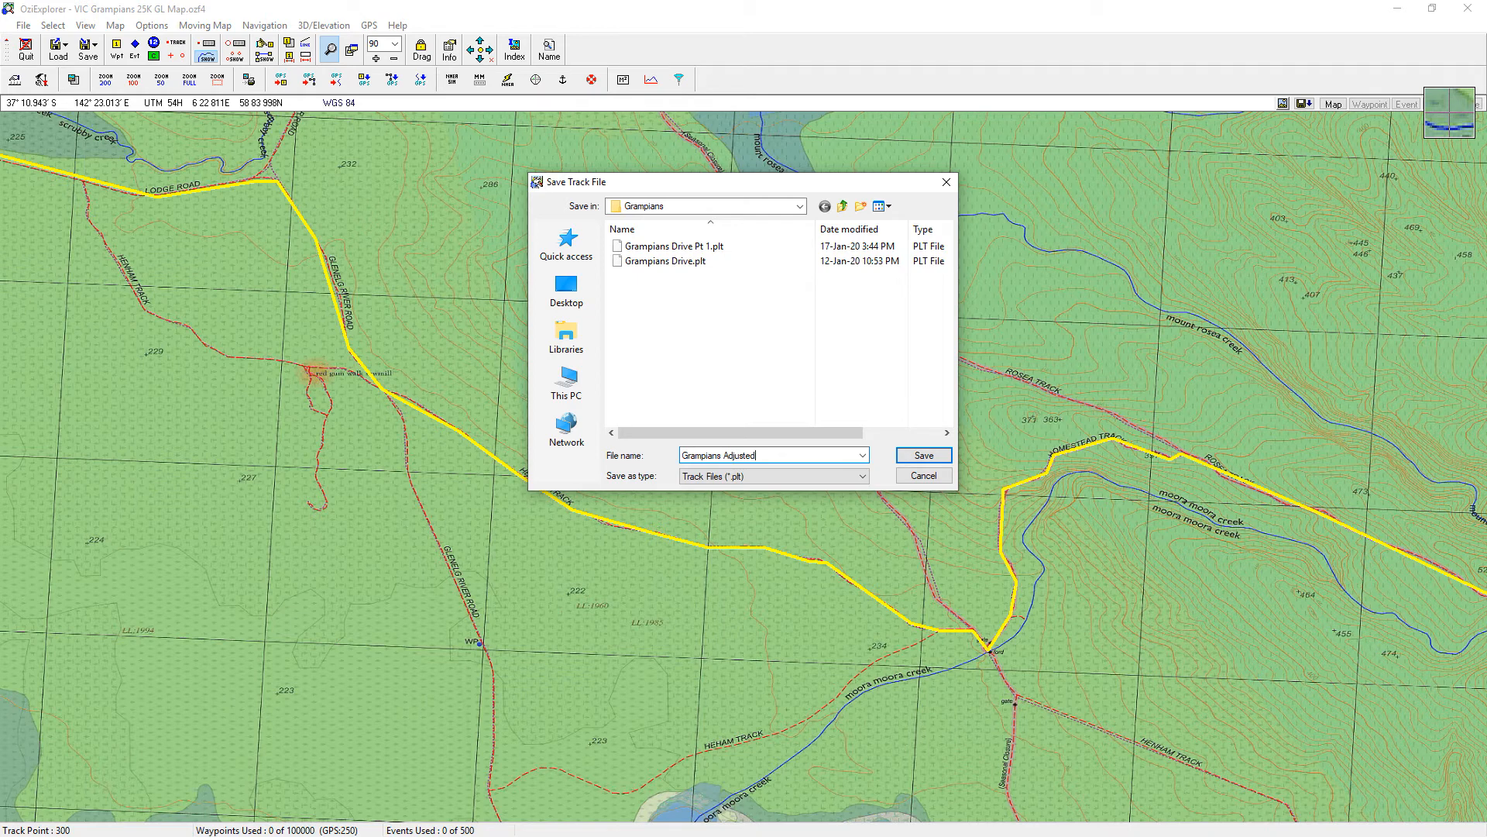
pyautogui.click(920, 456)
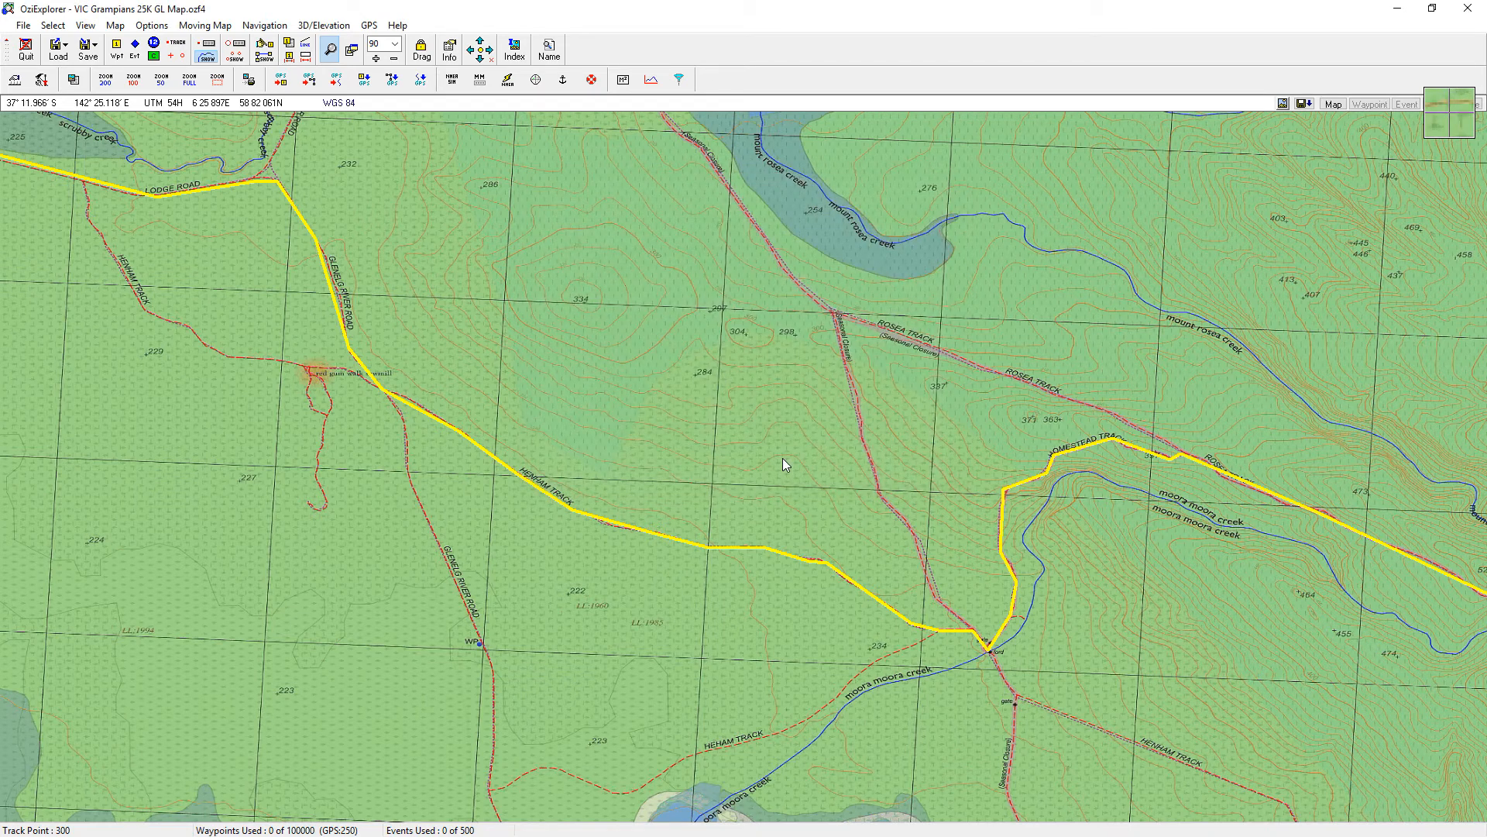
pyautogui.moveTo(742, 438)
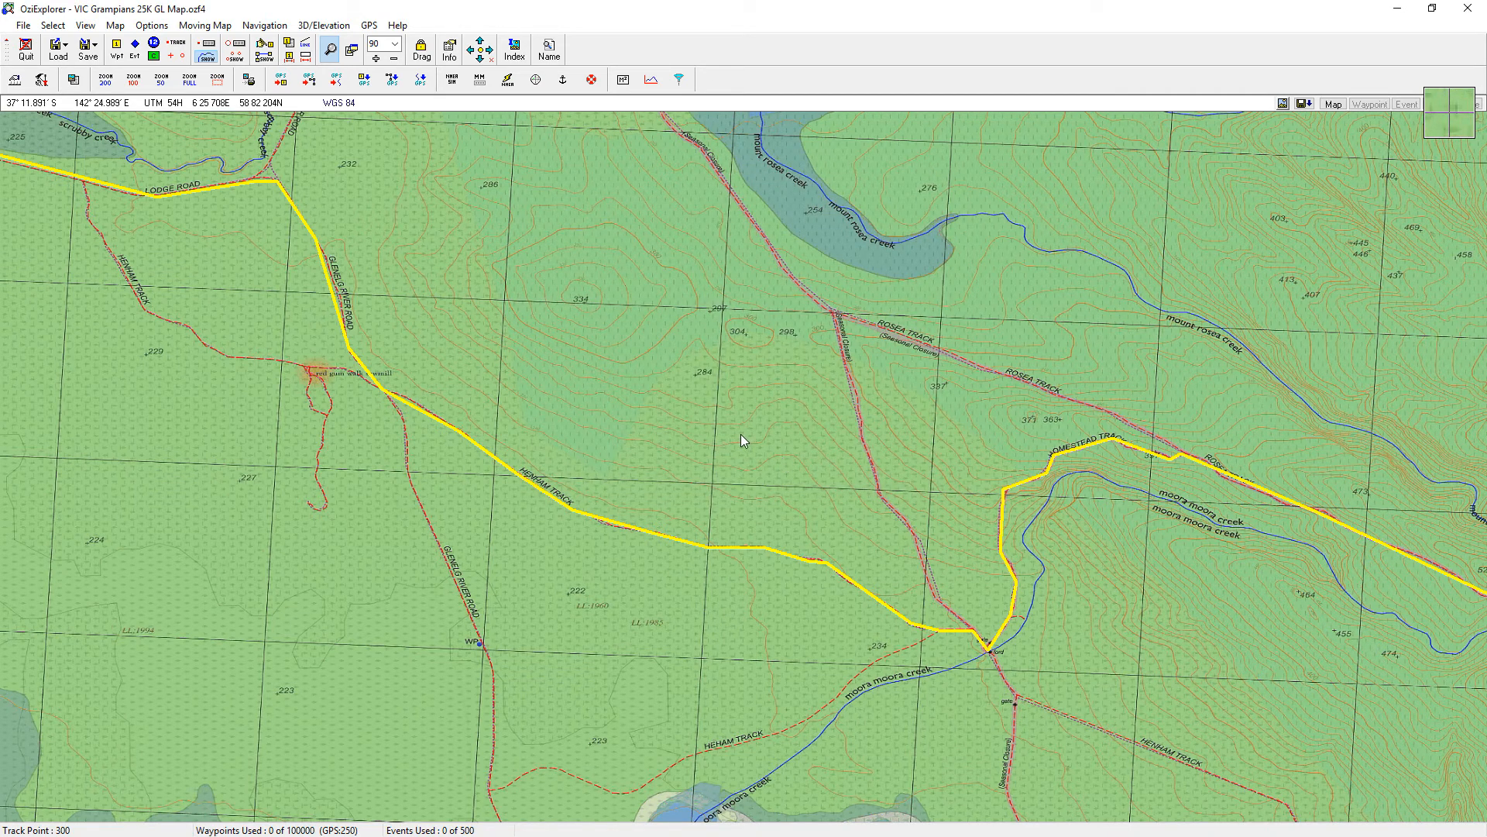